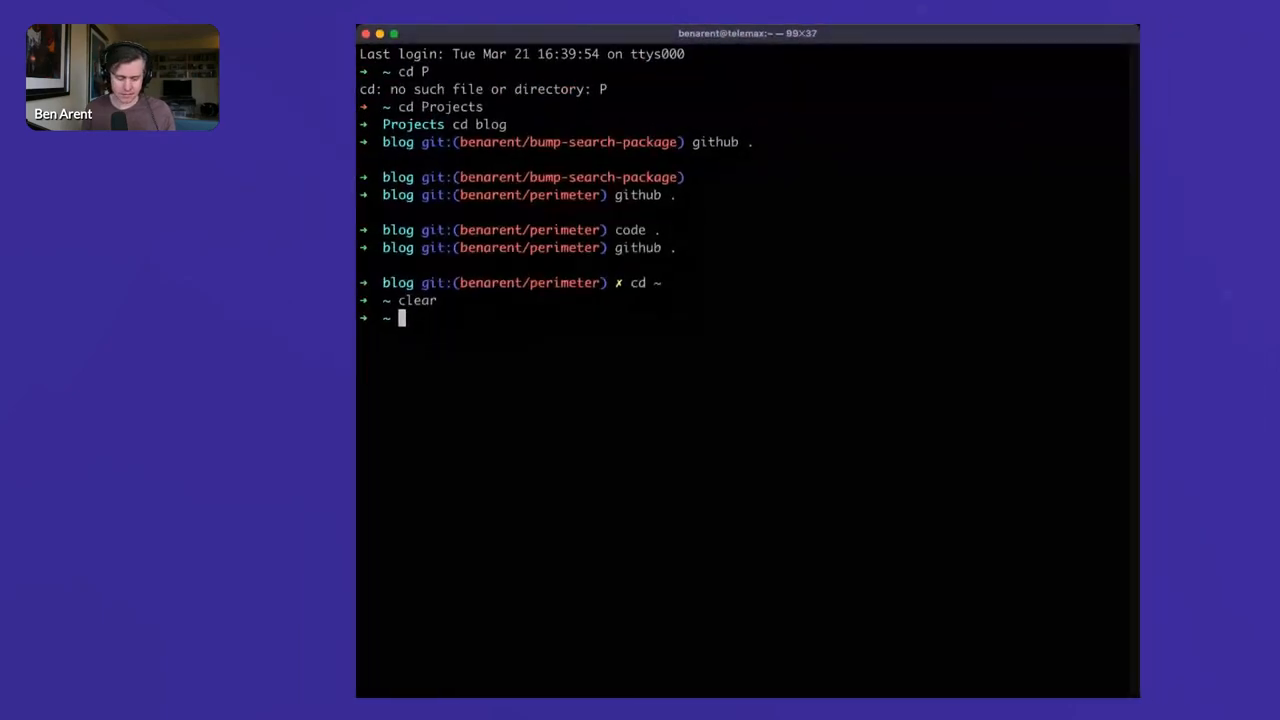
Log in with tsh to proxy teleport-12-ent.asteroid.earth and highlight the logged-in user in the profile.
text(clear)
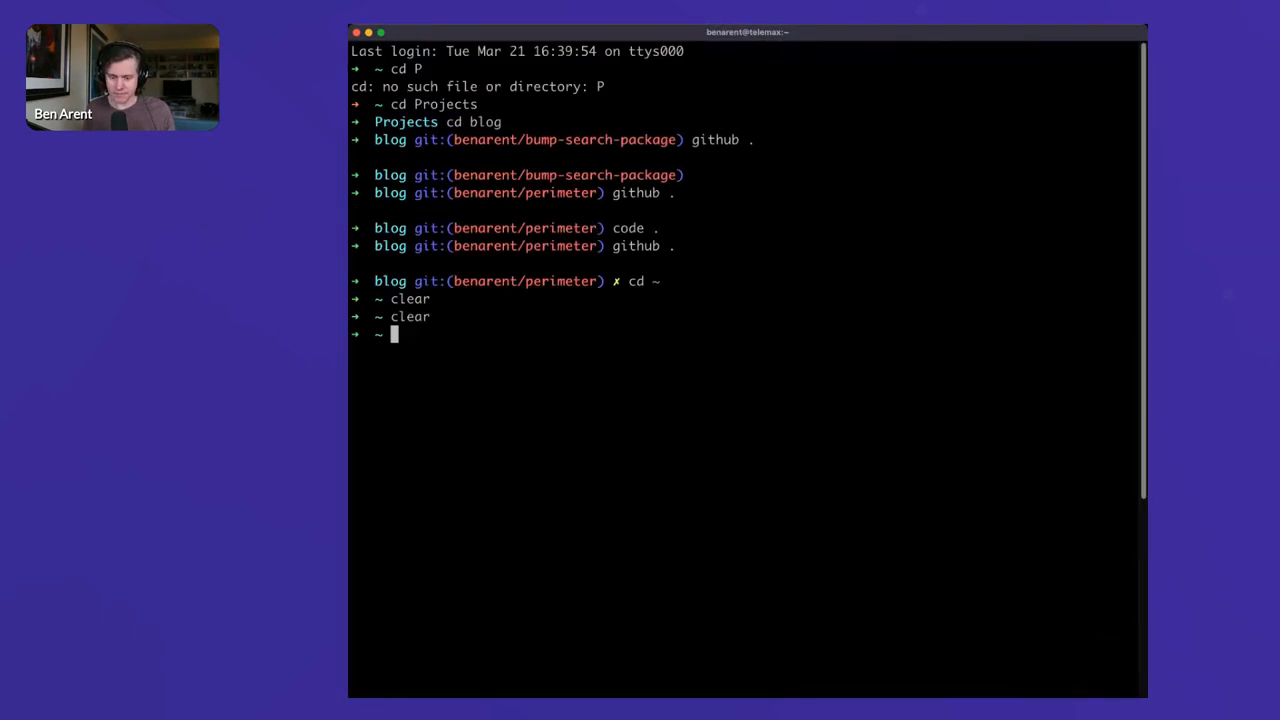
text(tsh login --proxy=teleport-12-ent.asteroid.earth)
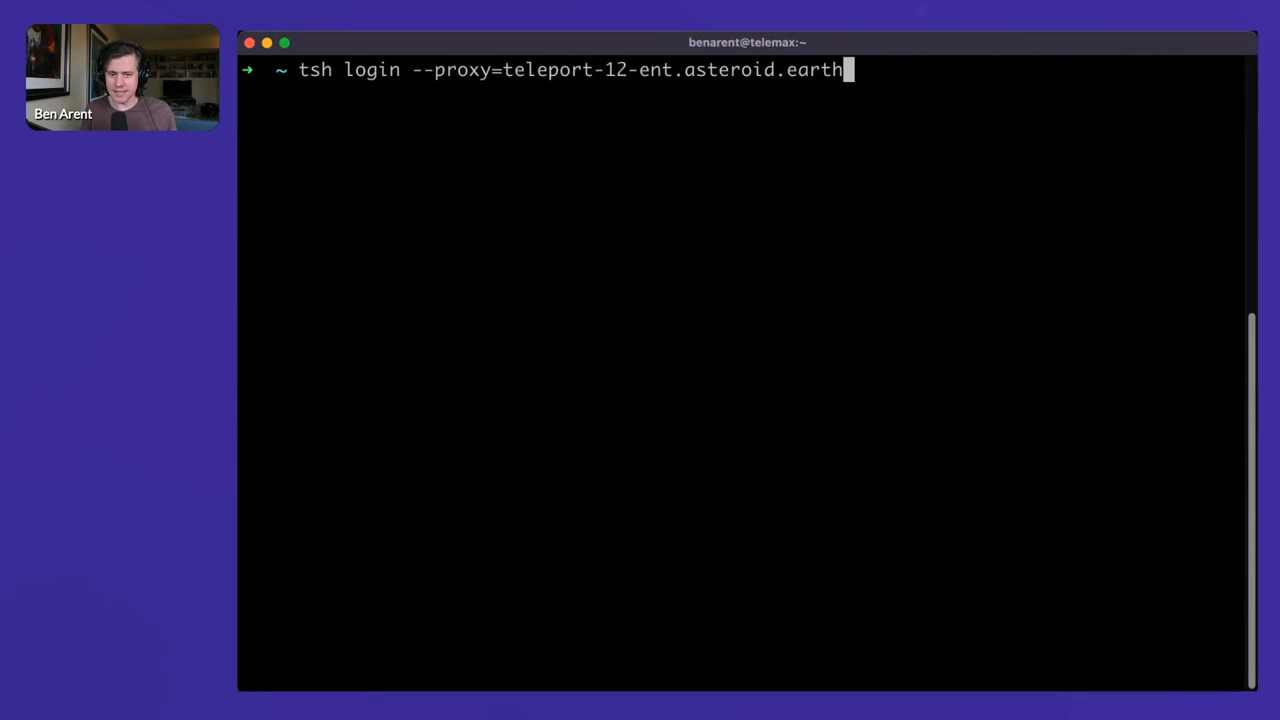
key(Return)
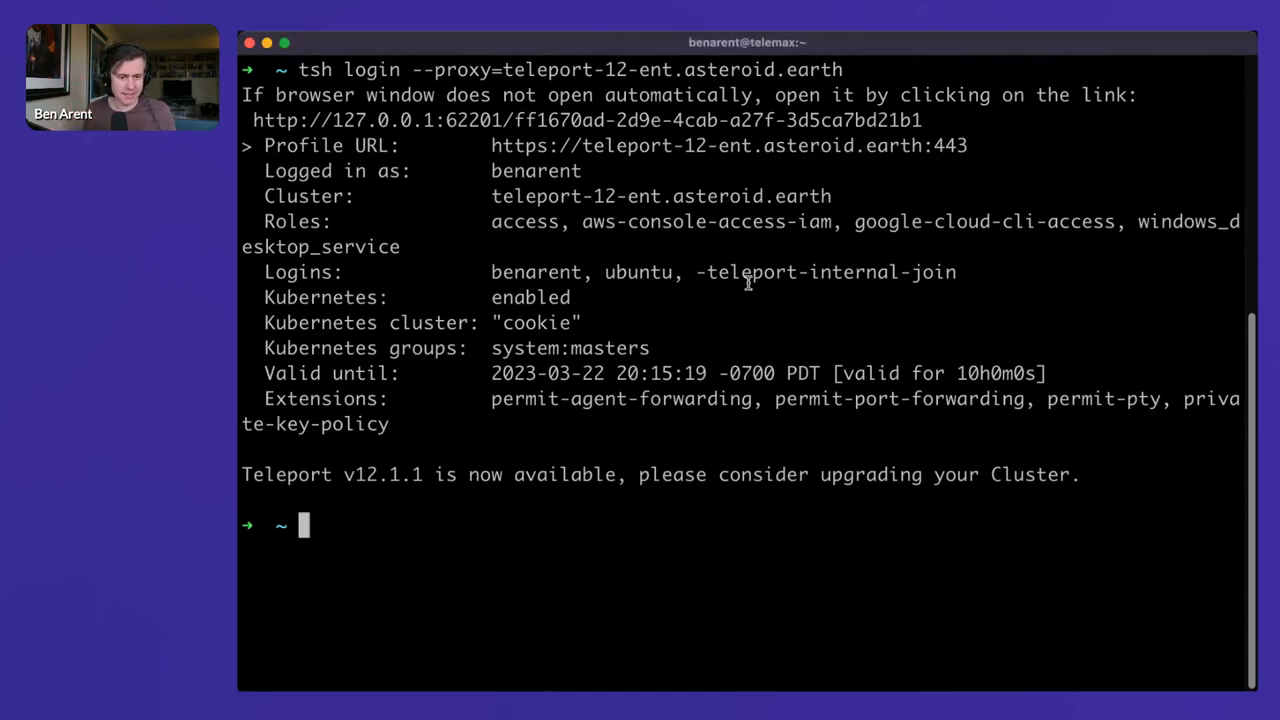
double_click(536, 170)
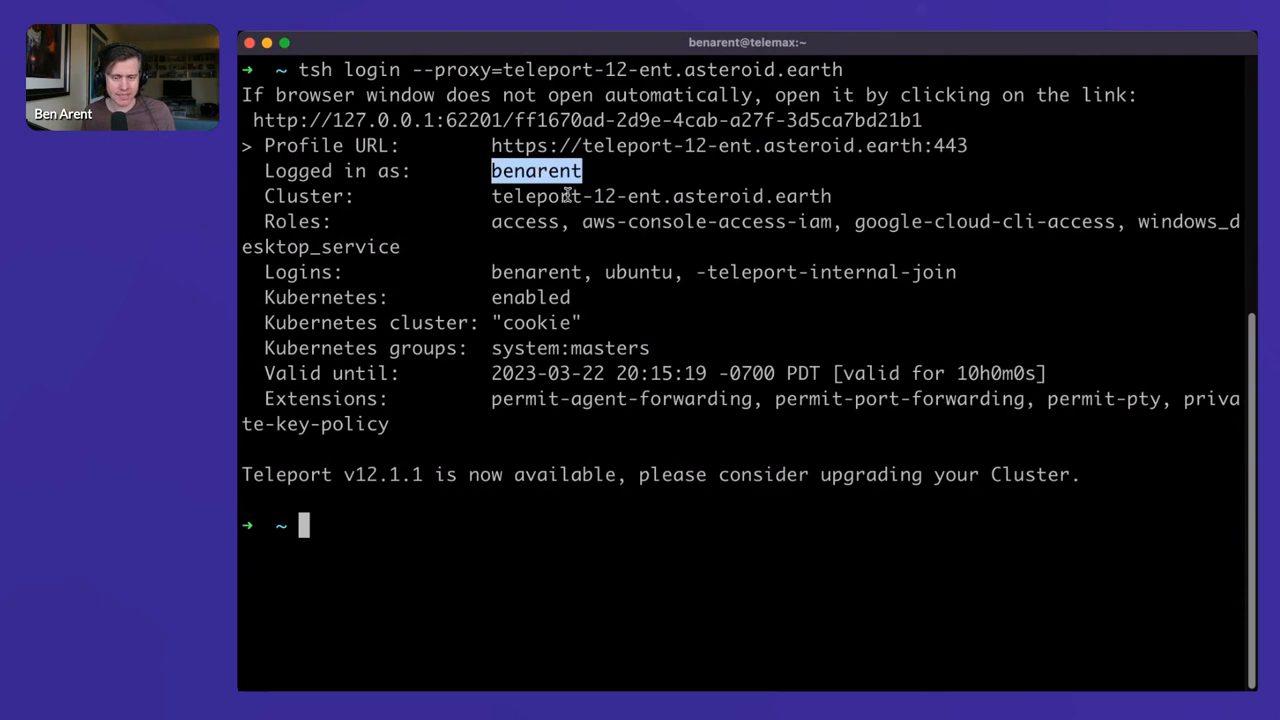
mouse_move(640, 348)
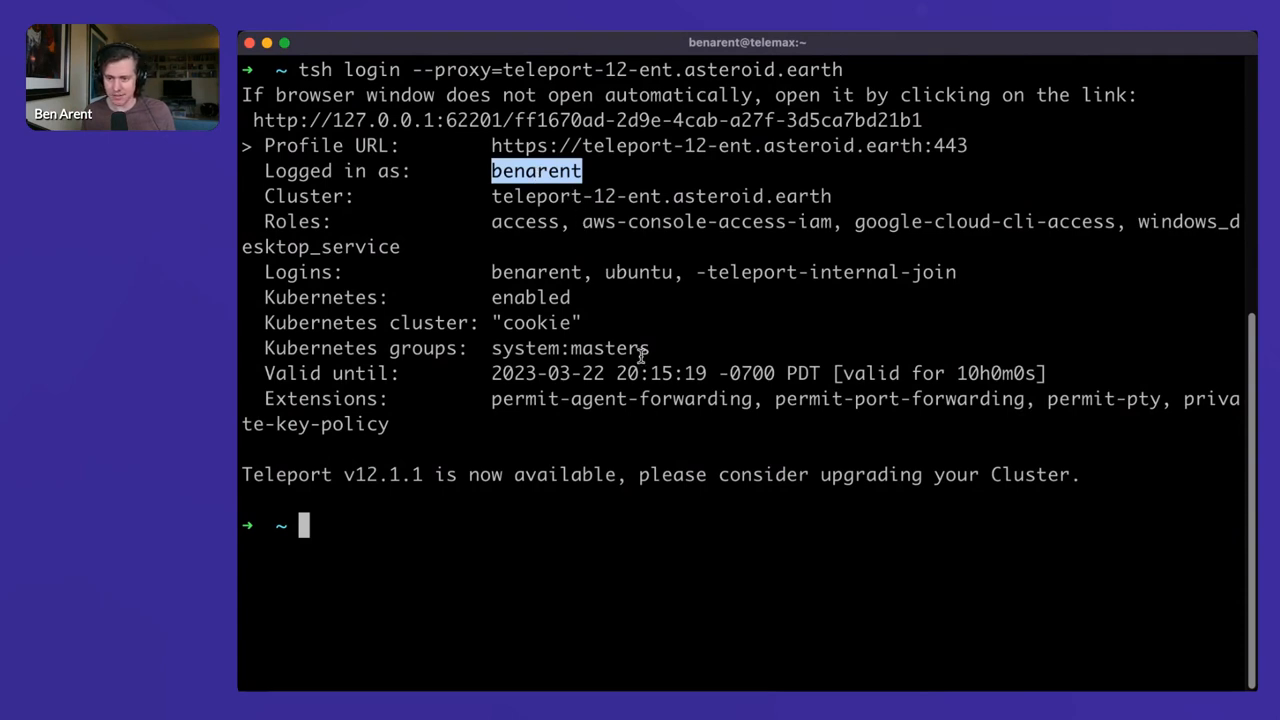
mouse_move(550, 224)
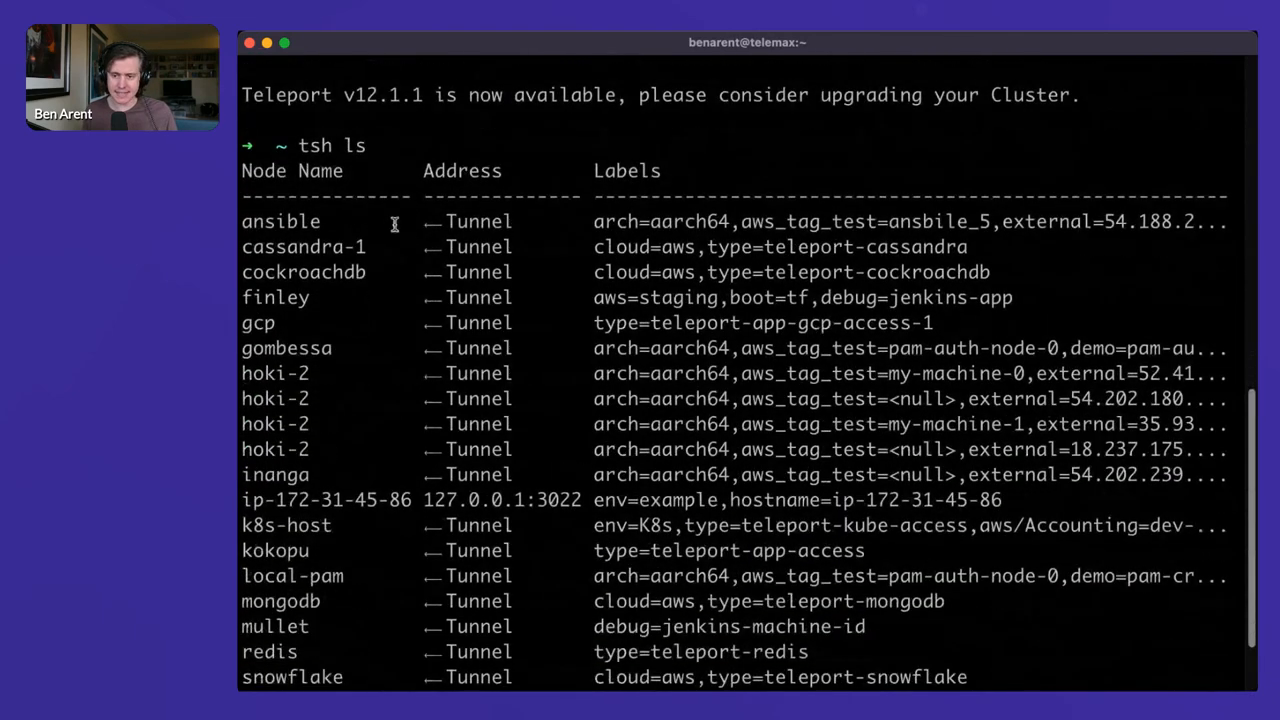
SSH to the ansible host as ubuntu via tsh, exit the session, and start the Touch ID diagnostics.
scroll(down, 3)
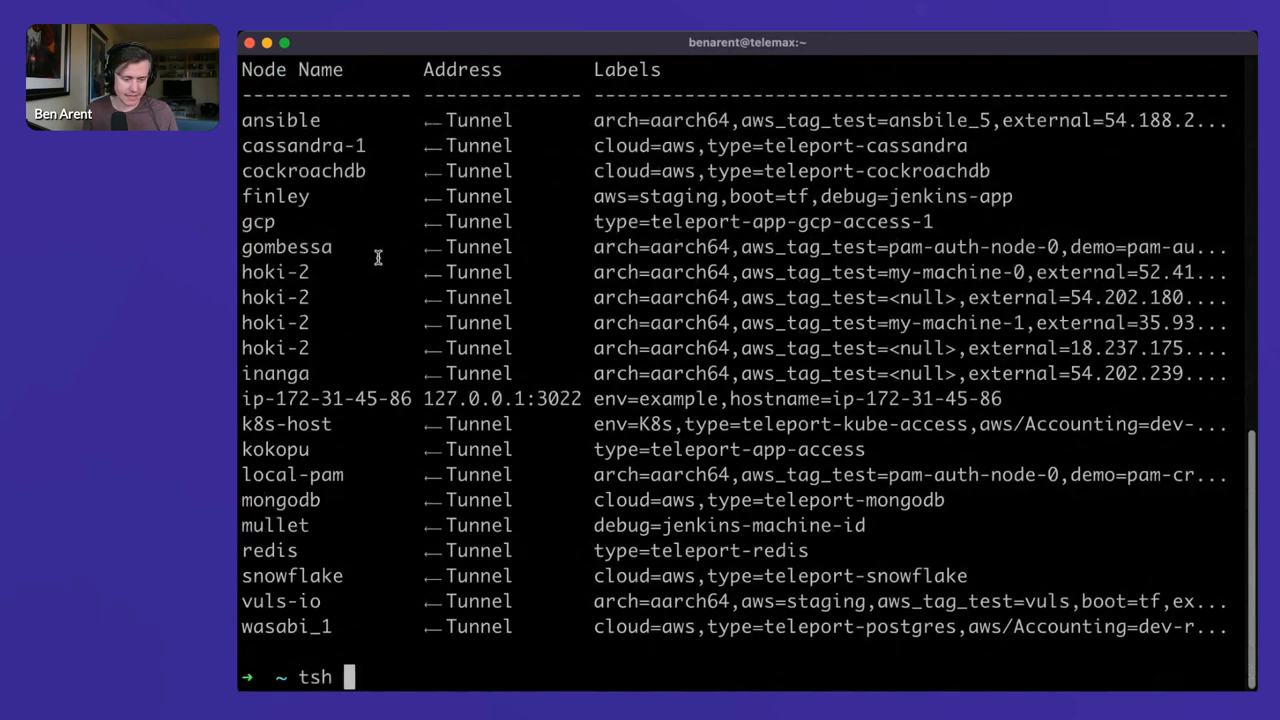
text(ssh ubuntu@ansibl)
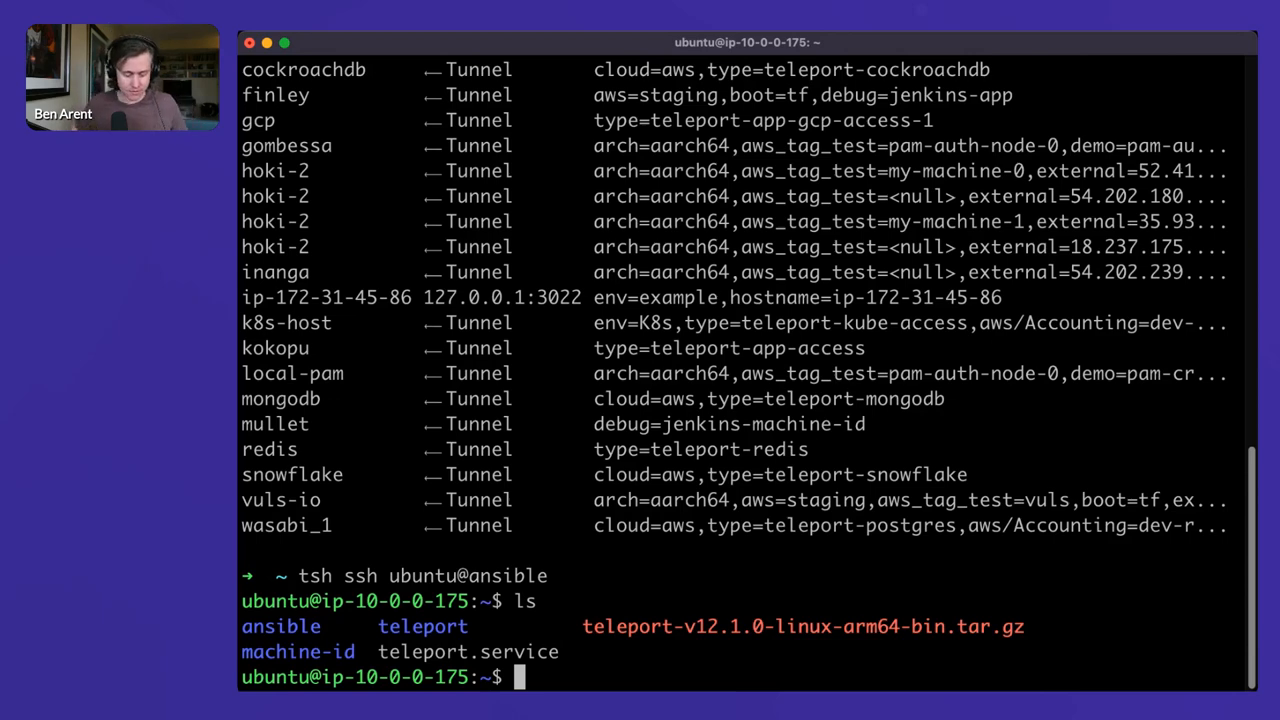
text(exit)
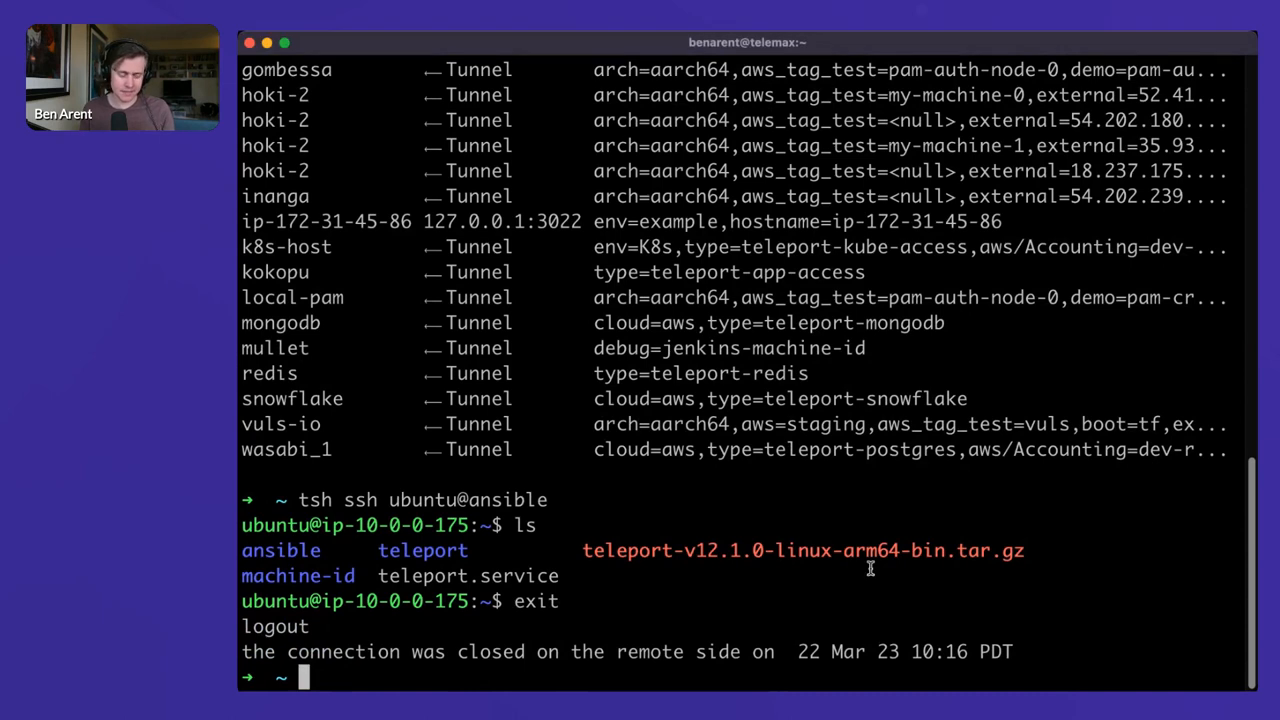
text(tsh touchid diag)
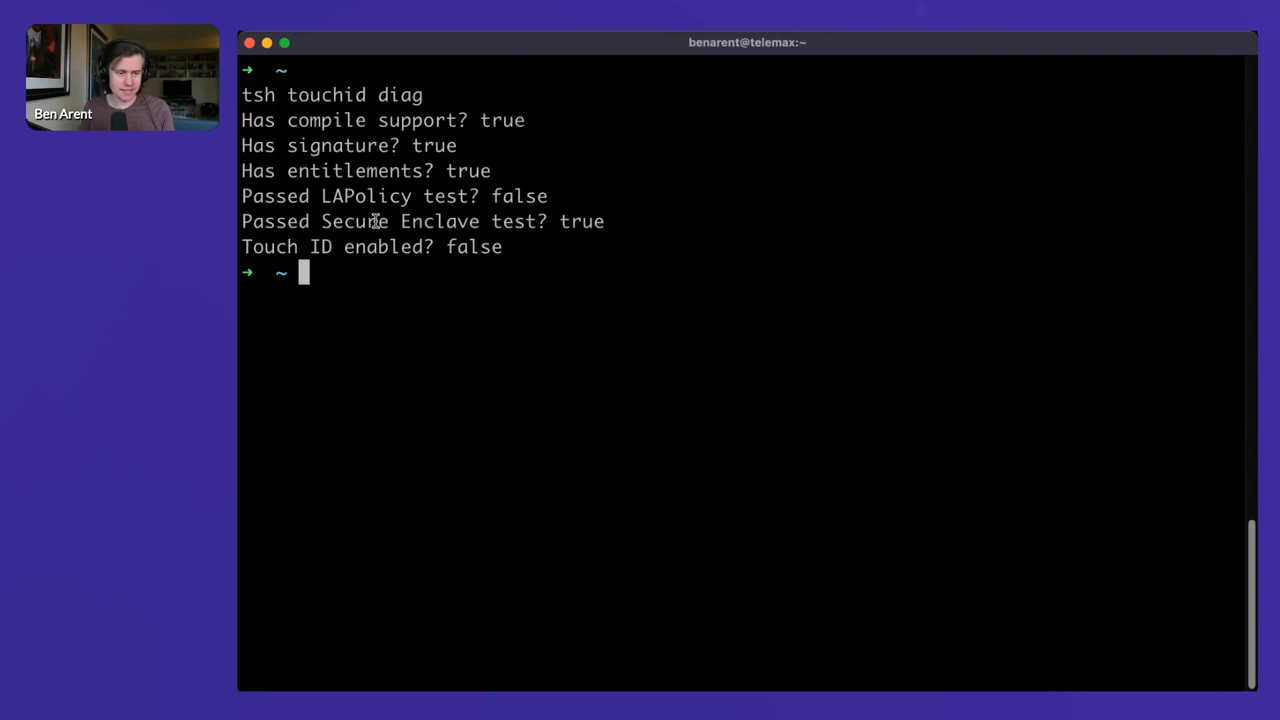
mouse_move(446, 118)
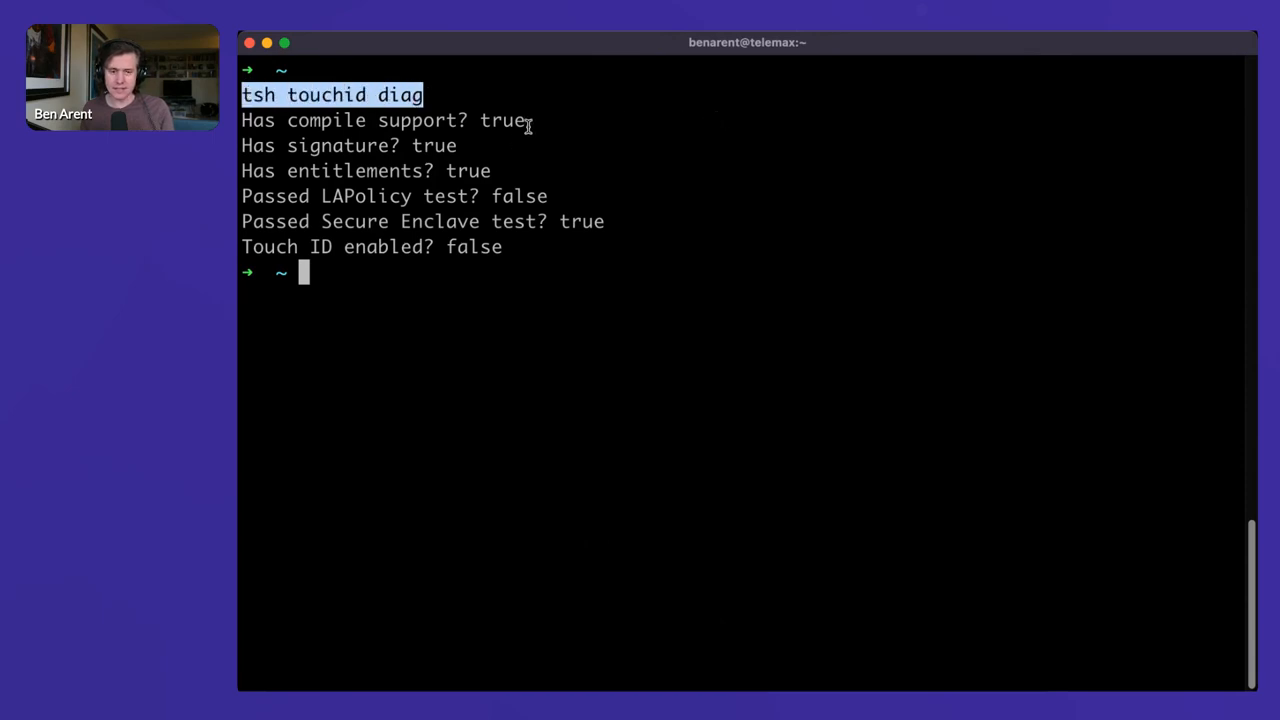
mouse_move(310, 200)
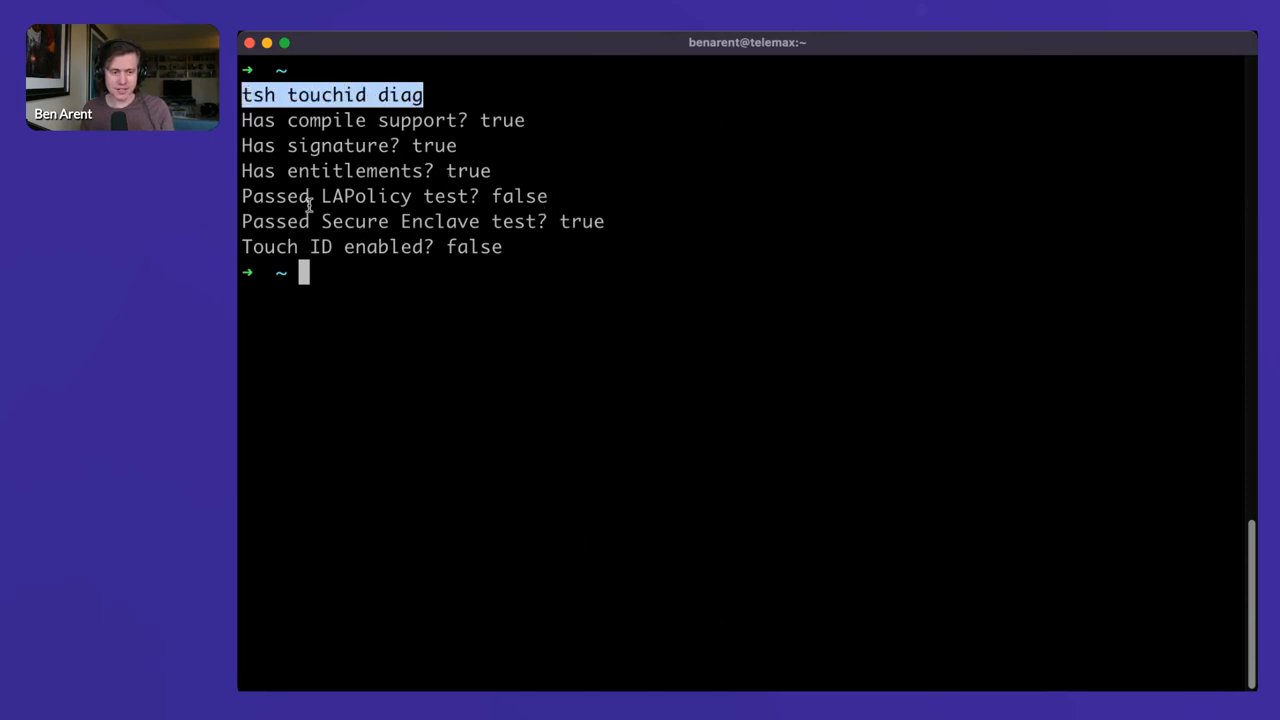
mouse_move(376, 122)
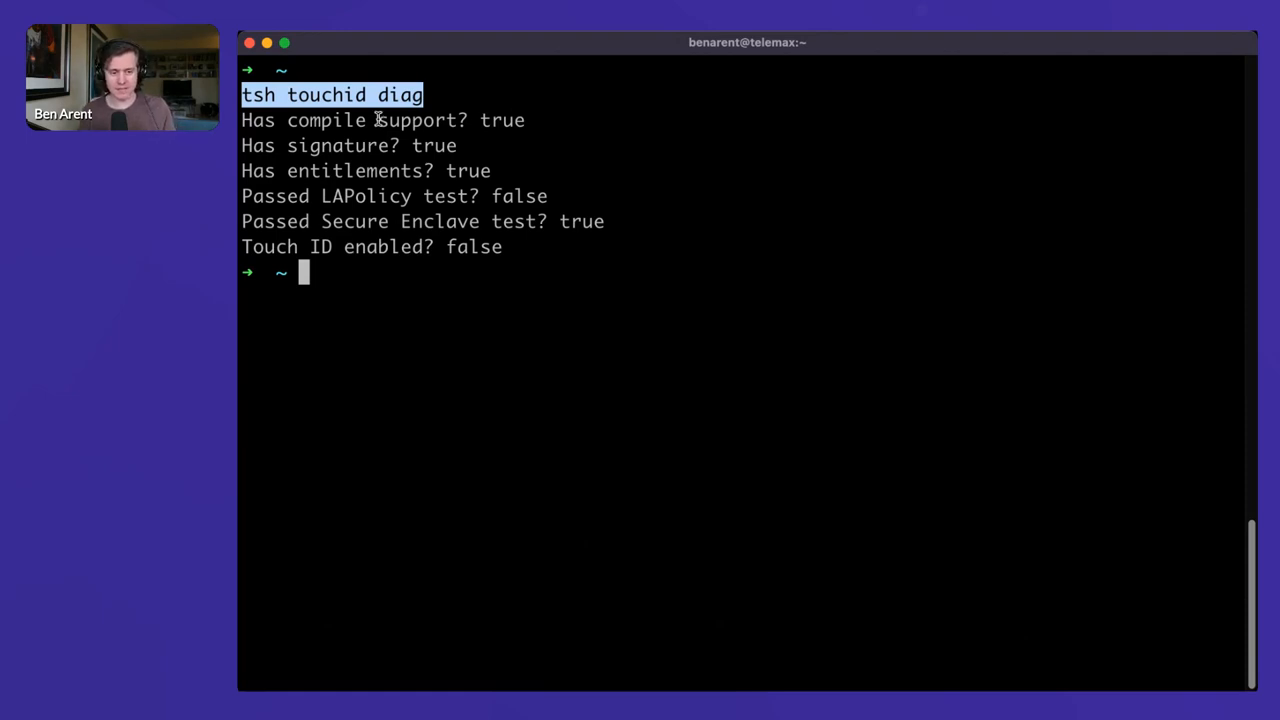
mouse_move(500, 422)
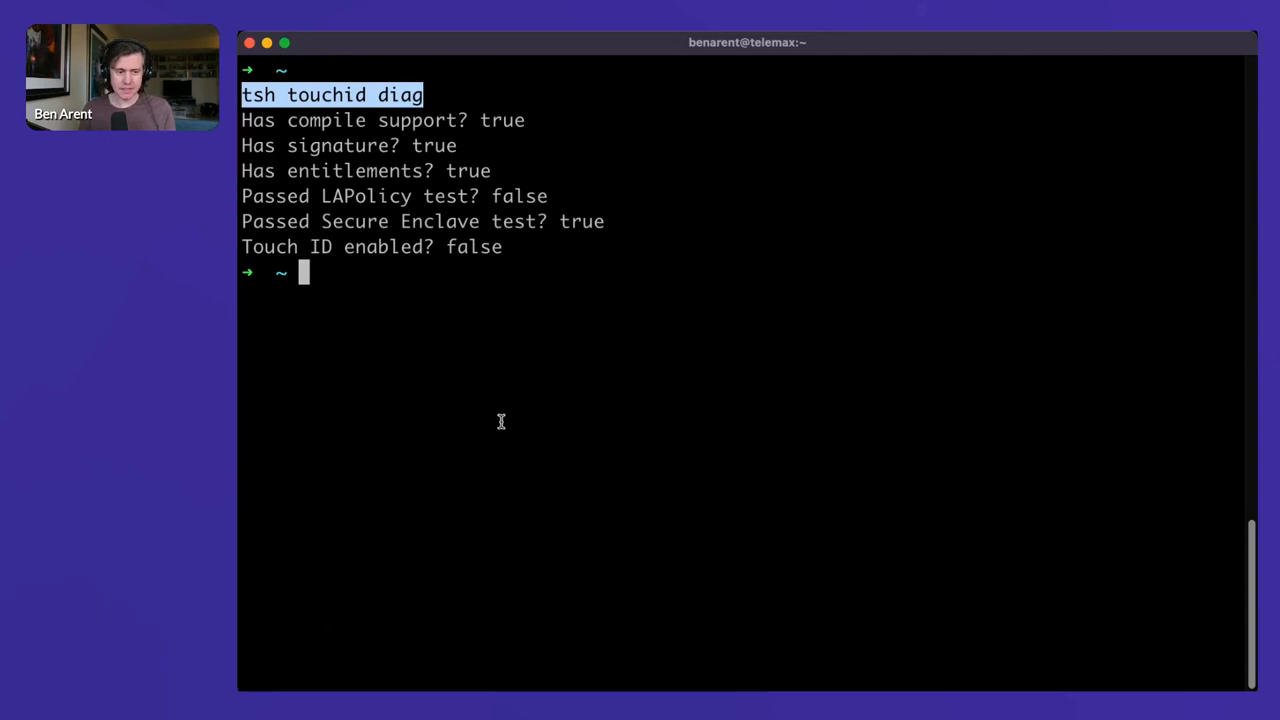
Run tsh status to show the active profile's expiry and permitted extensions.
text(tsh status)
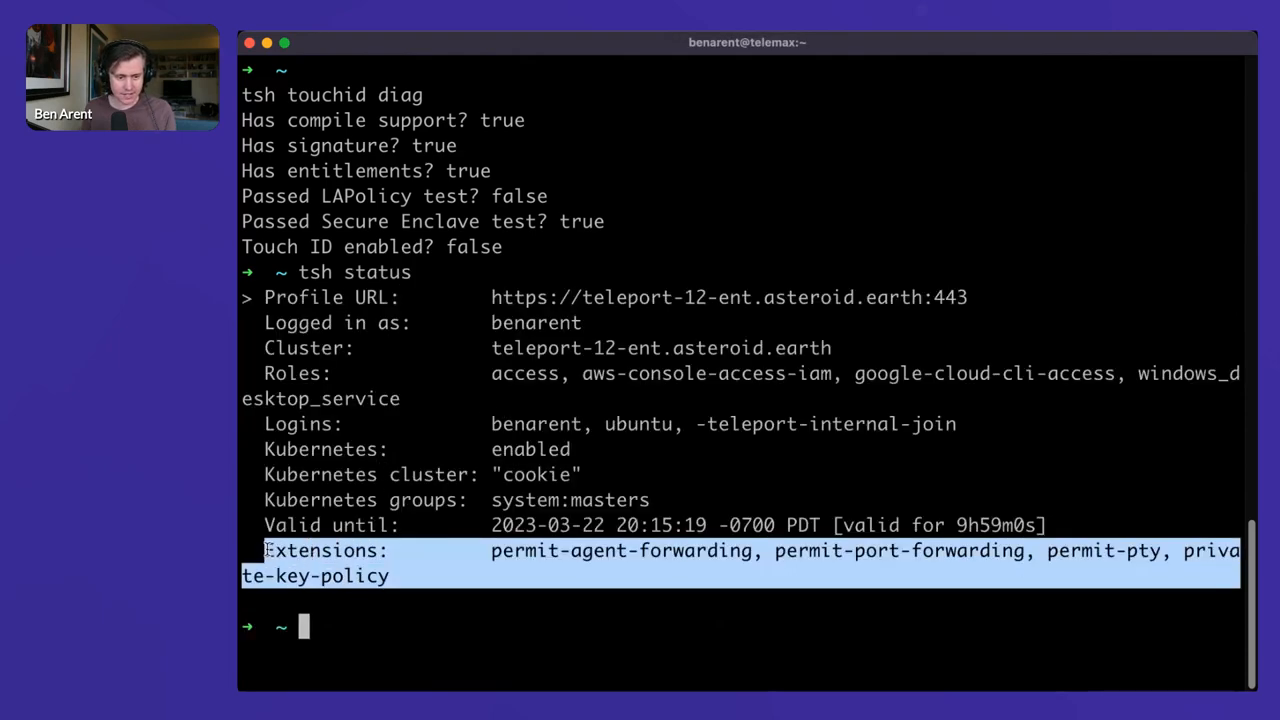
mouse_move(436, 584)
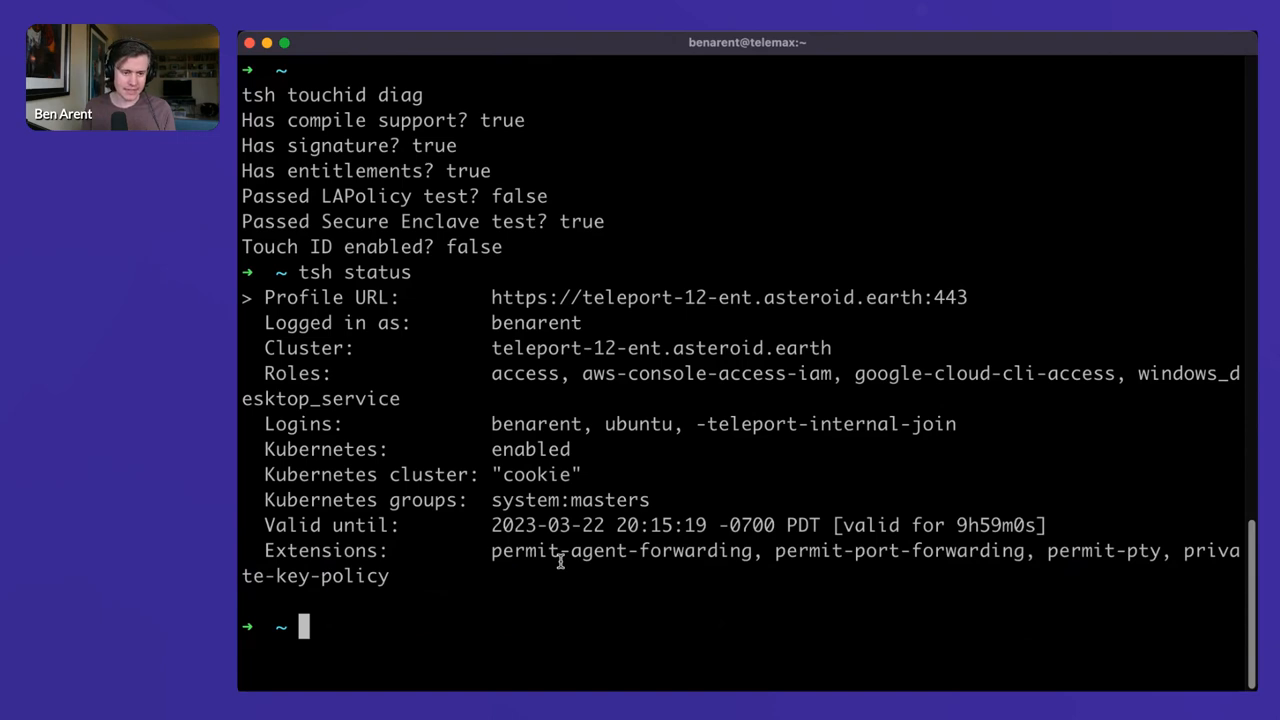
mouse_move(536, 176)
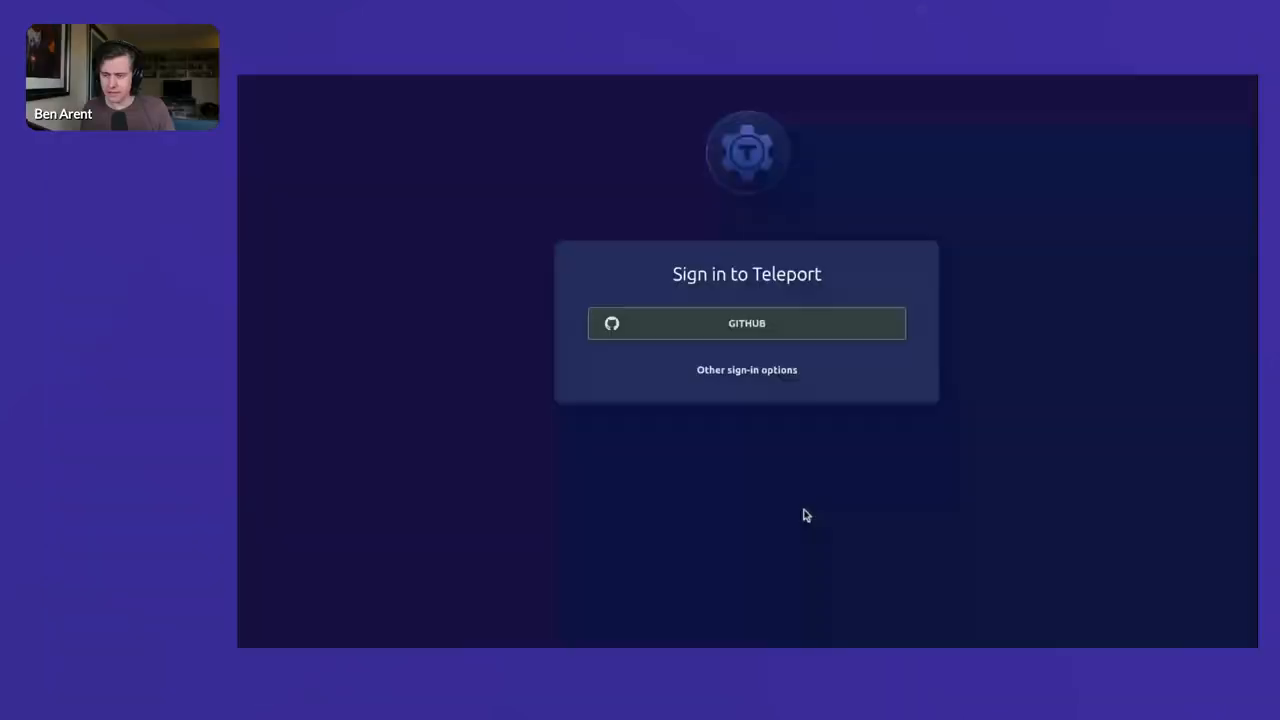
mouse_move(592, 612)
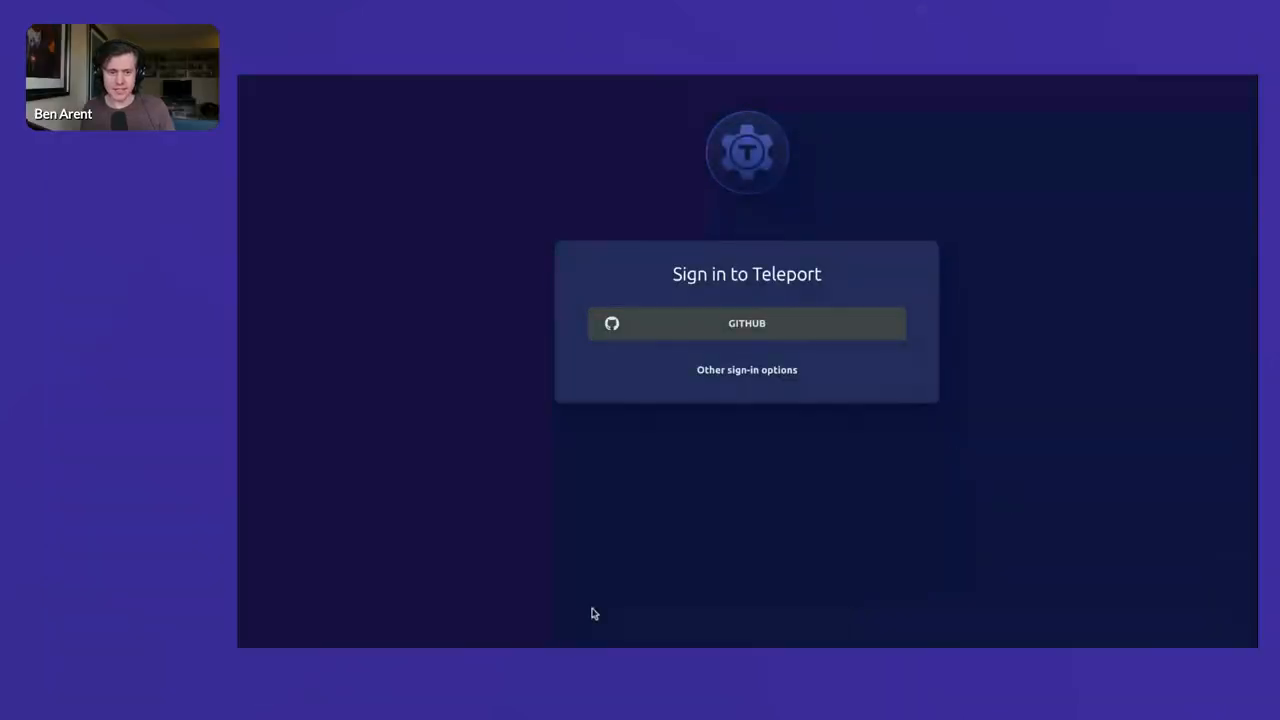
mouse_move(802, 432)
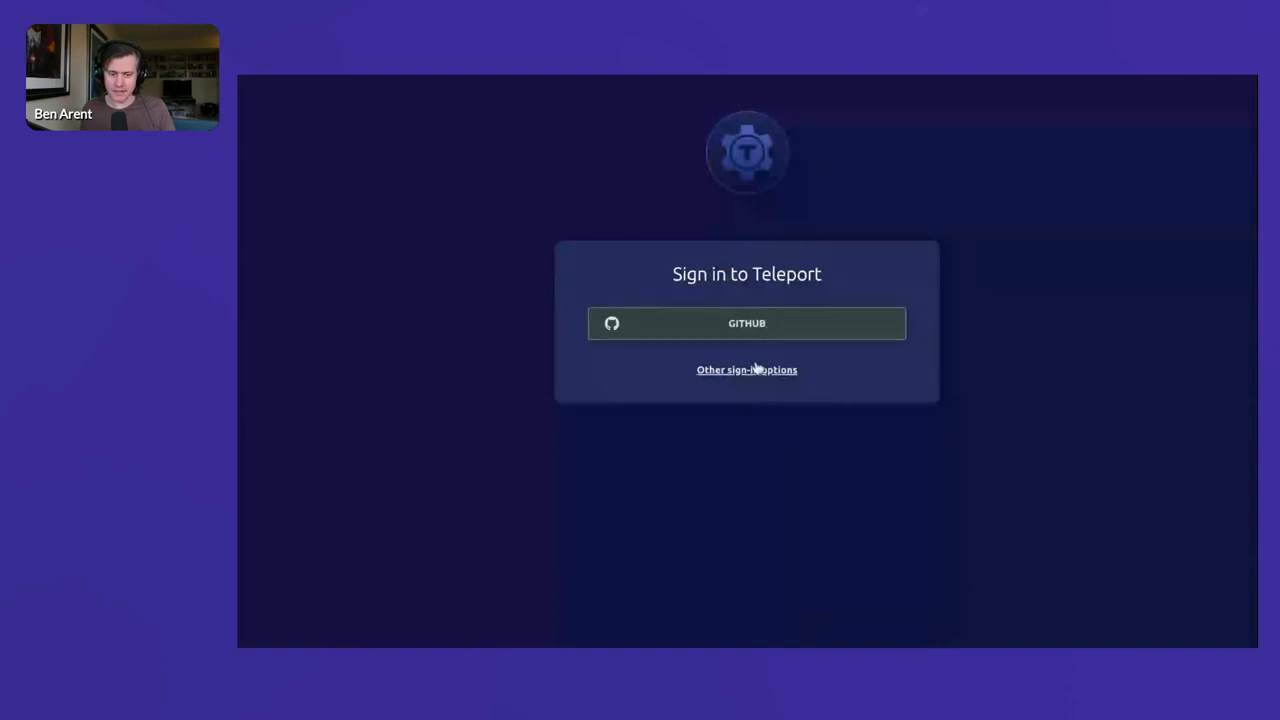
Sign in to the Teleport Web UI through GitHub and land on the Servers list.
click(746, 370)
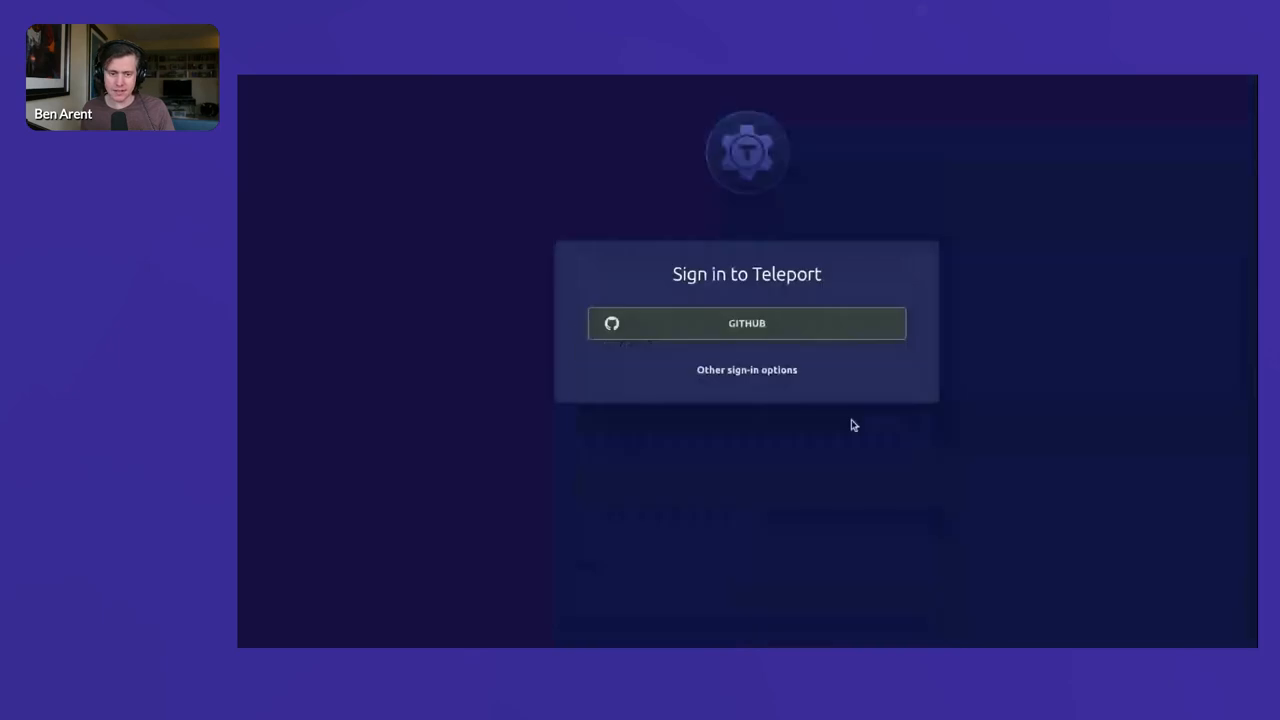
click(746, 322)
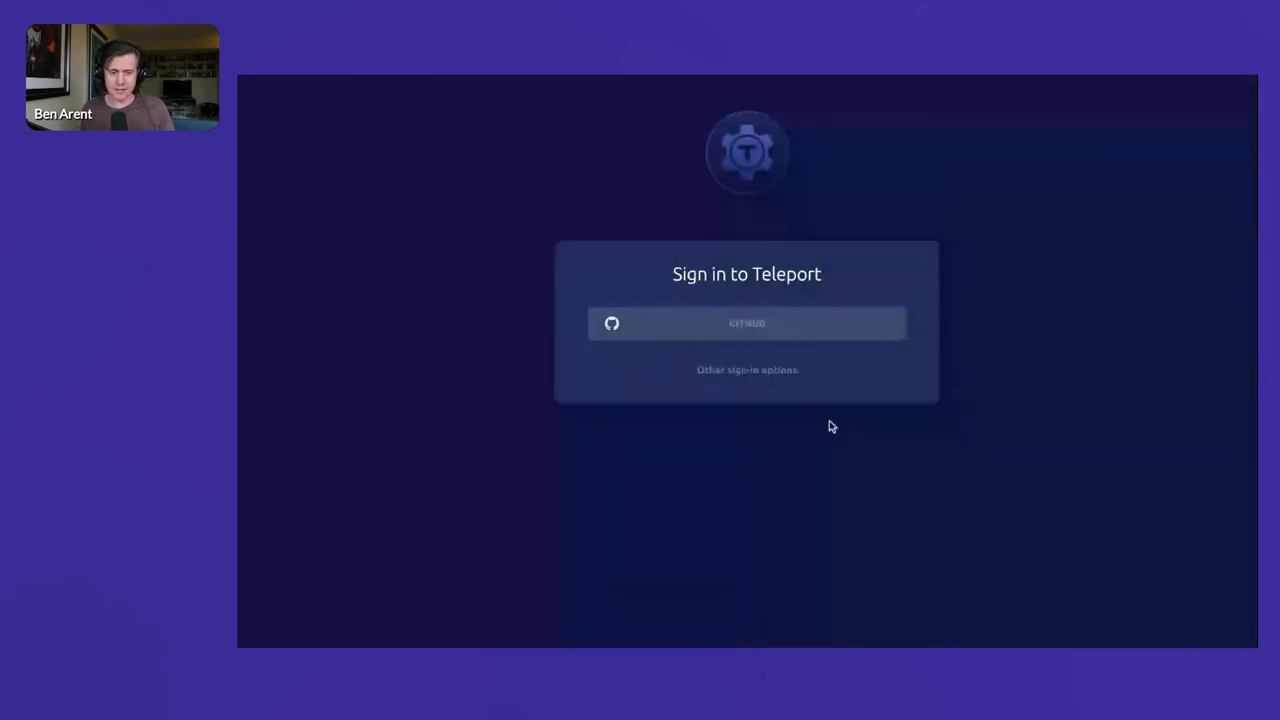
click(746, 322)
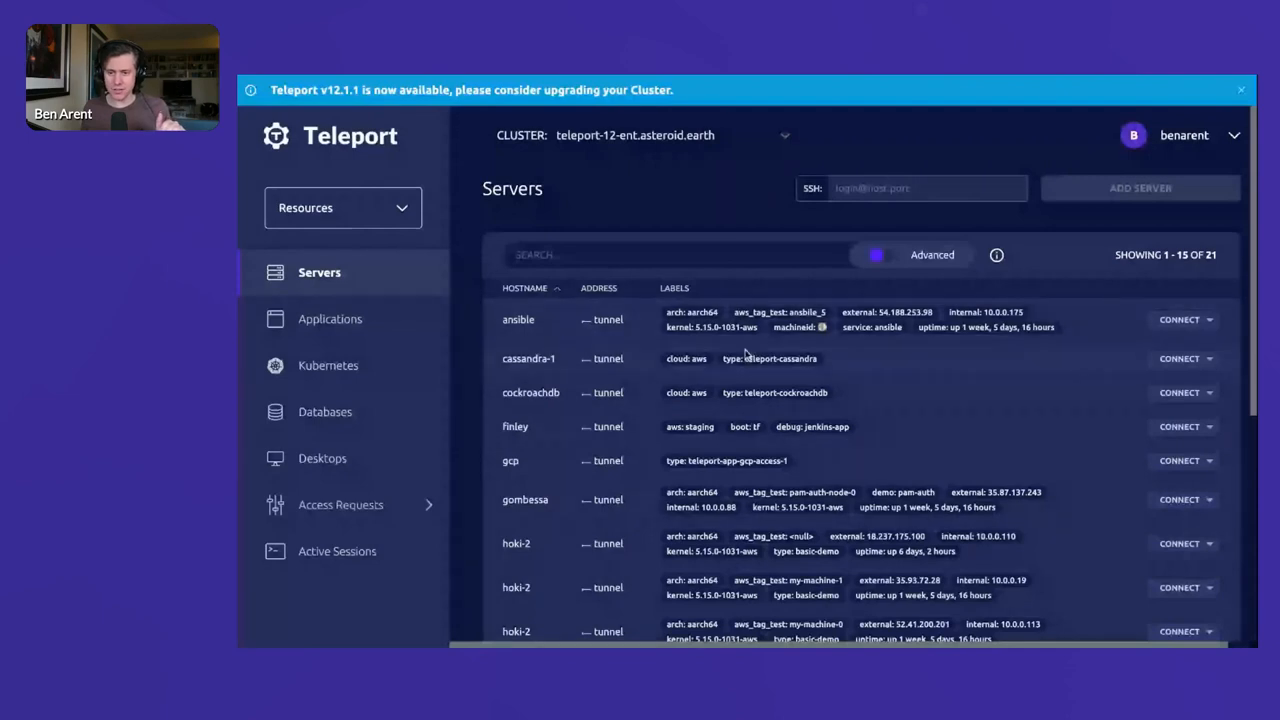
Browse the Applications resource list in the sidebar.
click(1240, 88)
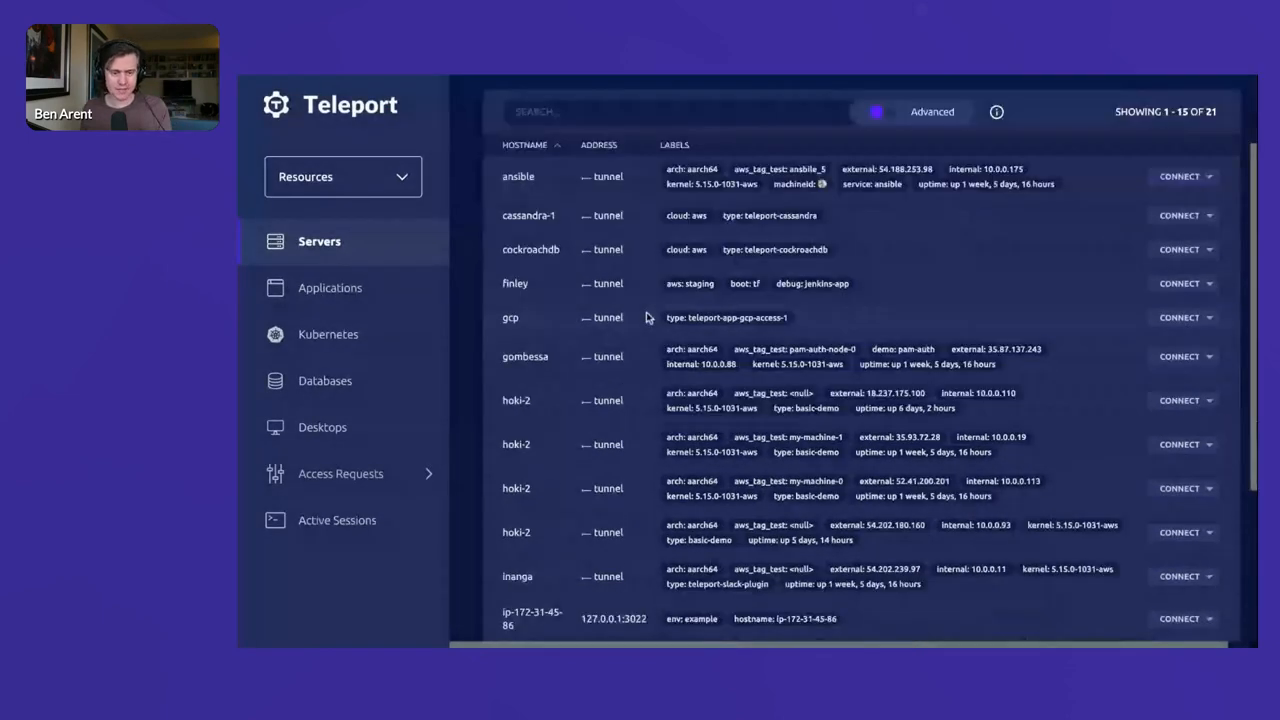
click(332, 288)
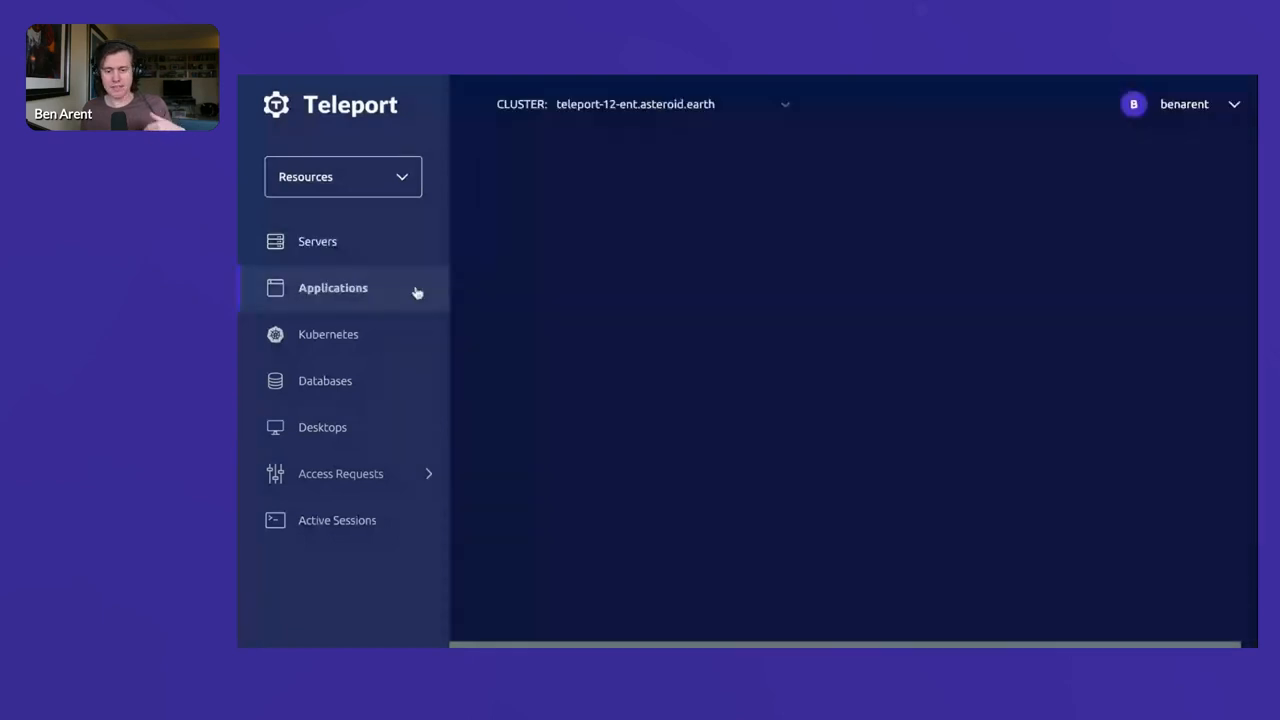
click(332, 288)
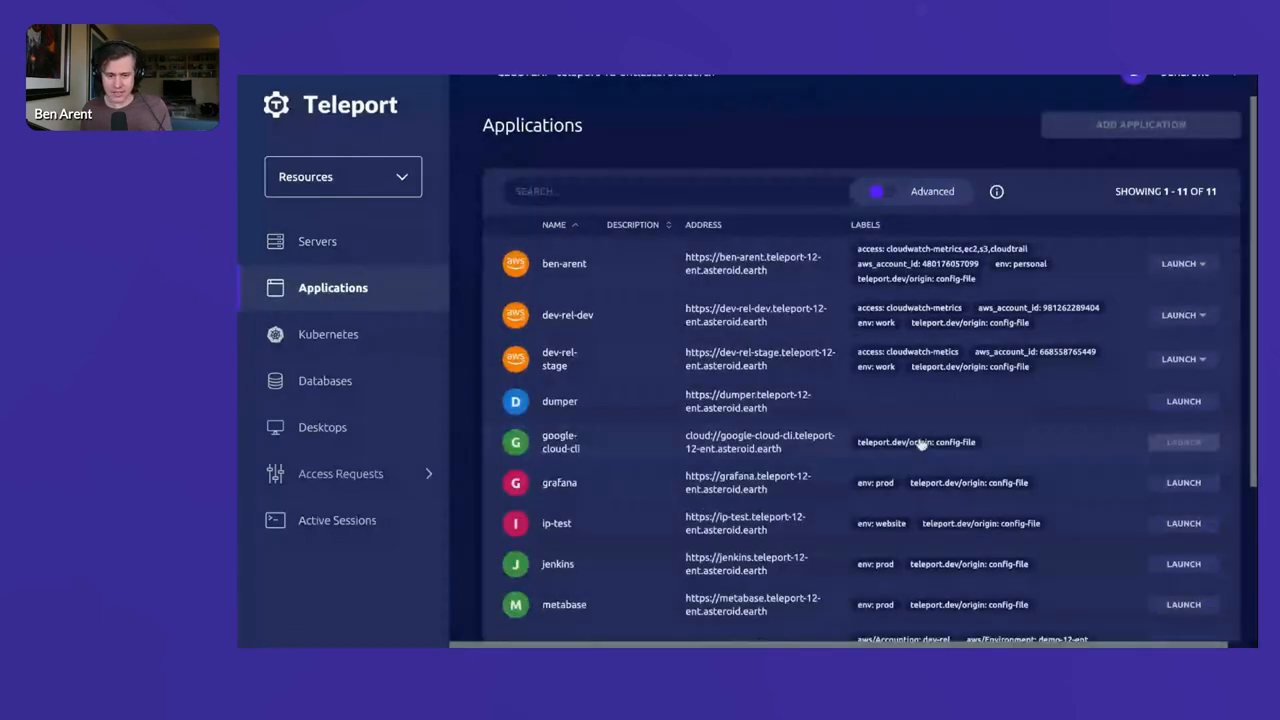
scroll(down, 3)
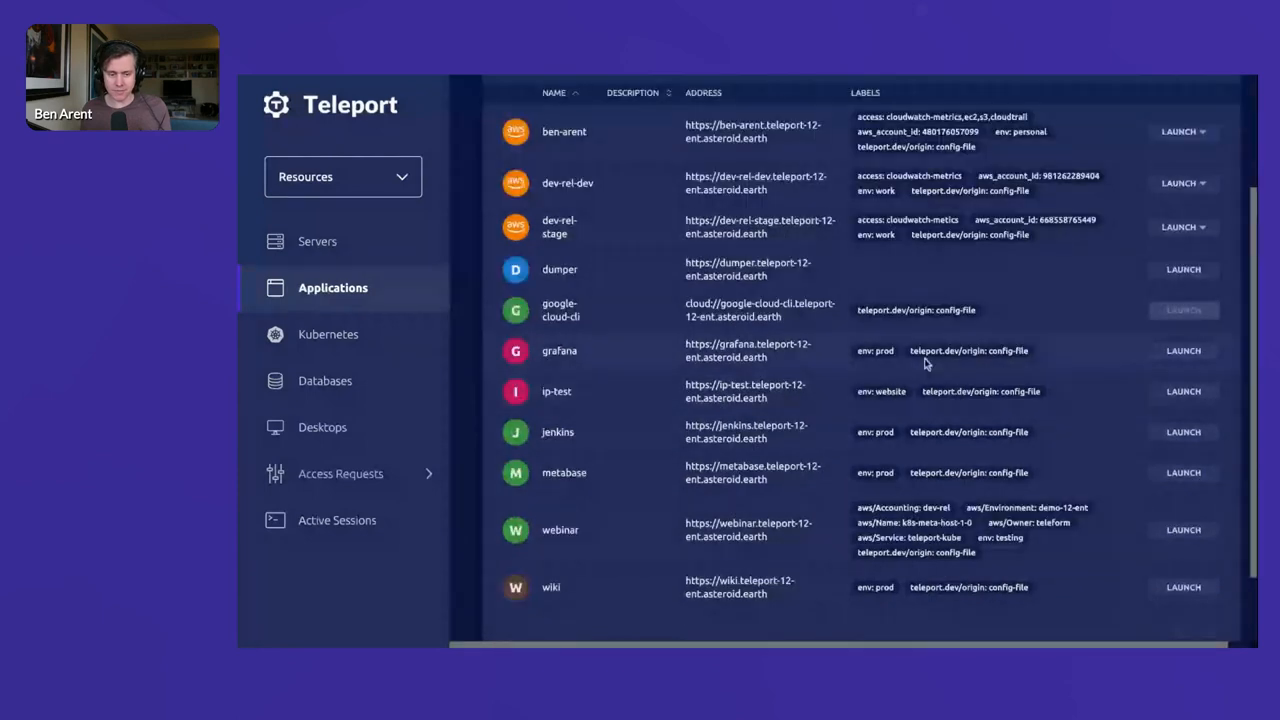
mouse_move(580, 442)
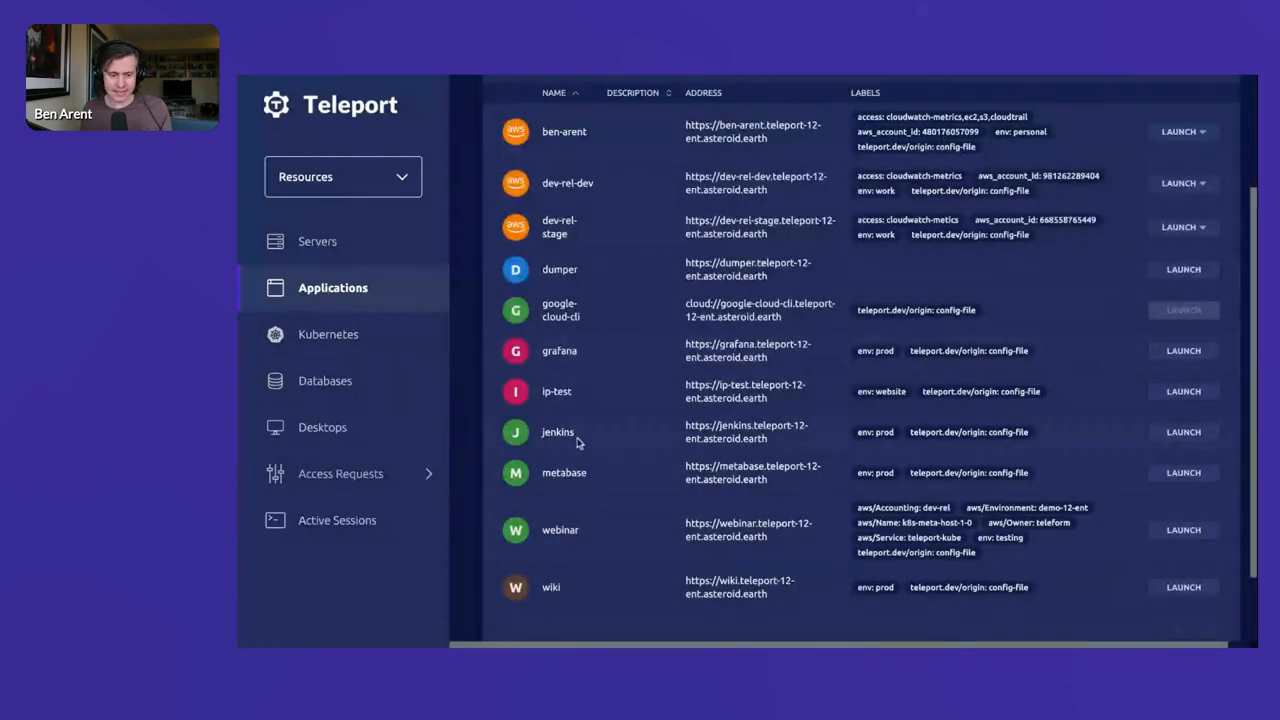
Browse the Kubernetes clusters and Databases lists, then show the Desktops list.
click(328, 334)
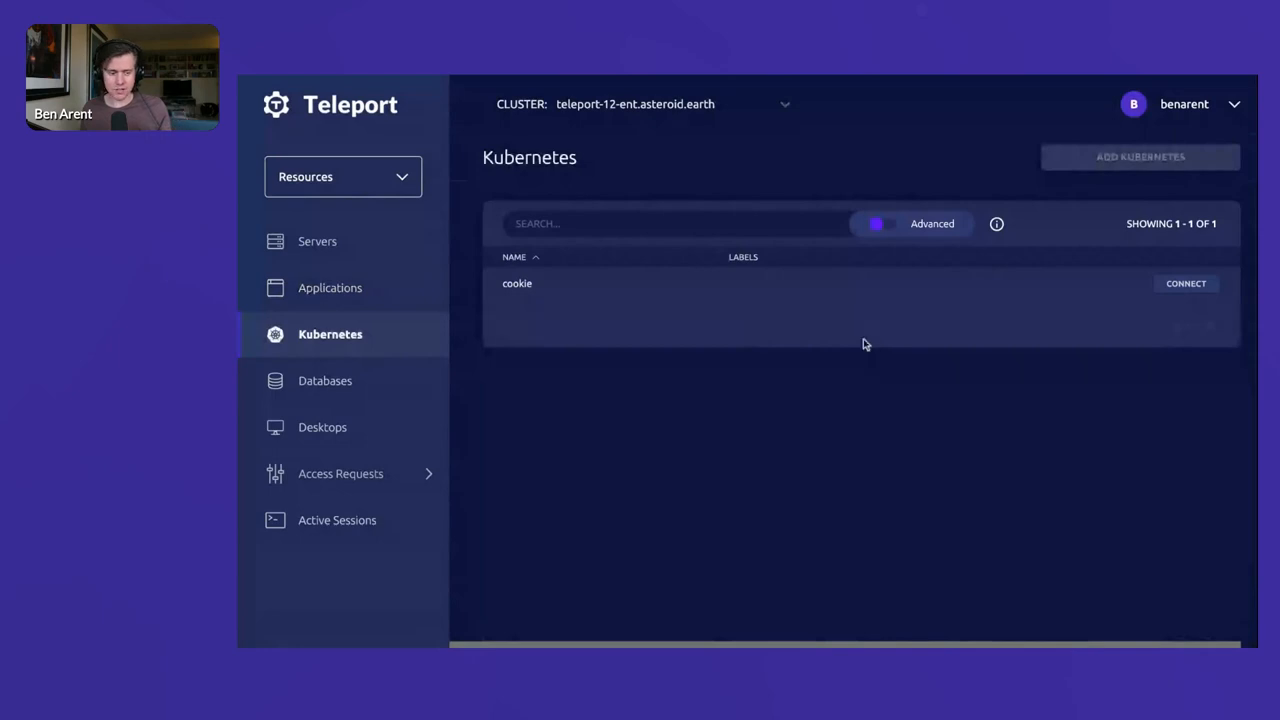
click(324, 380)
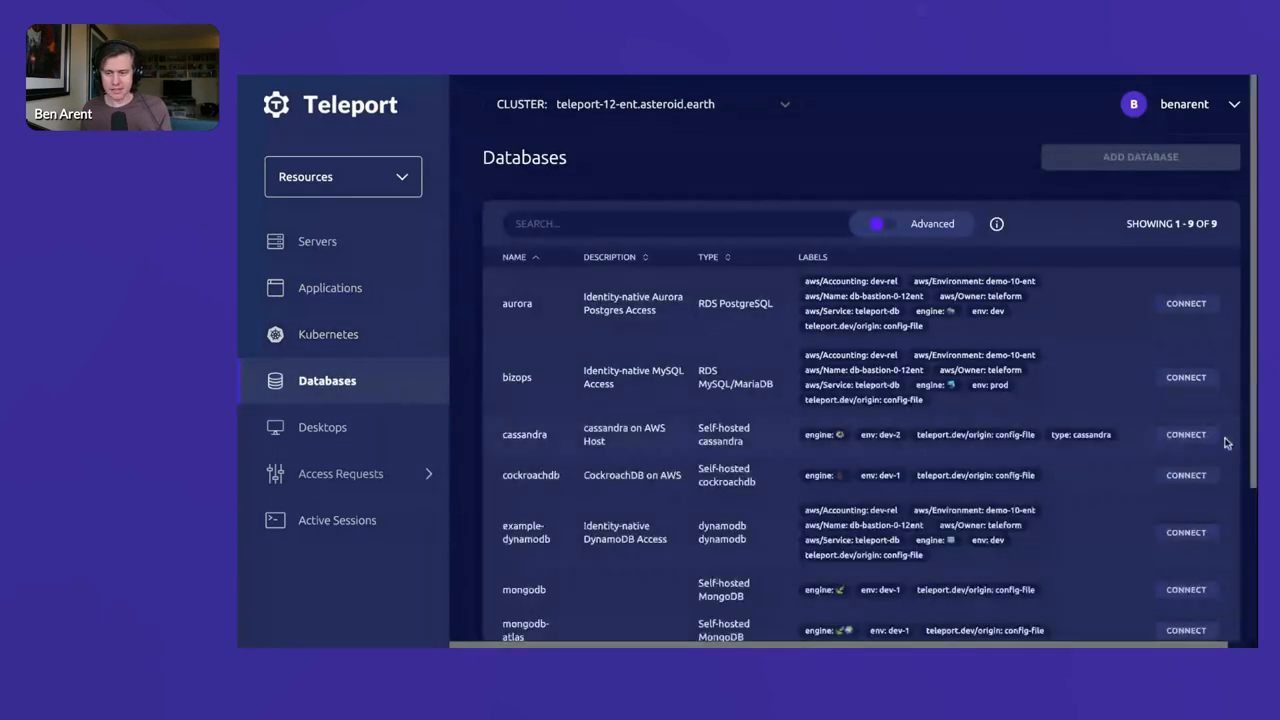
scroll(down, 3)
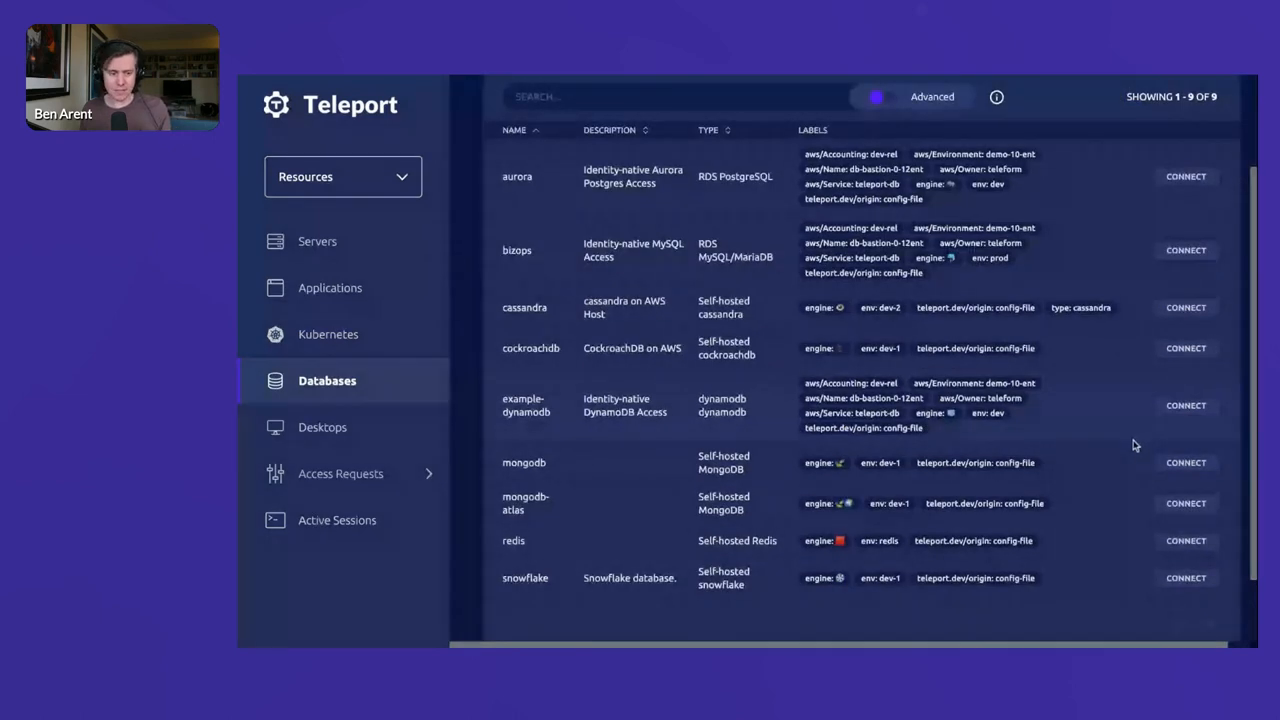
click(322, 428)
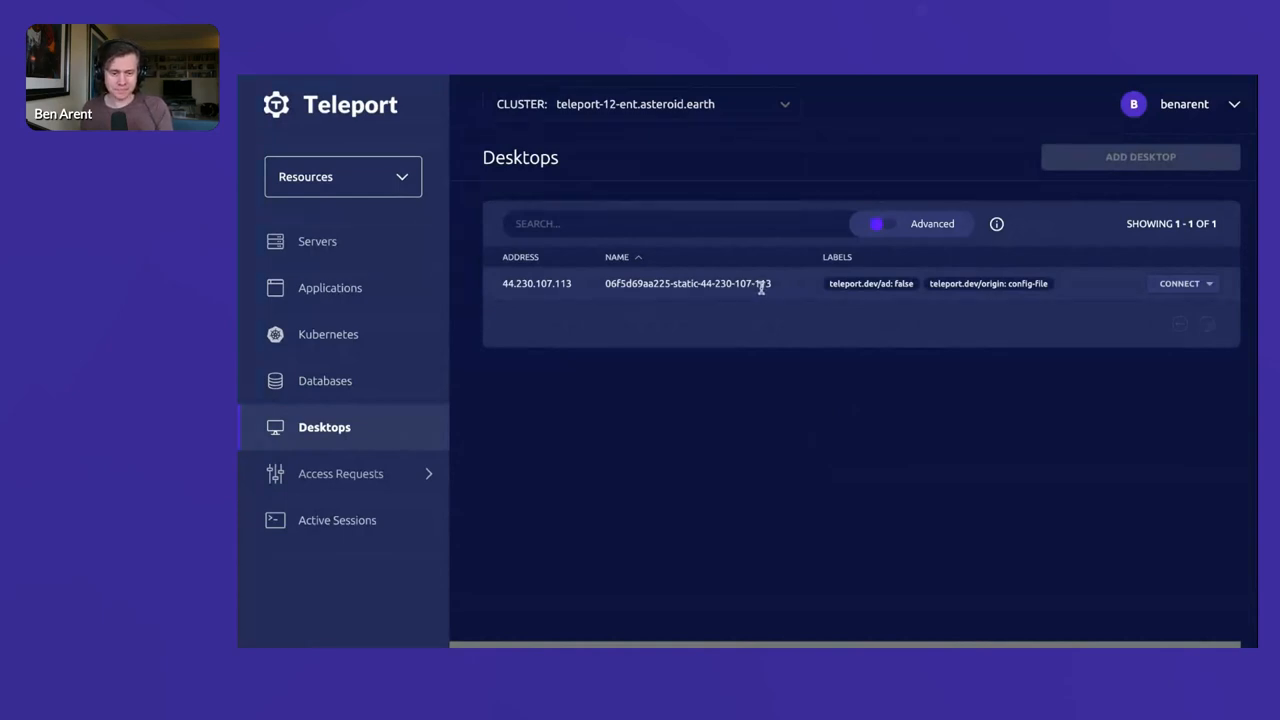
mouse_move(1224, 280)
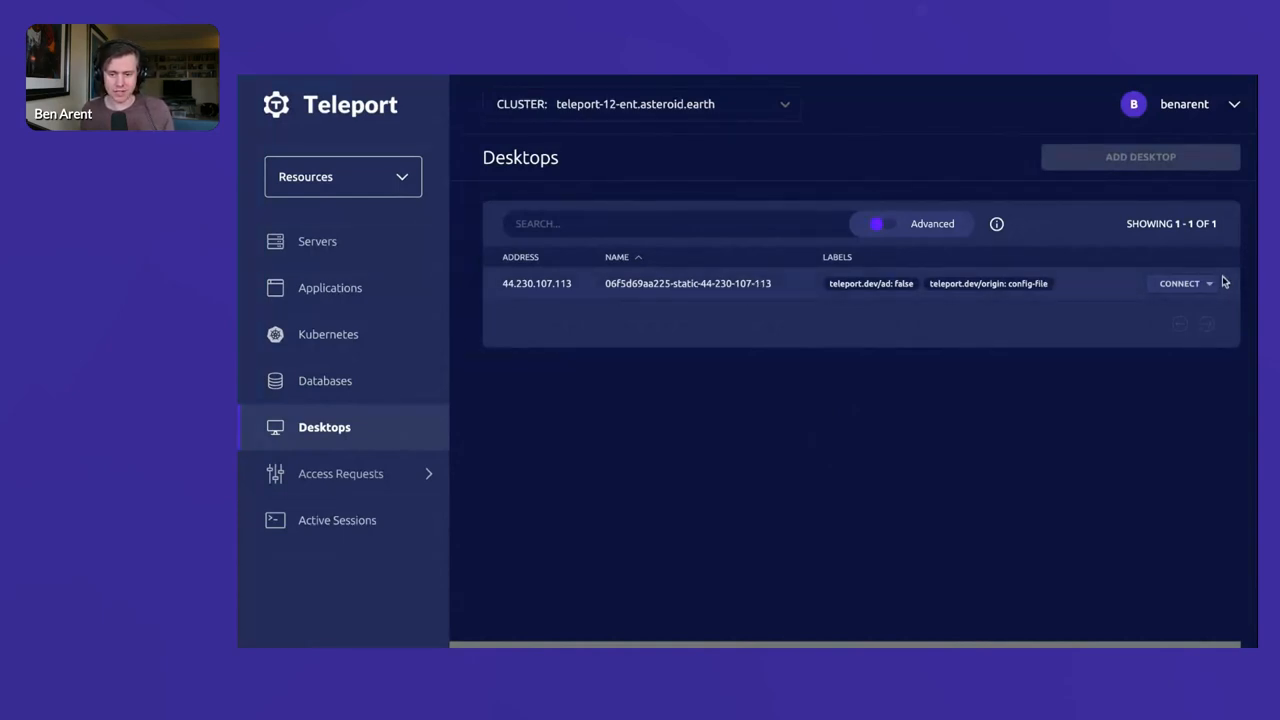
mouse_move(1154, 340)
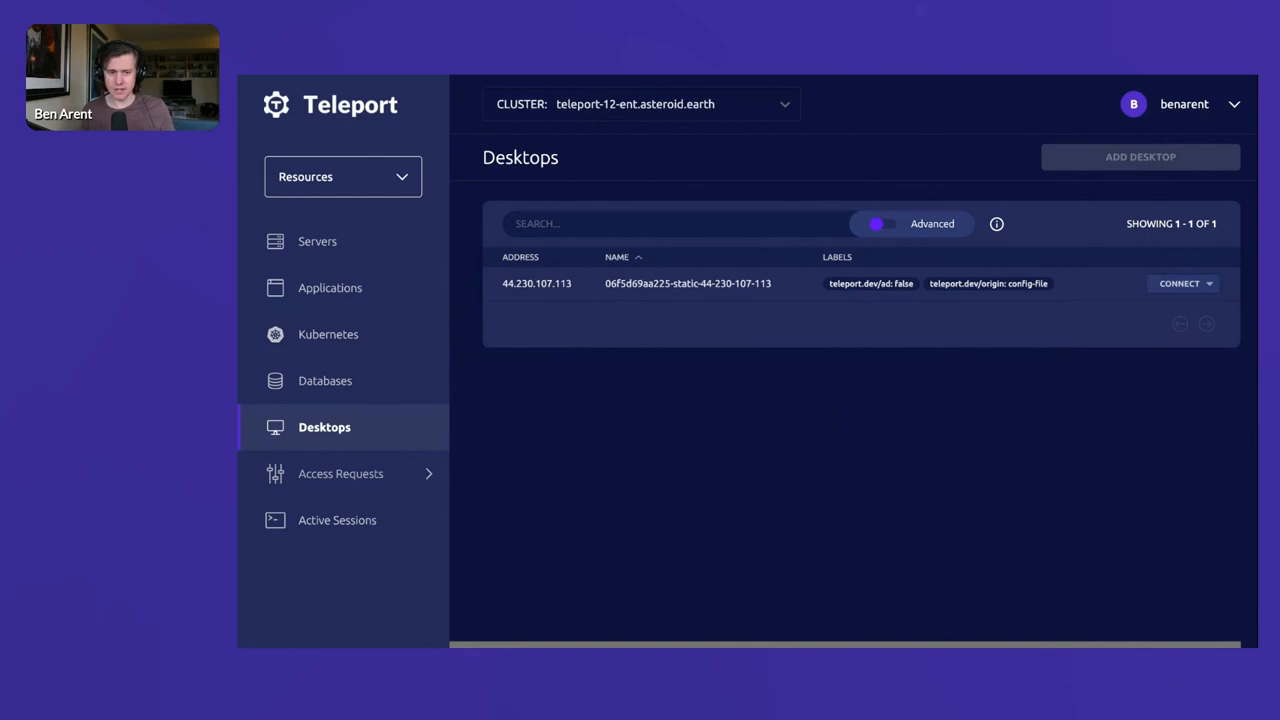
Connect to the listed Windows desktop as Administrator.
click(1176, 284)
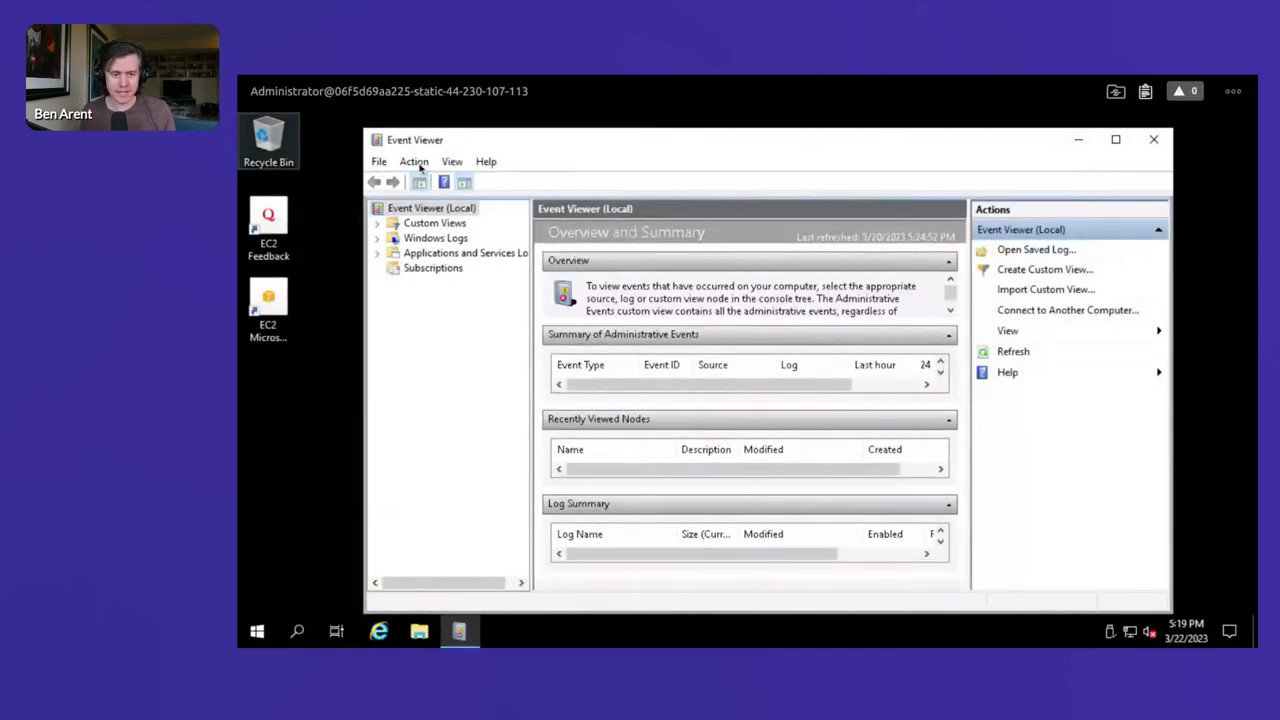
Launch Calculator and Paint from Windows search, draw a smiley face, and close Paint.
click(296, 632)
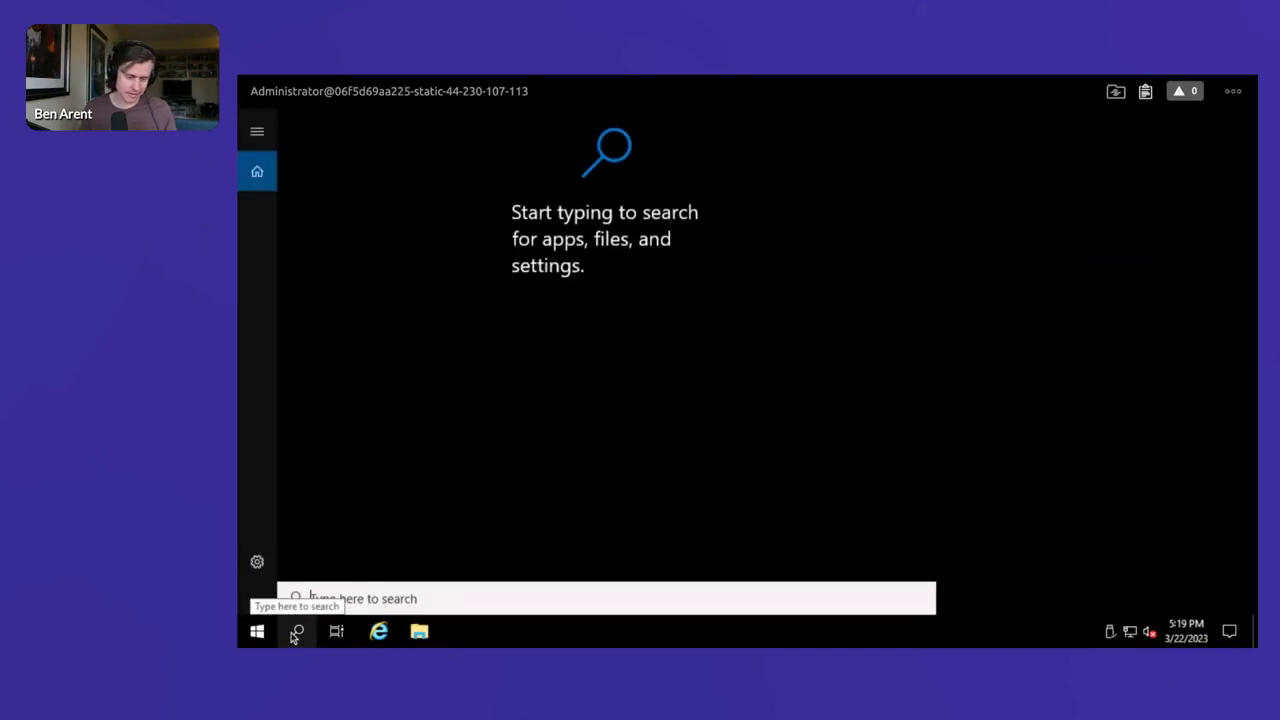
text(calculator)
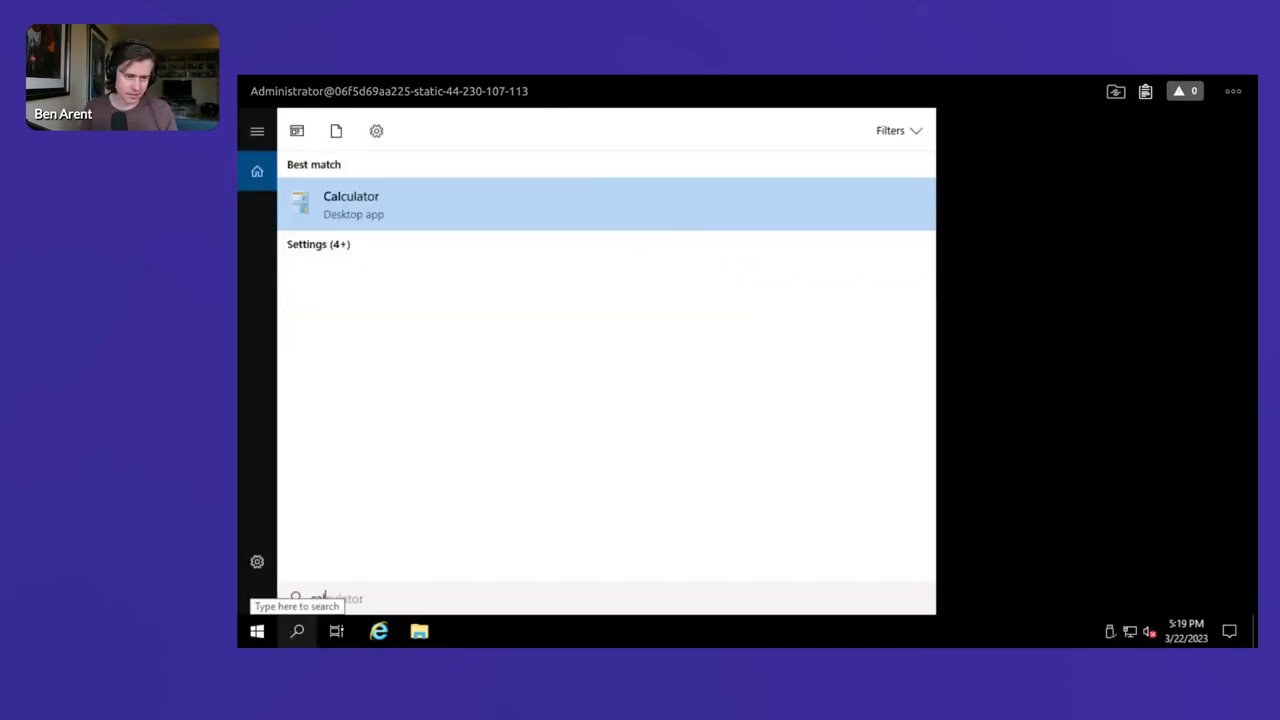
click(352, 204)
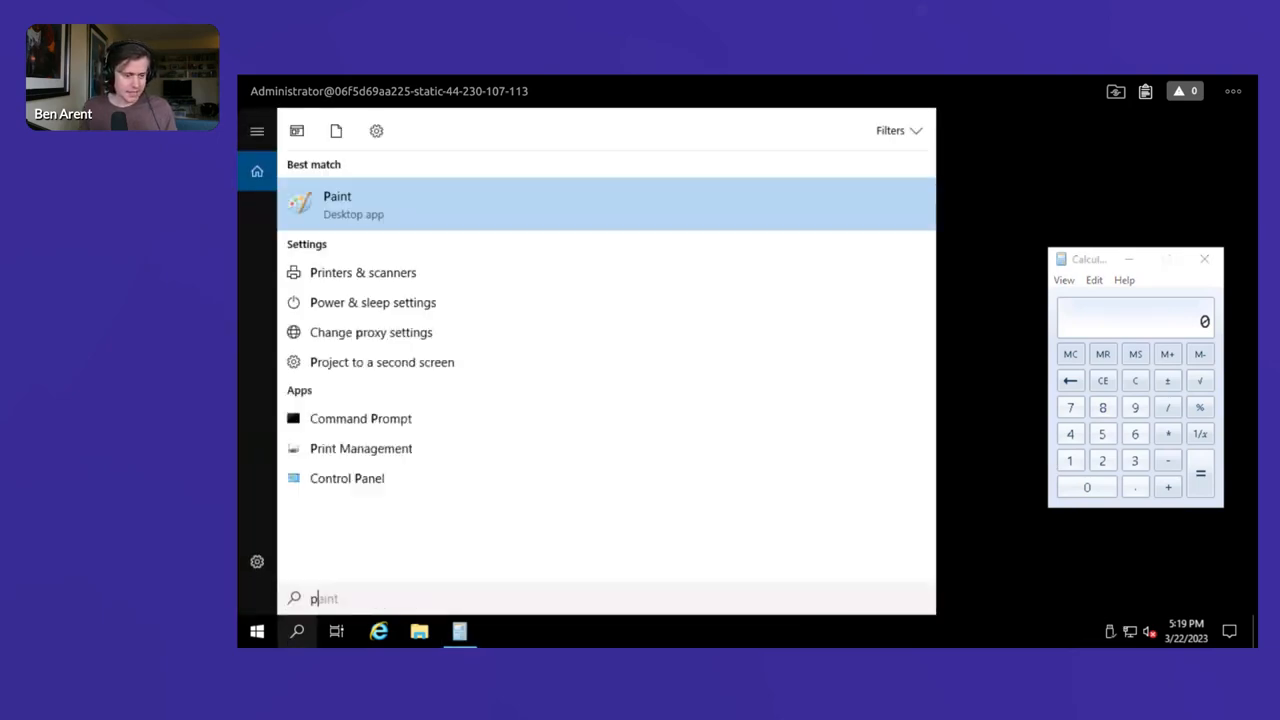
click(336, 204)
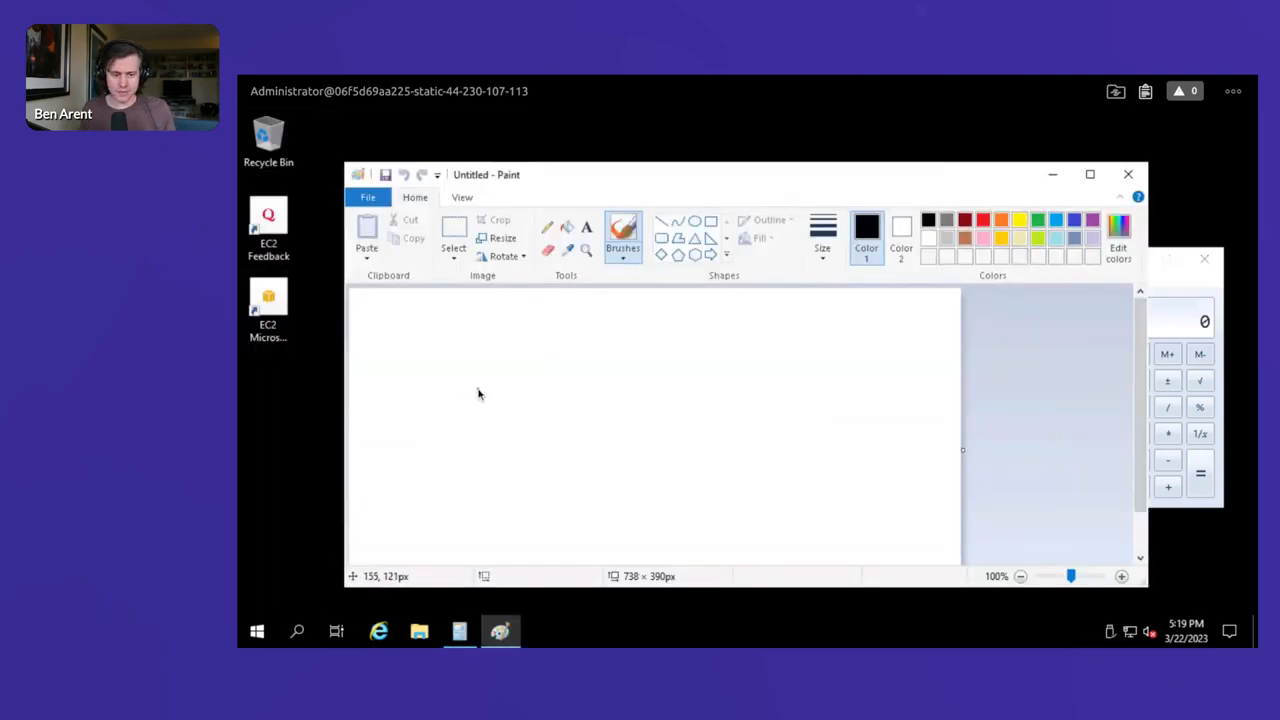
drag(476, 390, 510, 404)
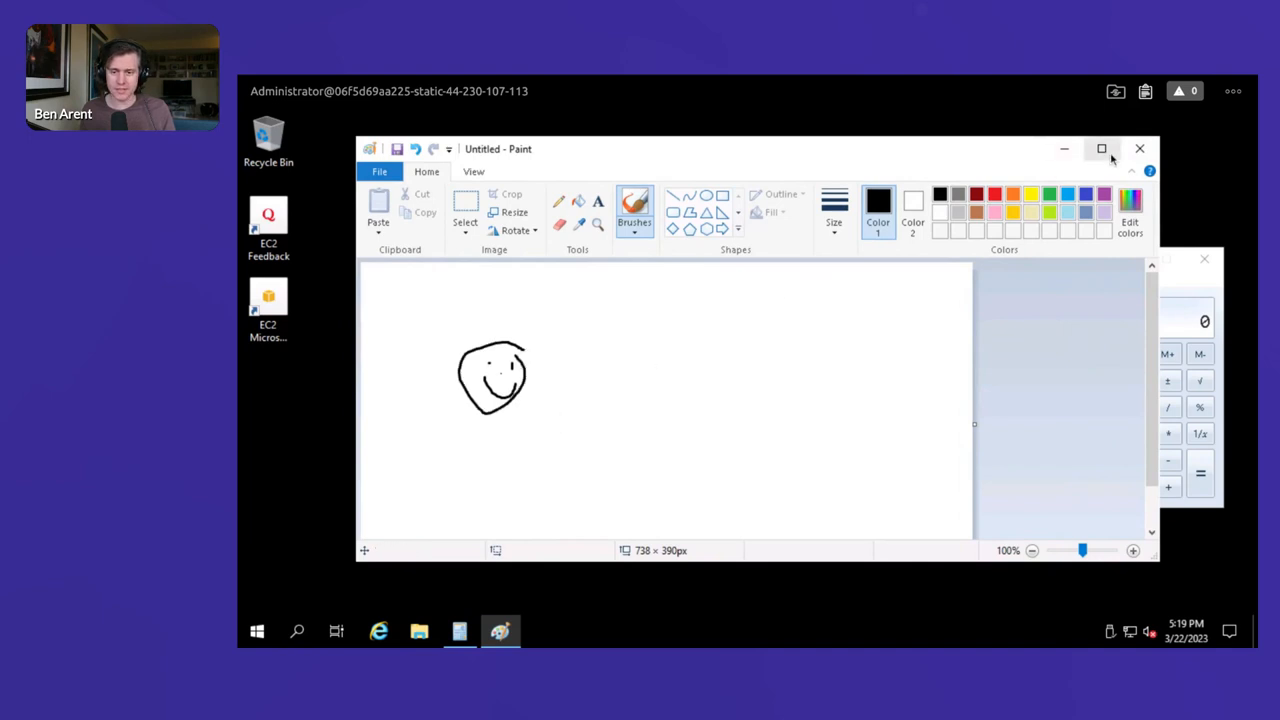
click(1136, 144)
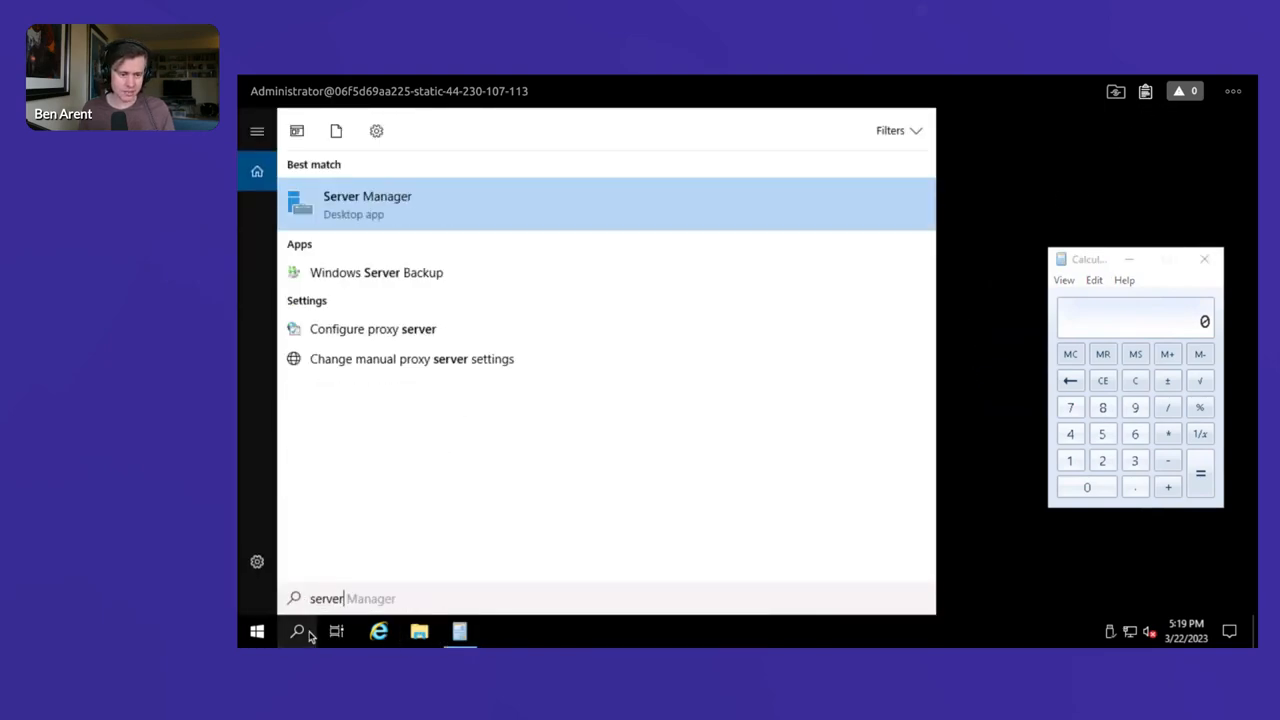
Launch Server Manager, dismiss the Windows Admin Center notice, and search for Notepad.
click(368, 204)
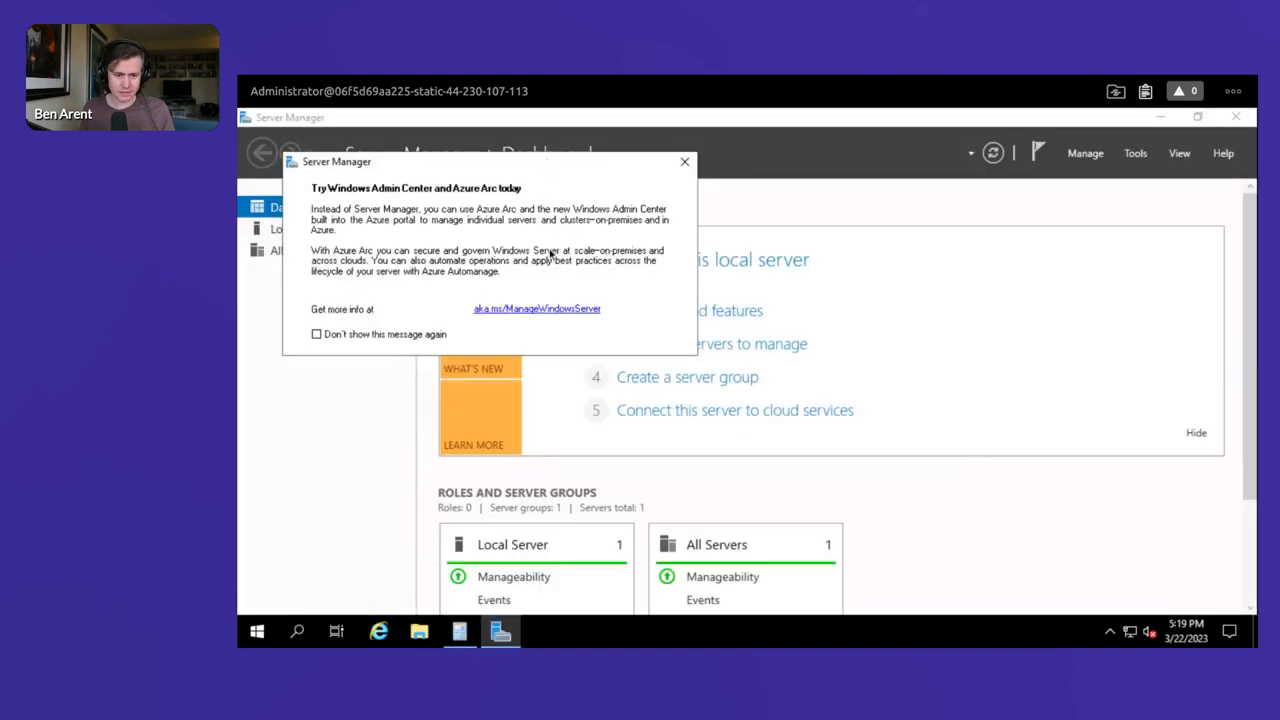
click(684, 160)
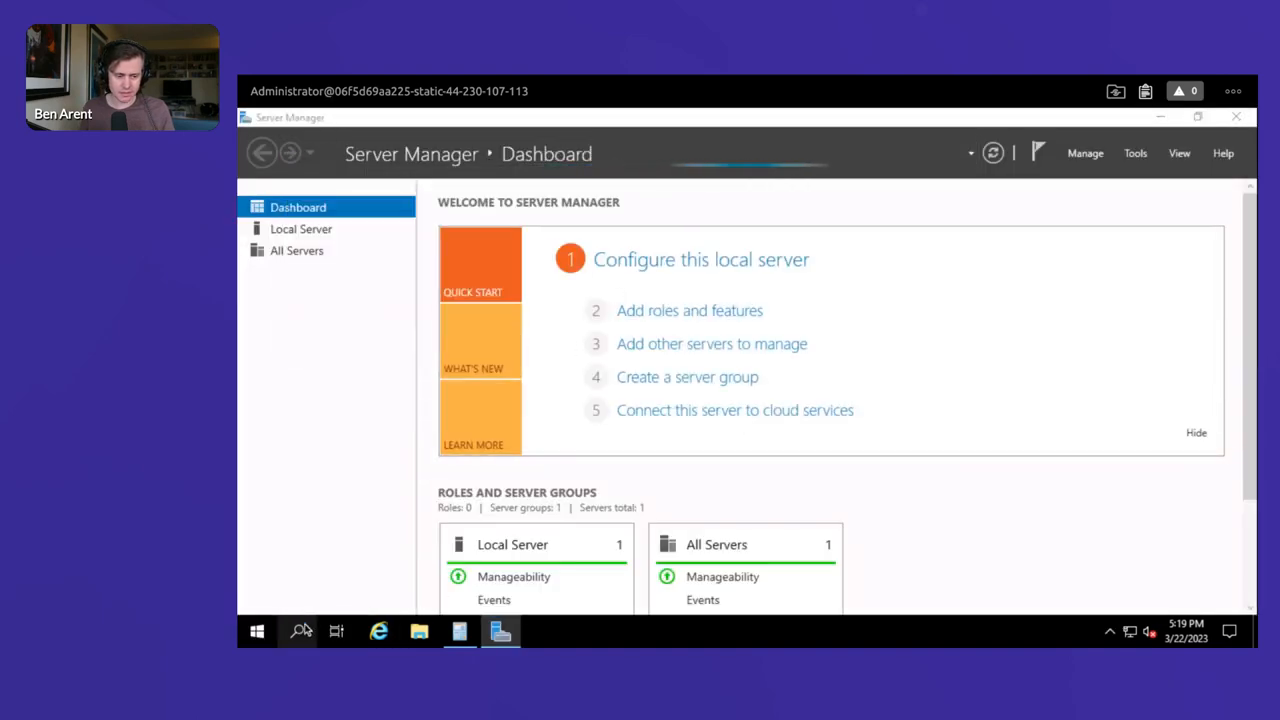
text(mpte)
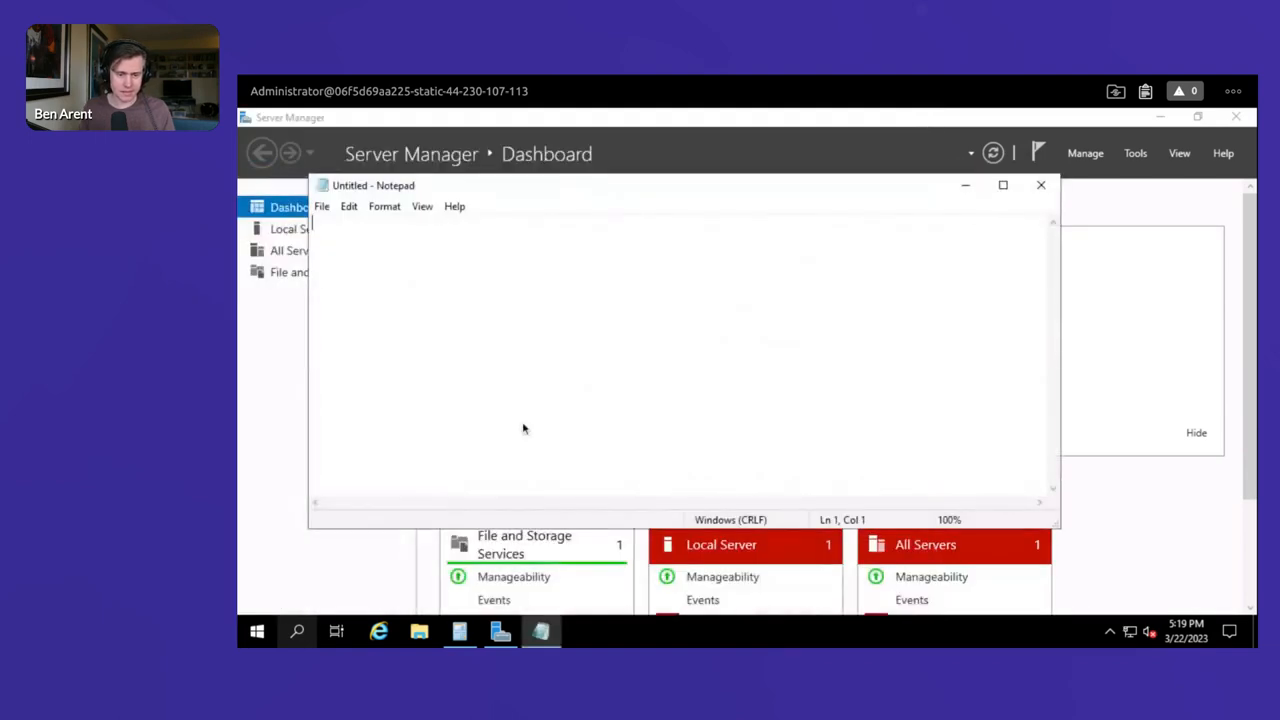
Write 'hello world' in Notepad and copy it to the clipboard.
text(hell)
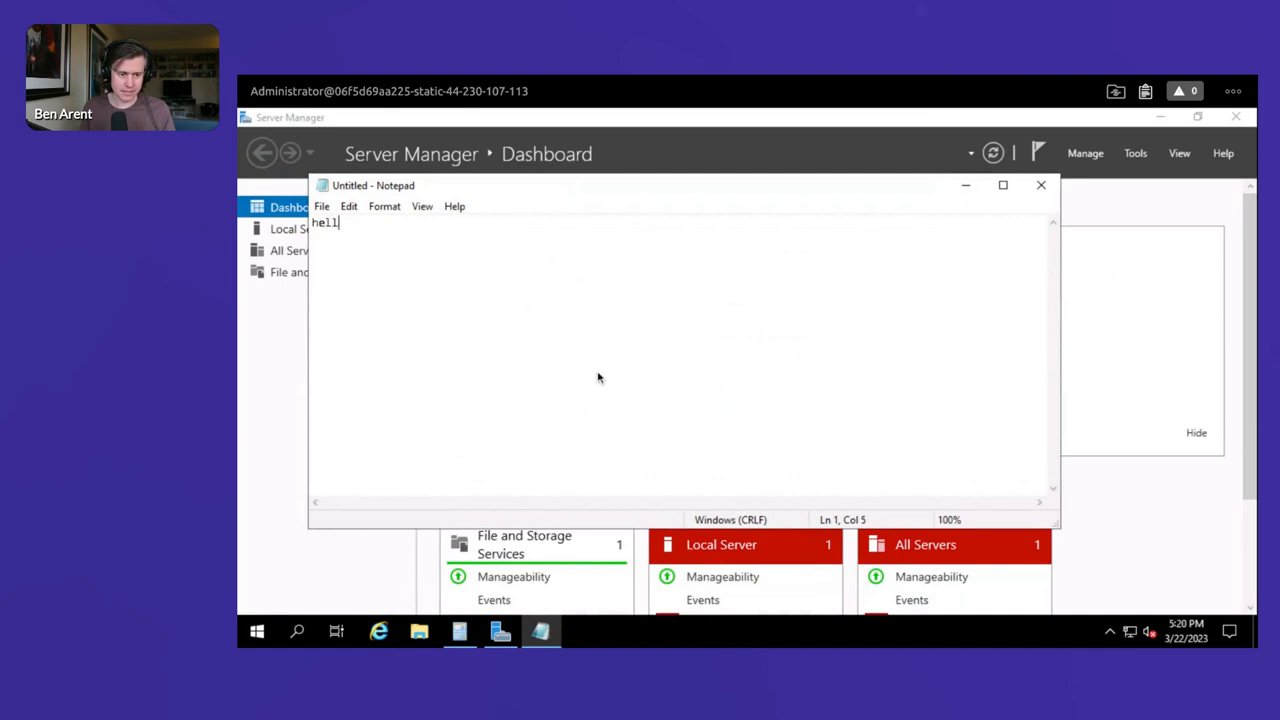
text(o world)
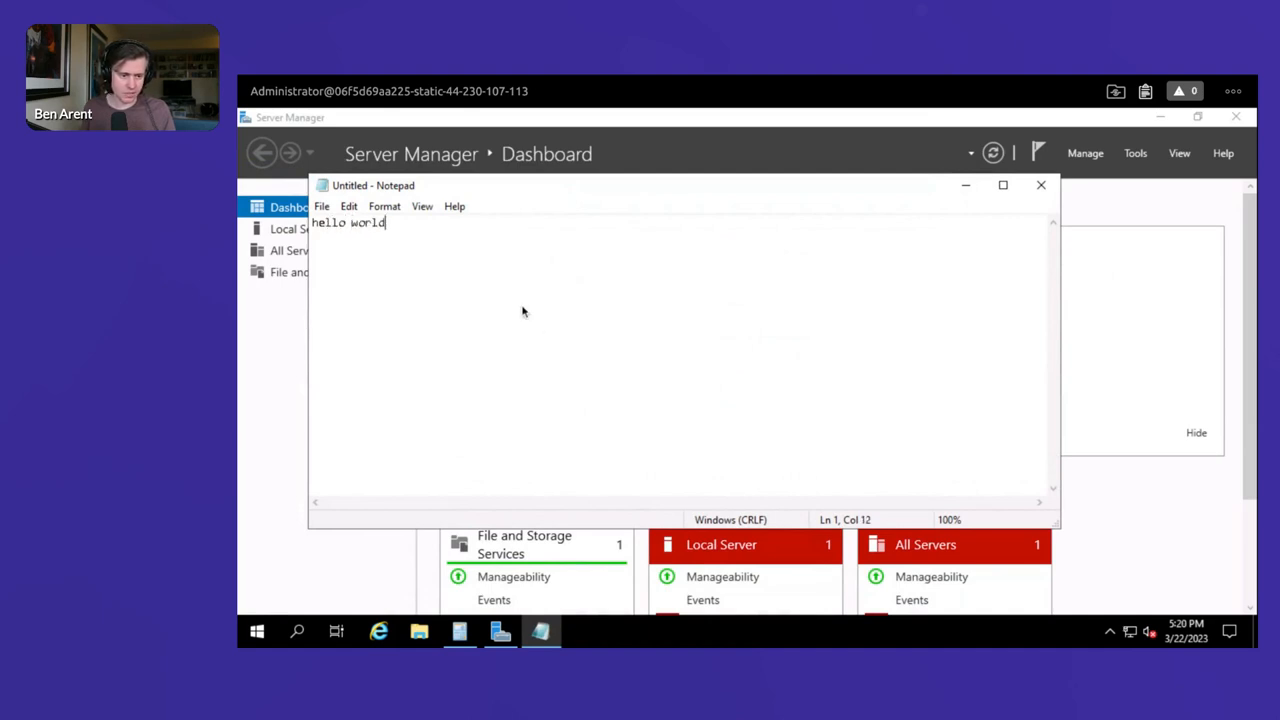
right_click(350, 222)
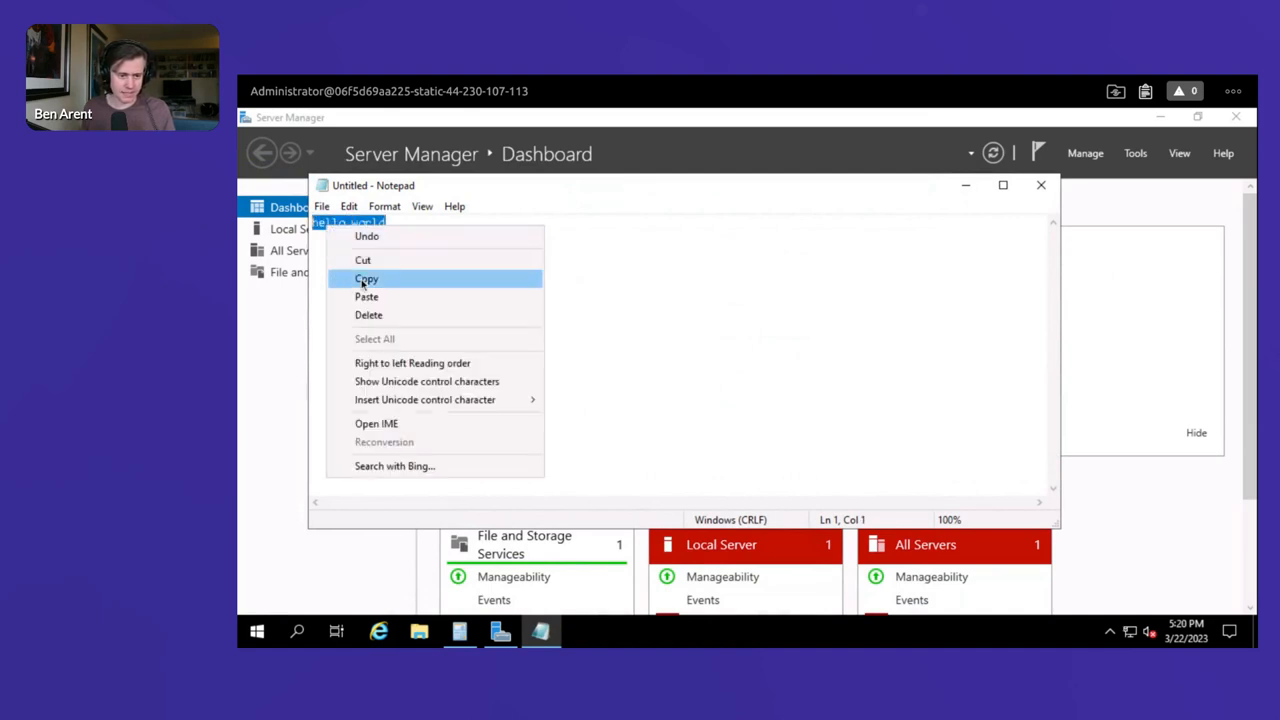
click(366, 280)
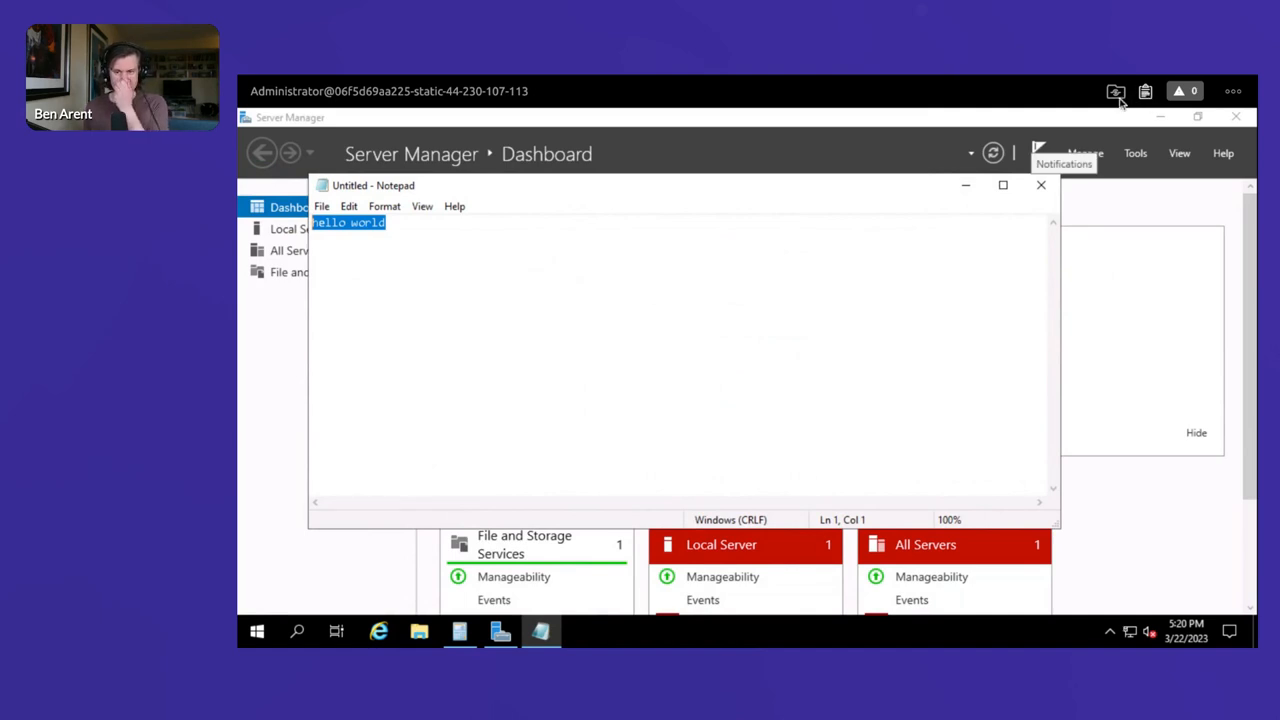
click(1120, 92)
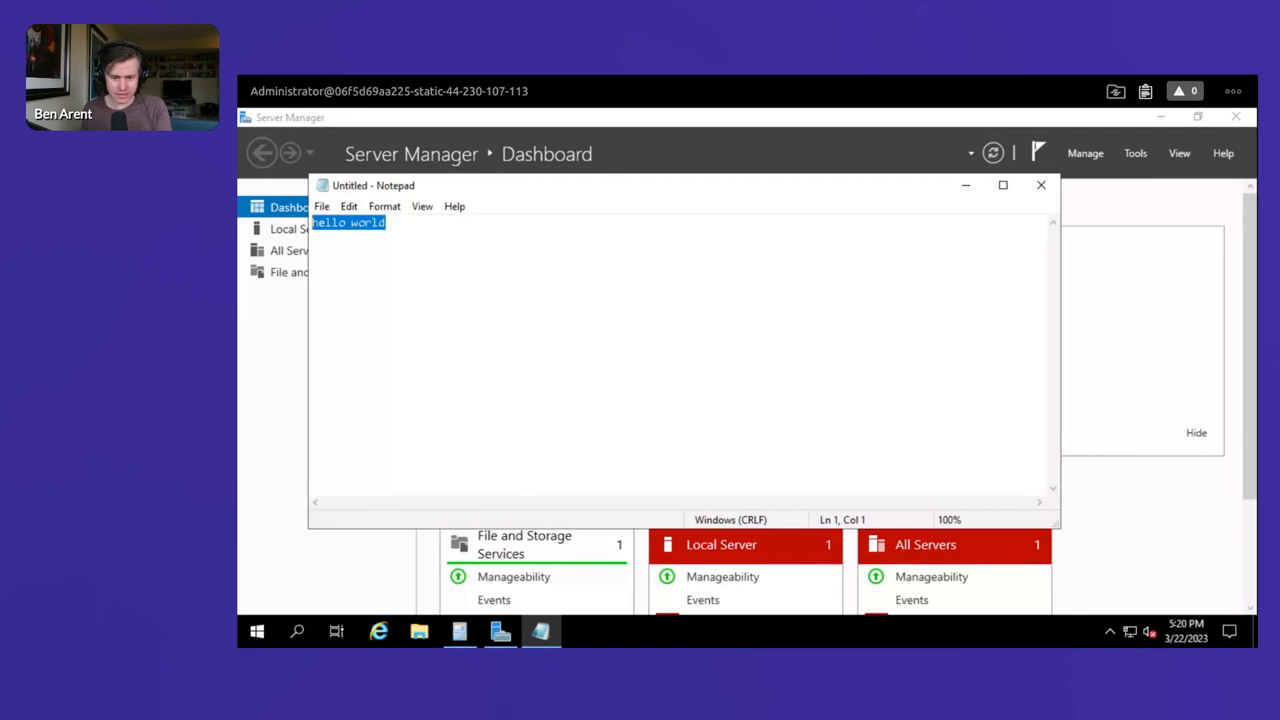
mouse_move(876, 136)
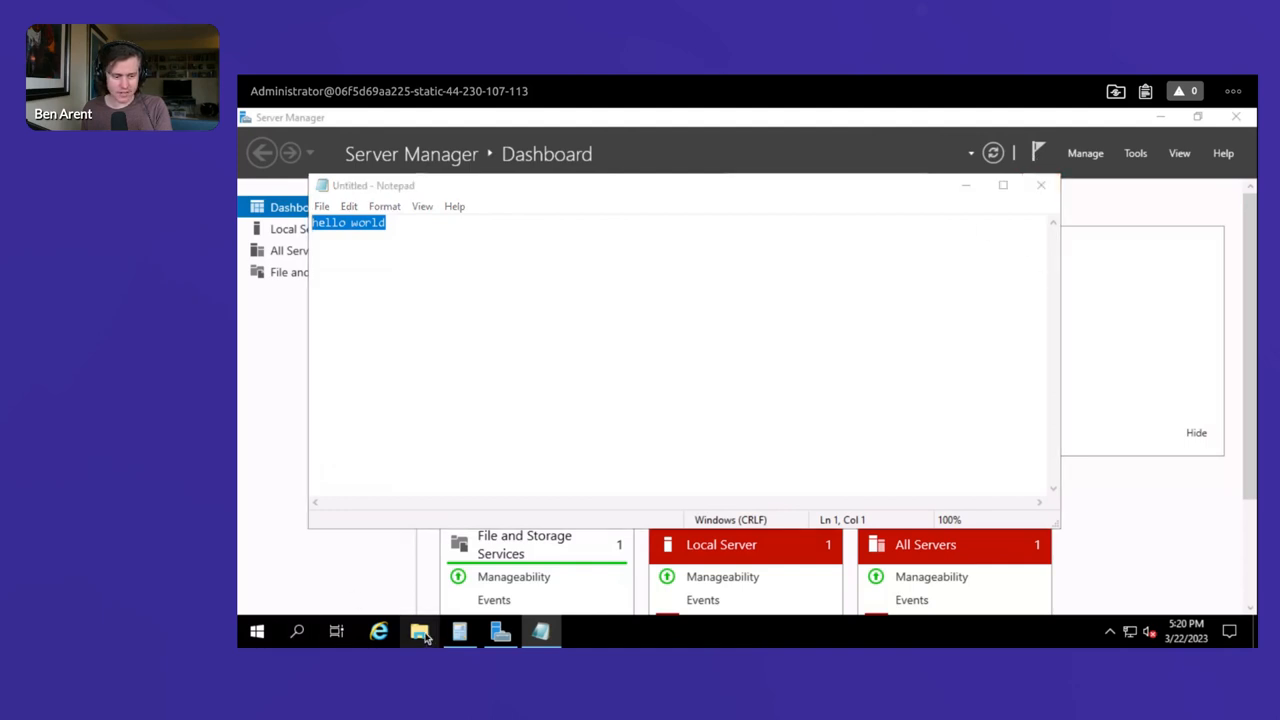
In File Explorer under This PC, open the shared 'Cat Photos on teleport' folder and select bailey-dog-meme-2.
click(416, 632)
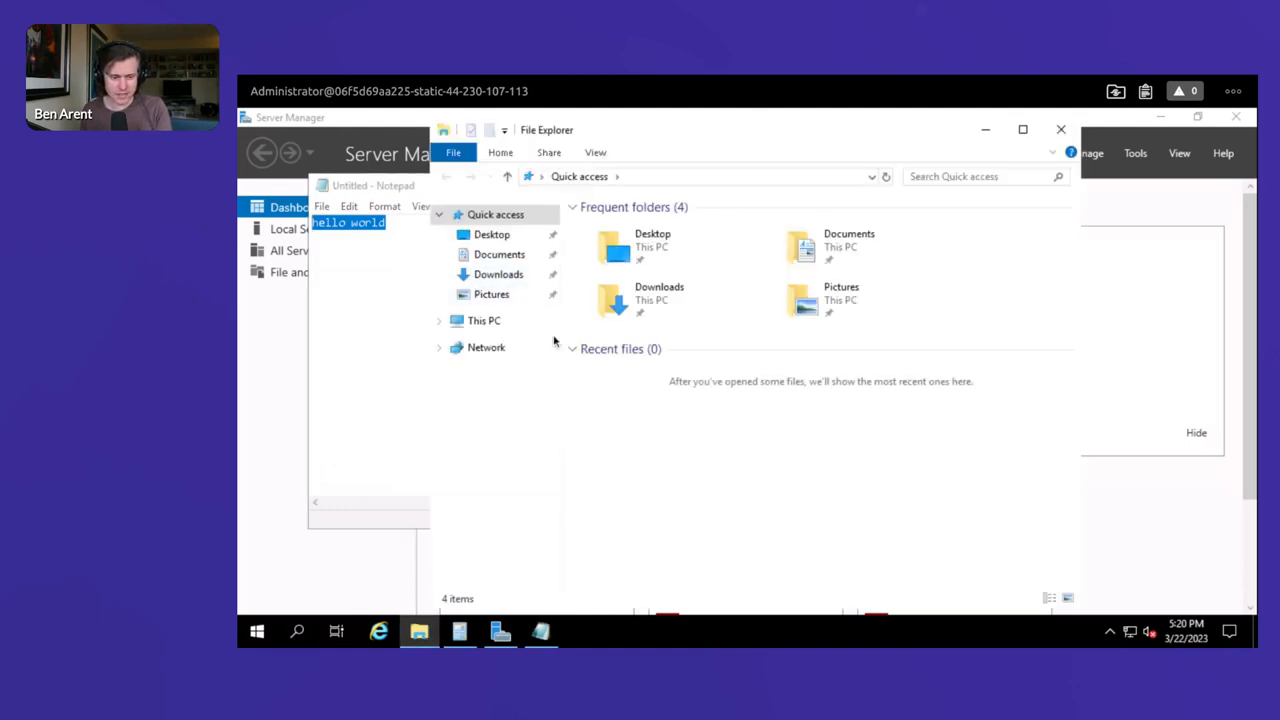
click(440, 320)
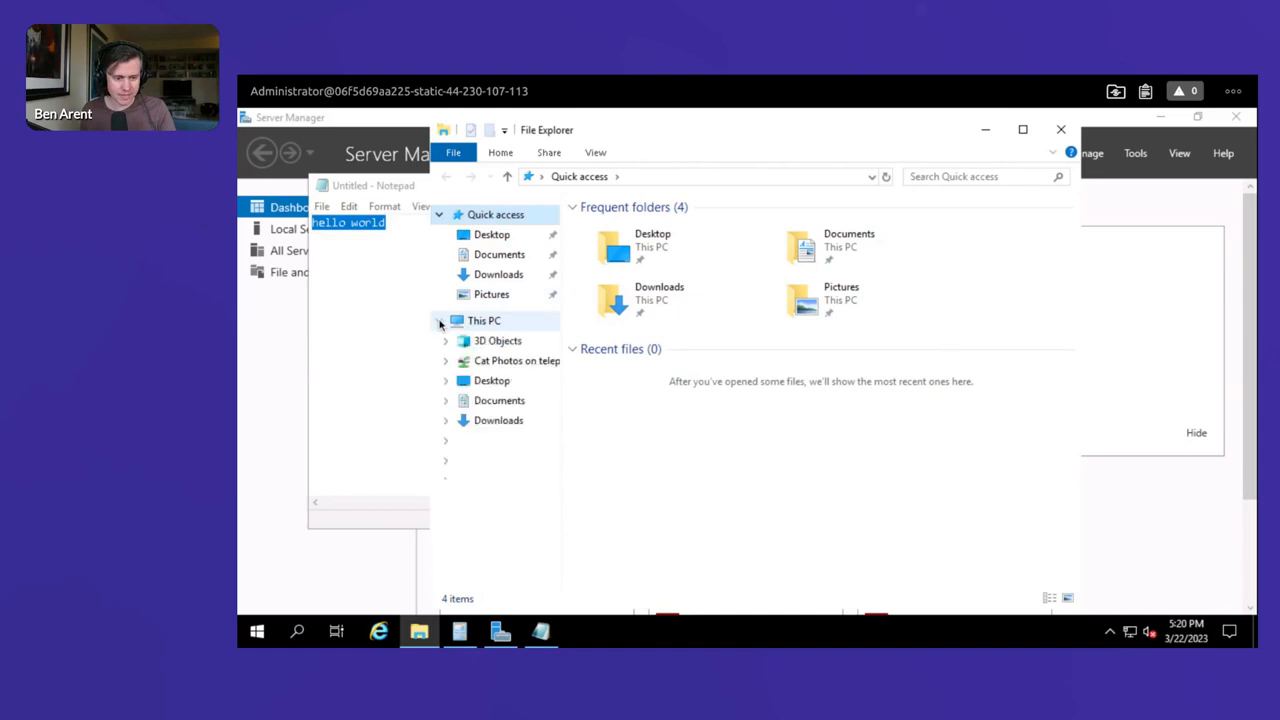
click(484, 320)
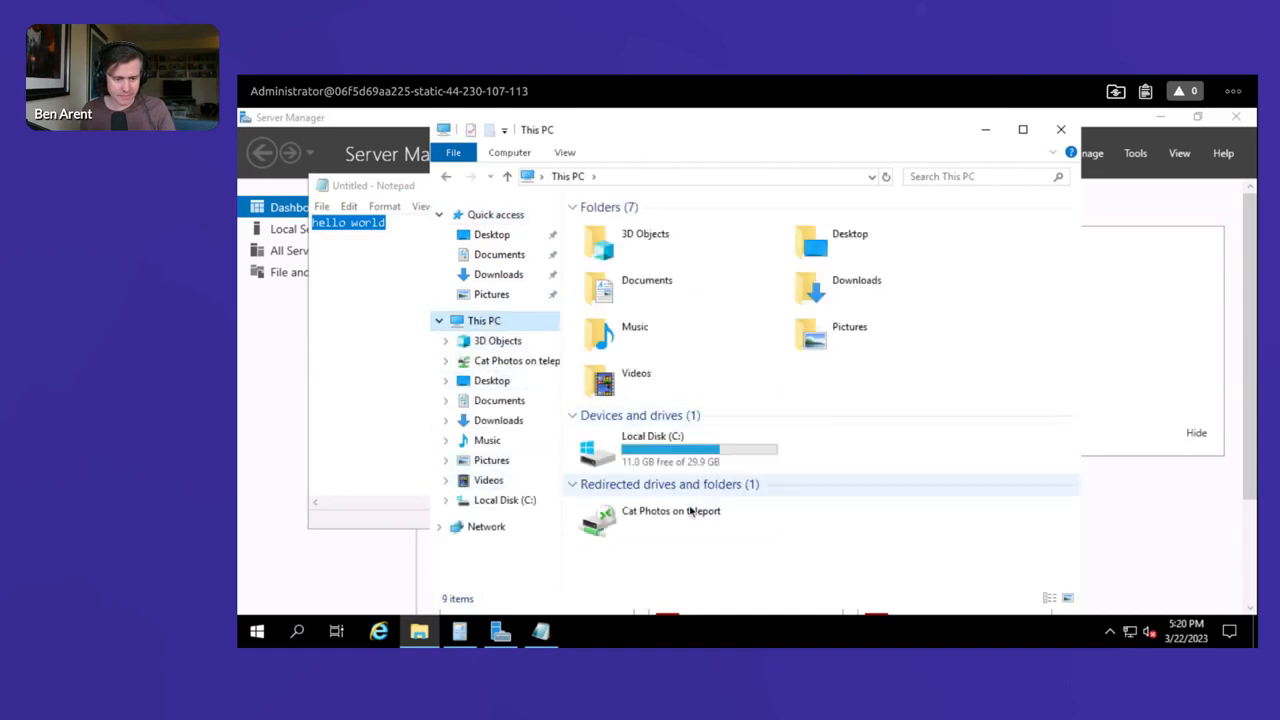
mouse_move(670, 512)
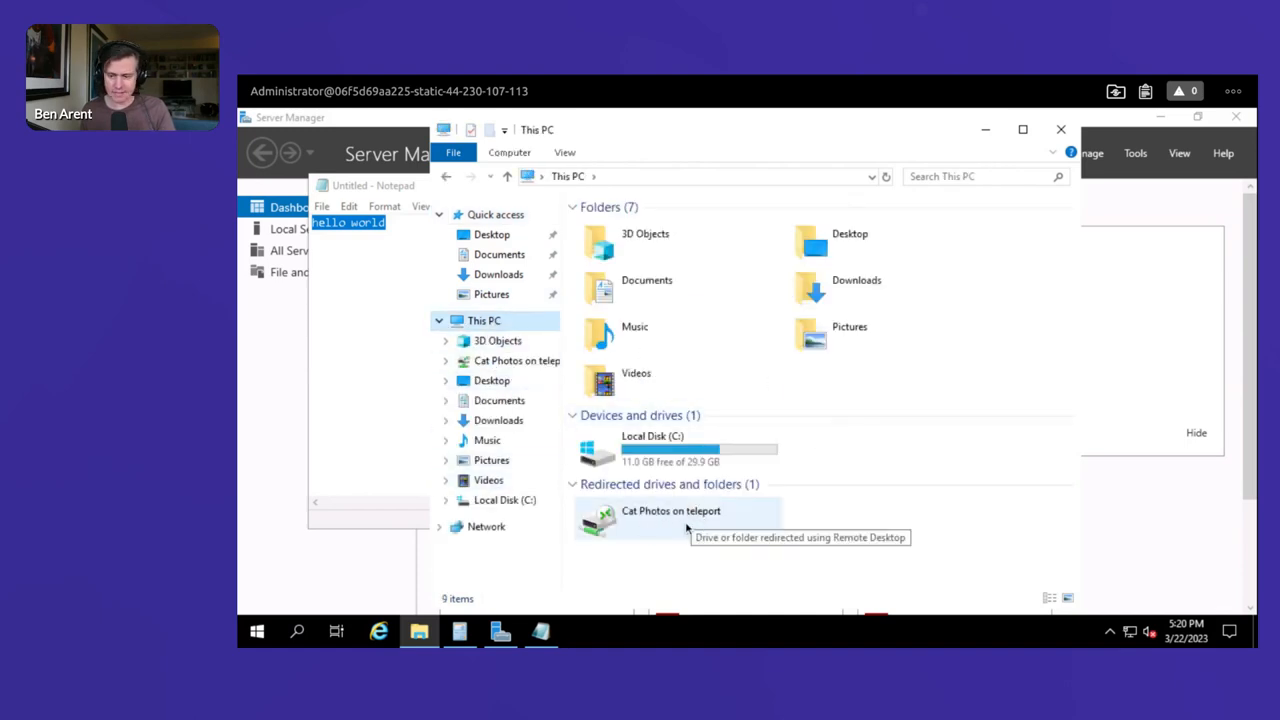
double_click(670, 512)
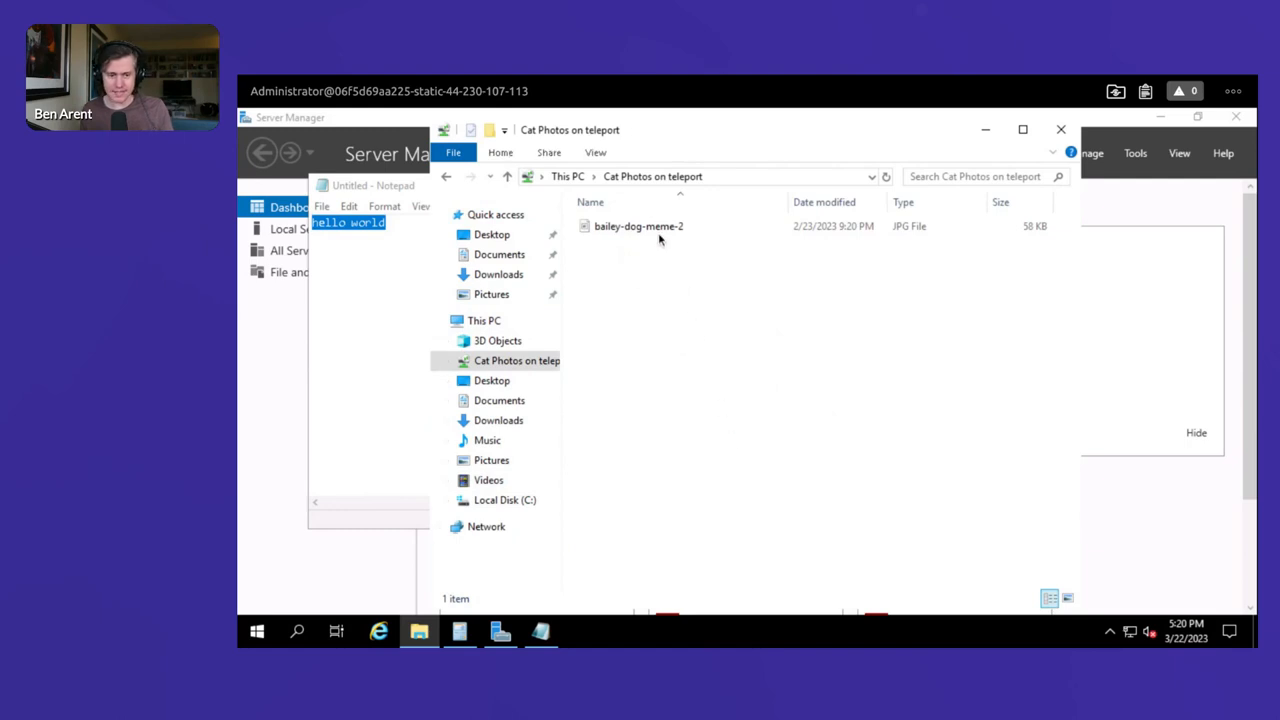
click(636, 226)
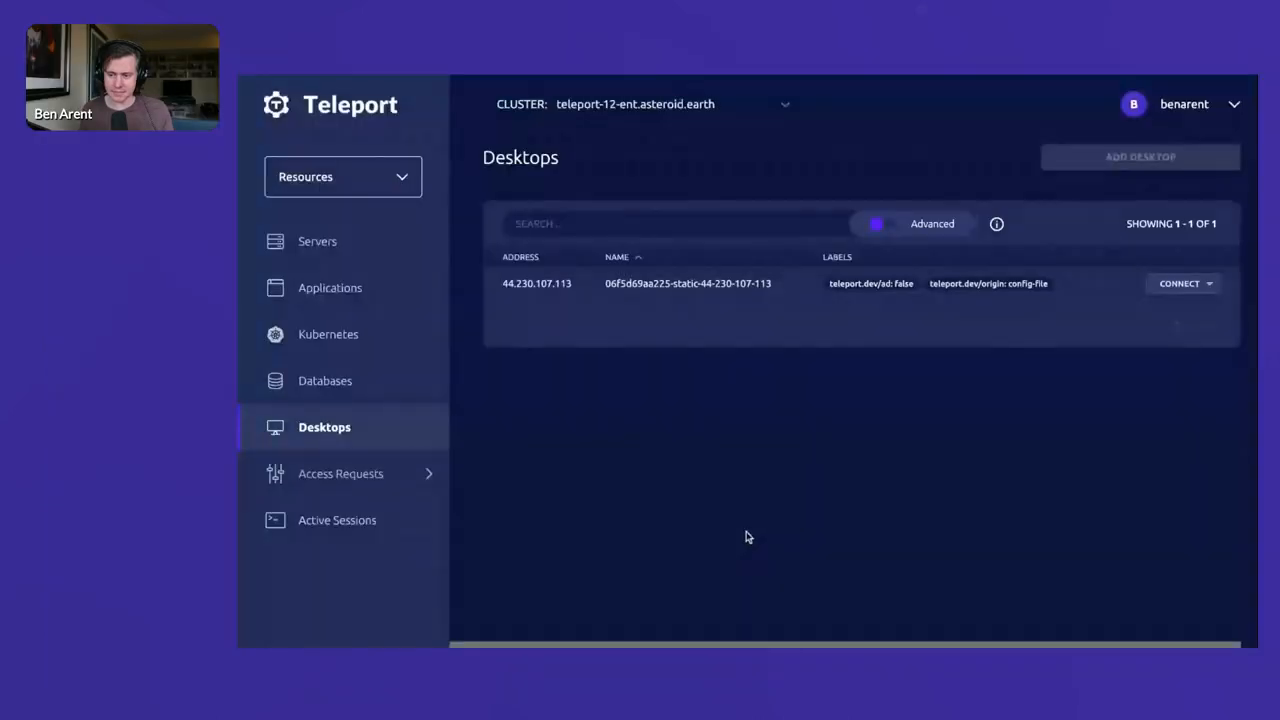
Switch to the Management views and review the Audit Log, then the Session Recordings list.
click(344, 176)
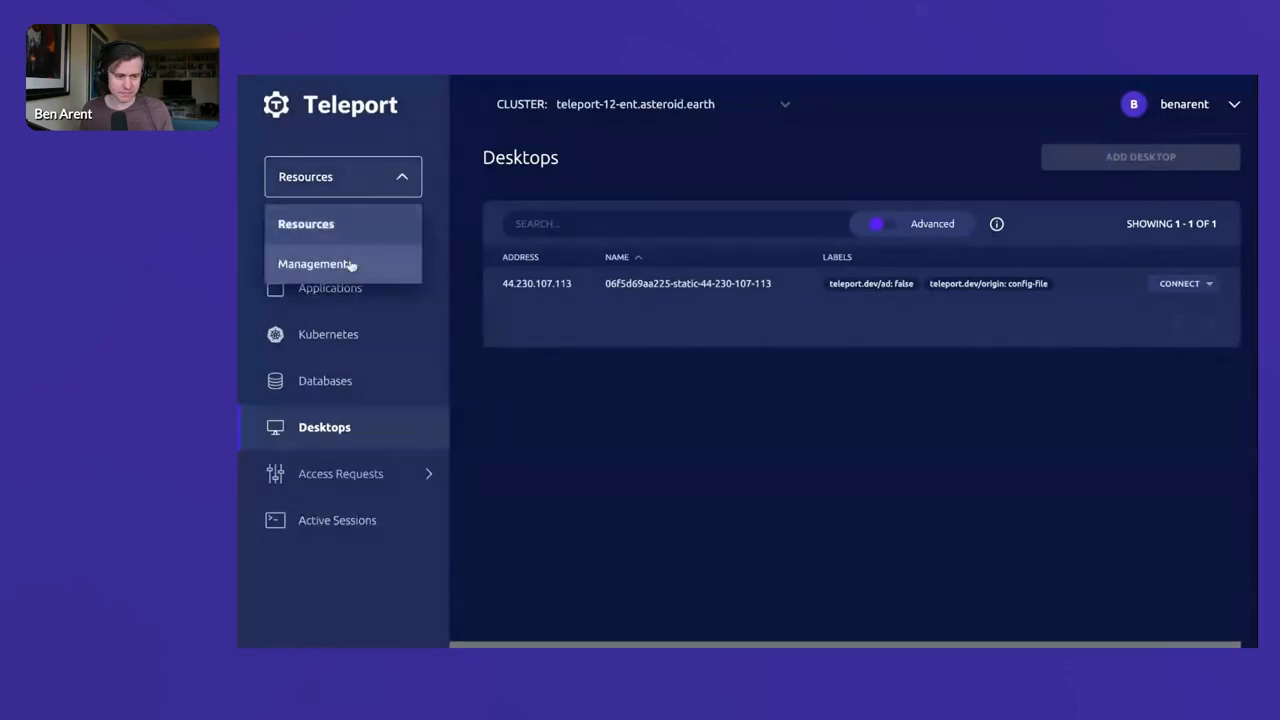
click(316, 264)
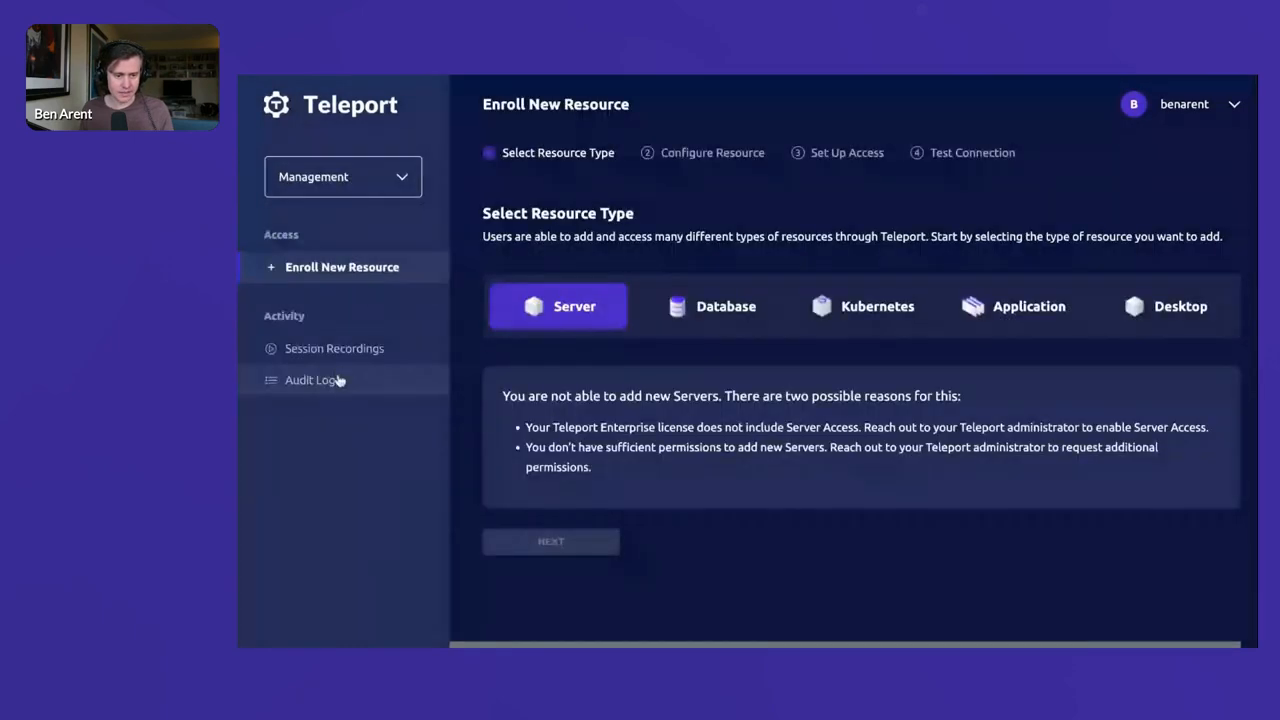
click(312, 380)
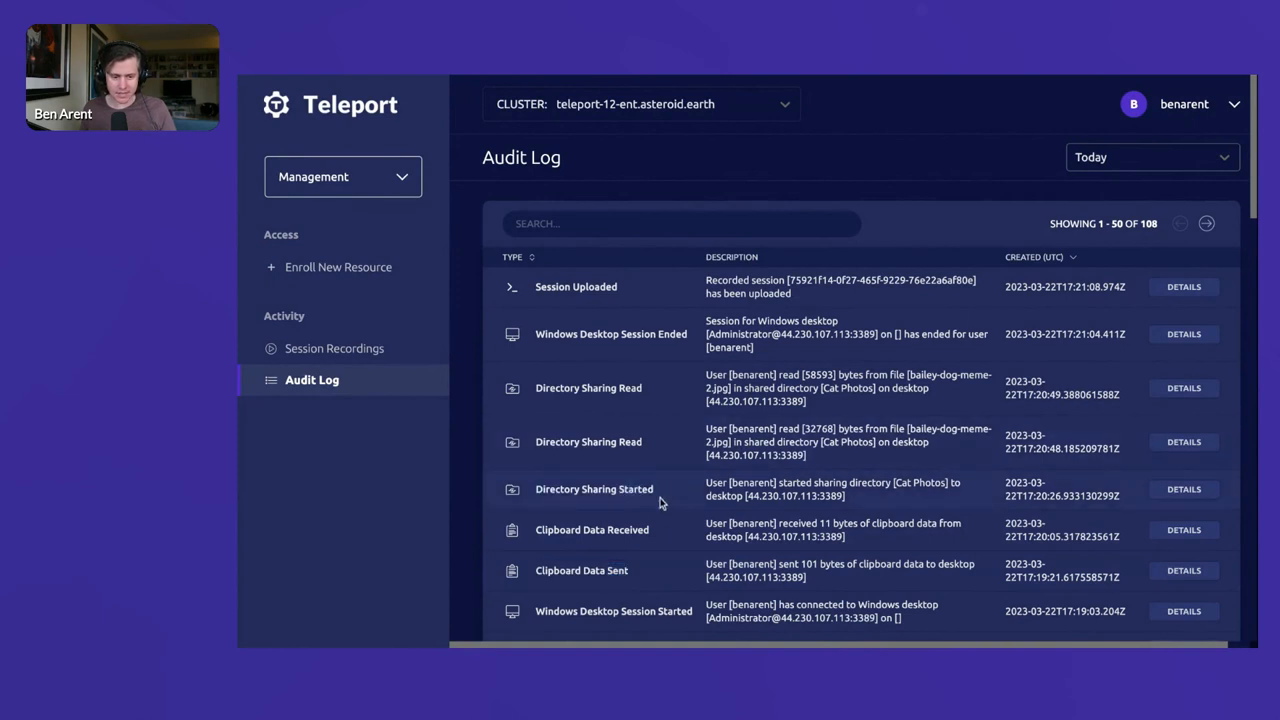
click(334, 348)
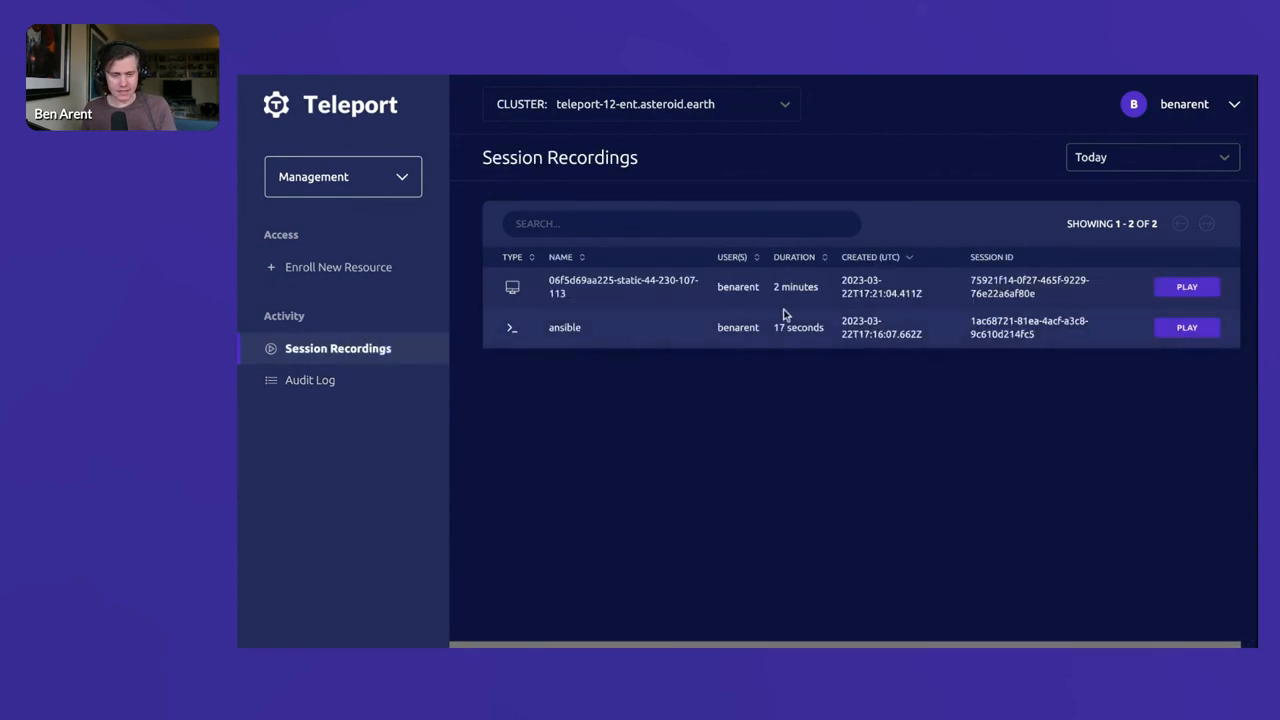
mouse_move(1048, 336)
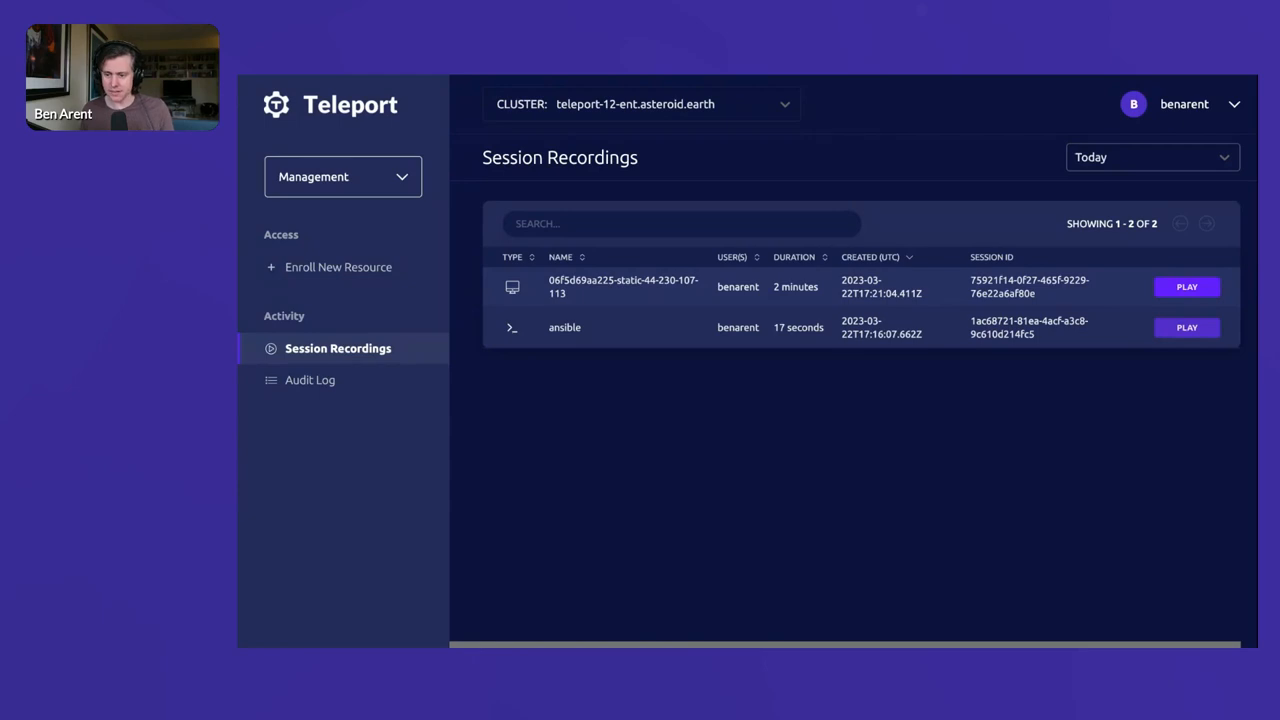
Start playback of the recorded Windows desktop session from Session Recordings.
click(1184, 286)
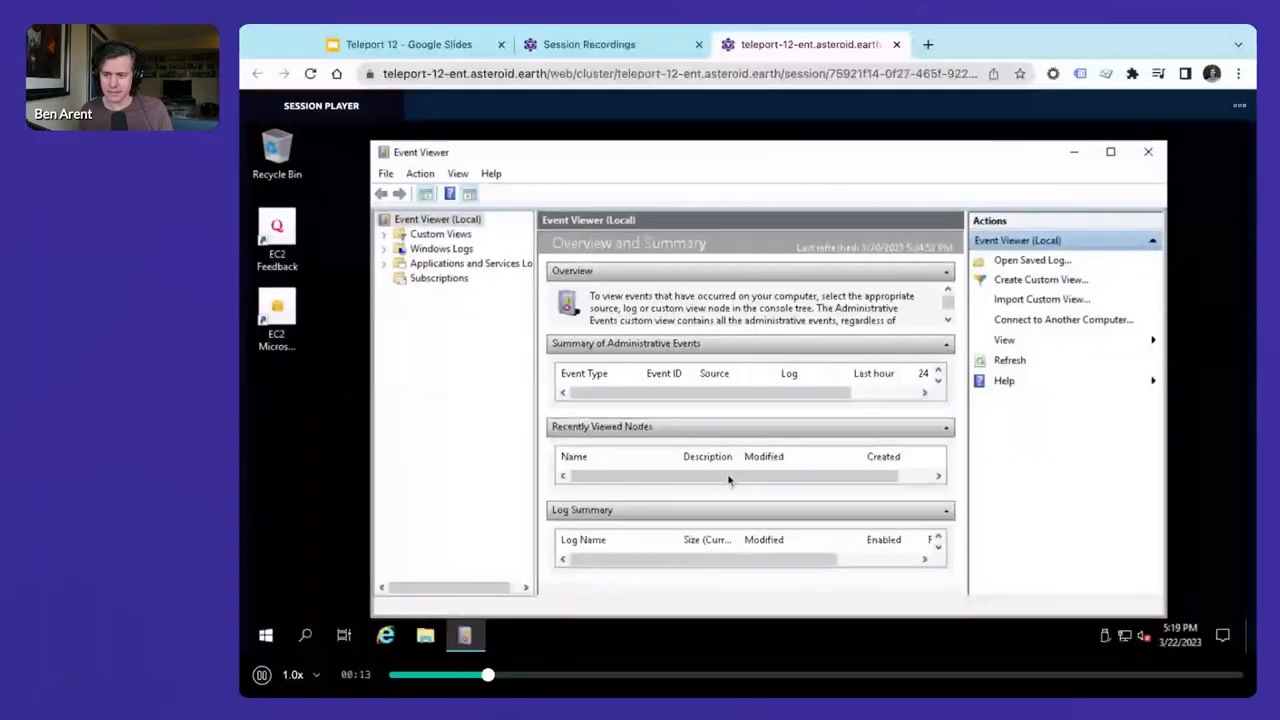
Replay the desktop session at 16.0x, scrub ahead through it, and return to Session Recordings.
click(606, 44)
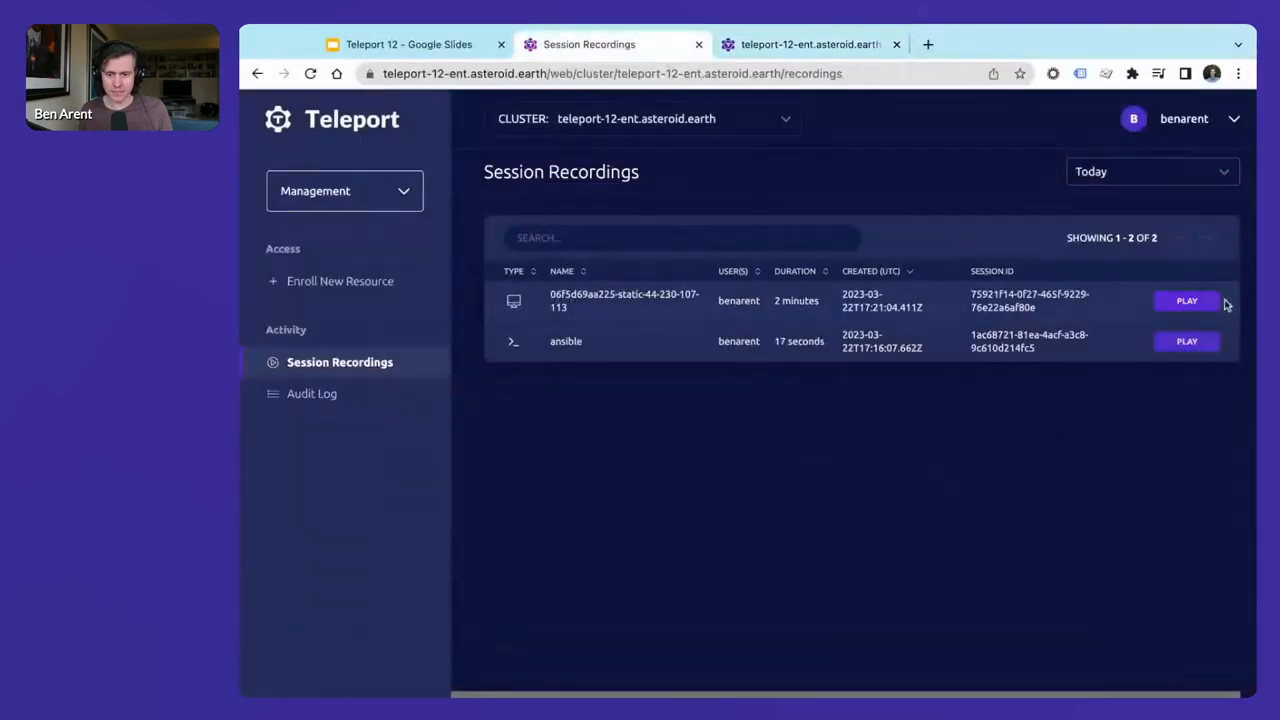
click(1184, 300)
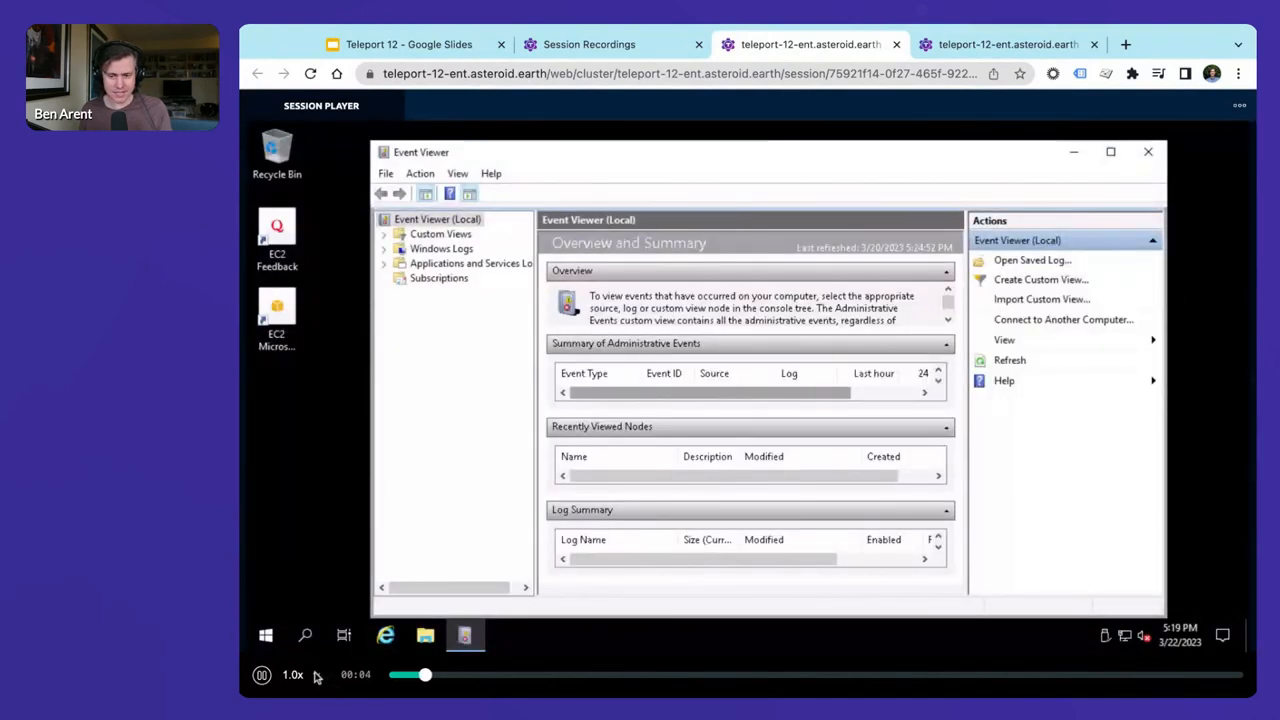
click(292, 676)
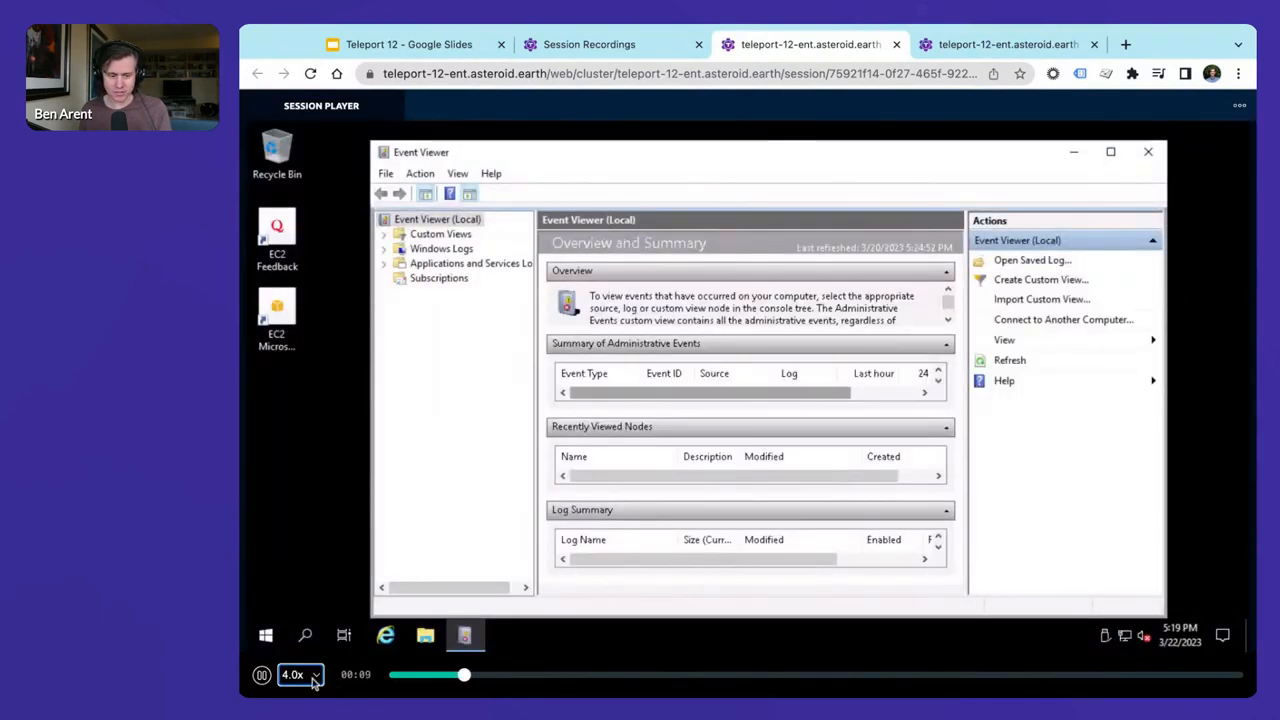
click(314, 676)
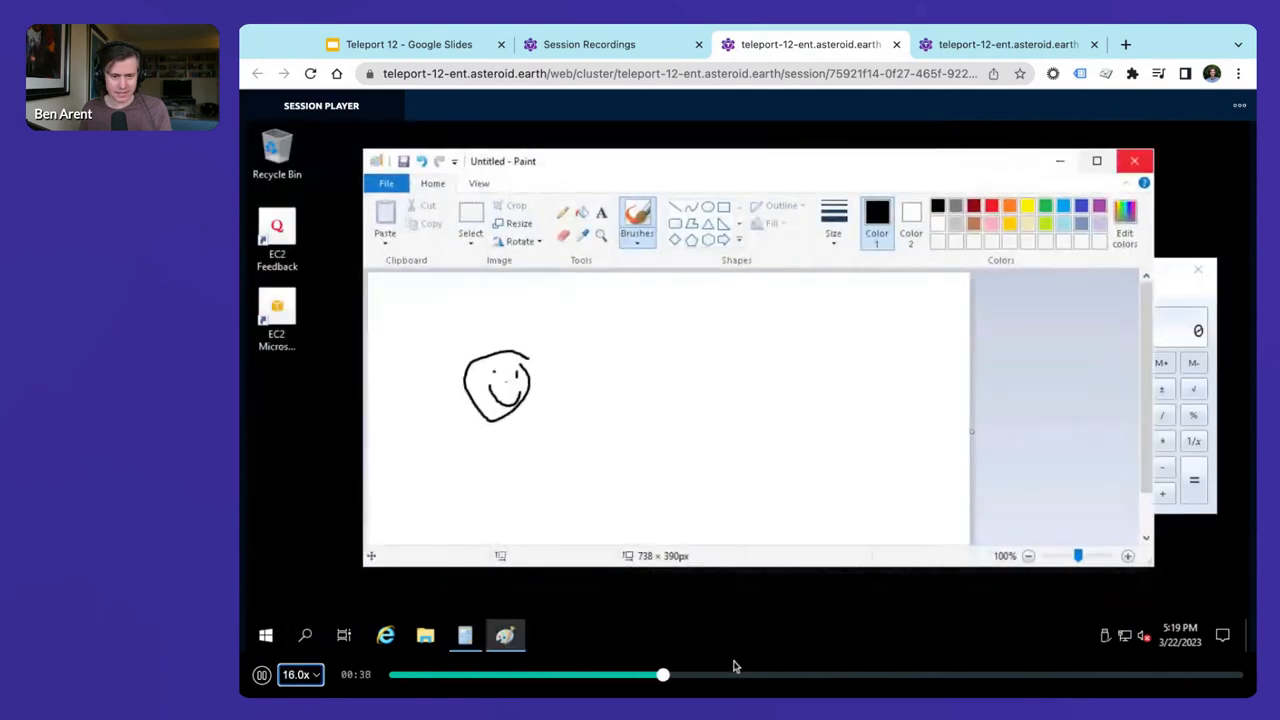
drag(662, 674, 888, 674)
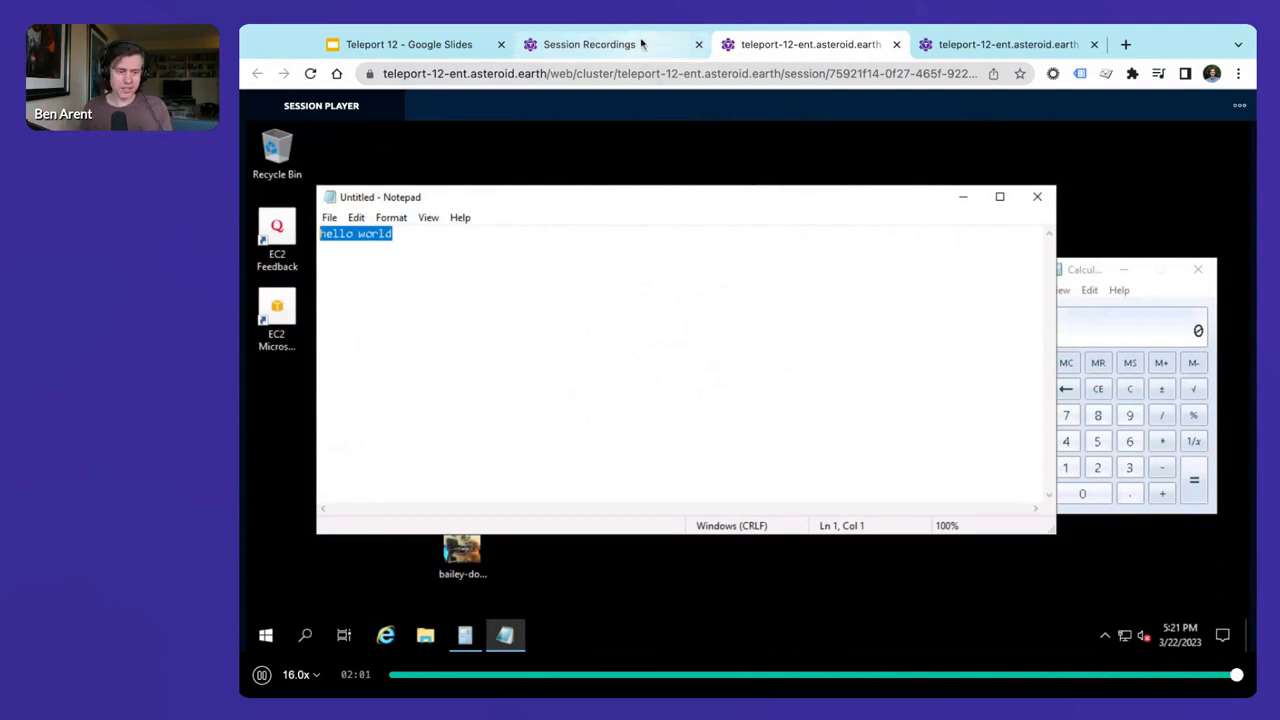
click(588, 44)
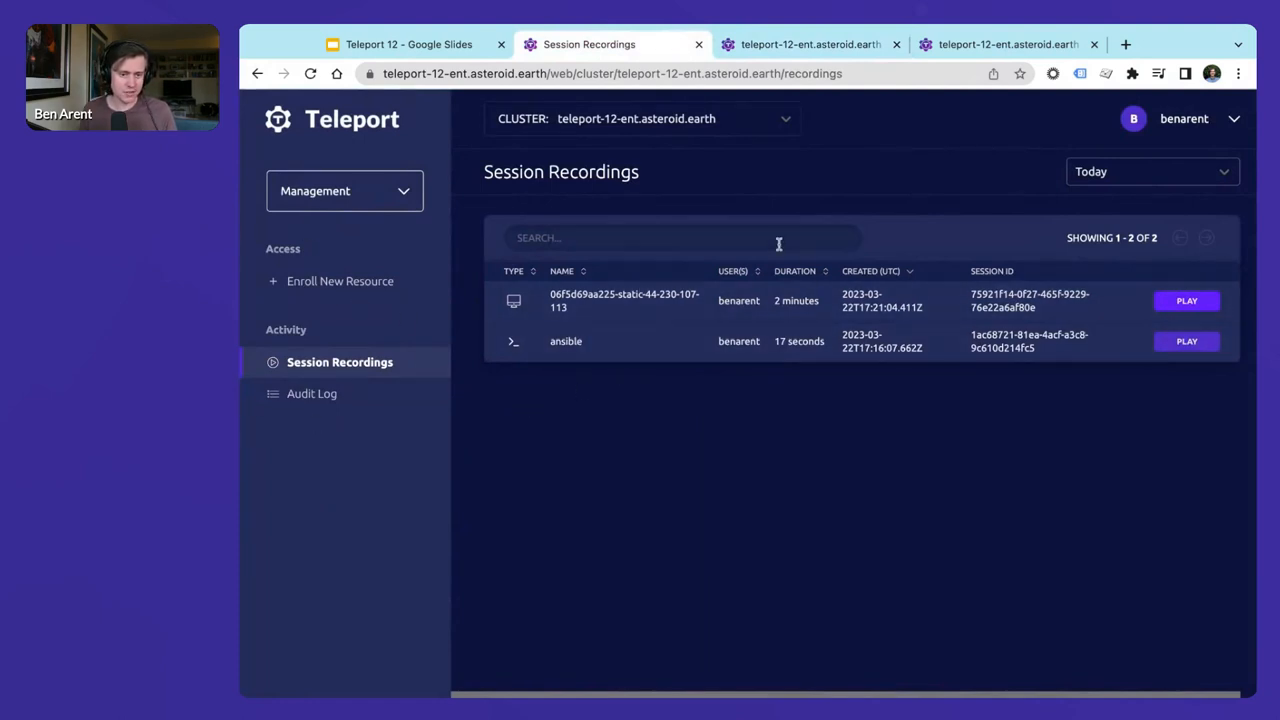
click(408, 44)
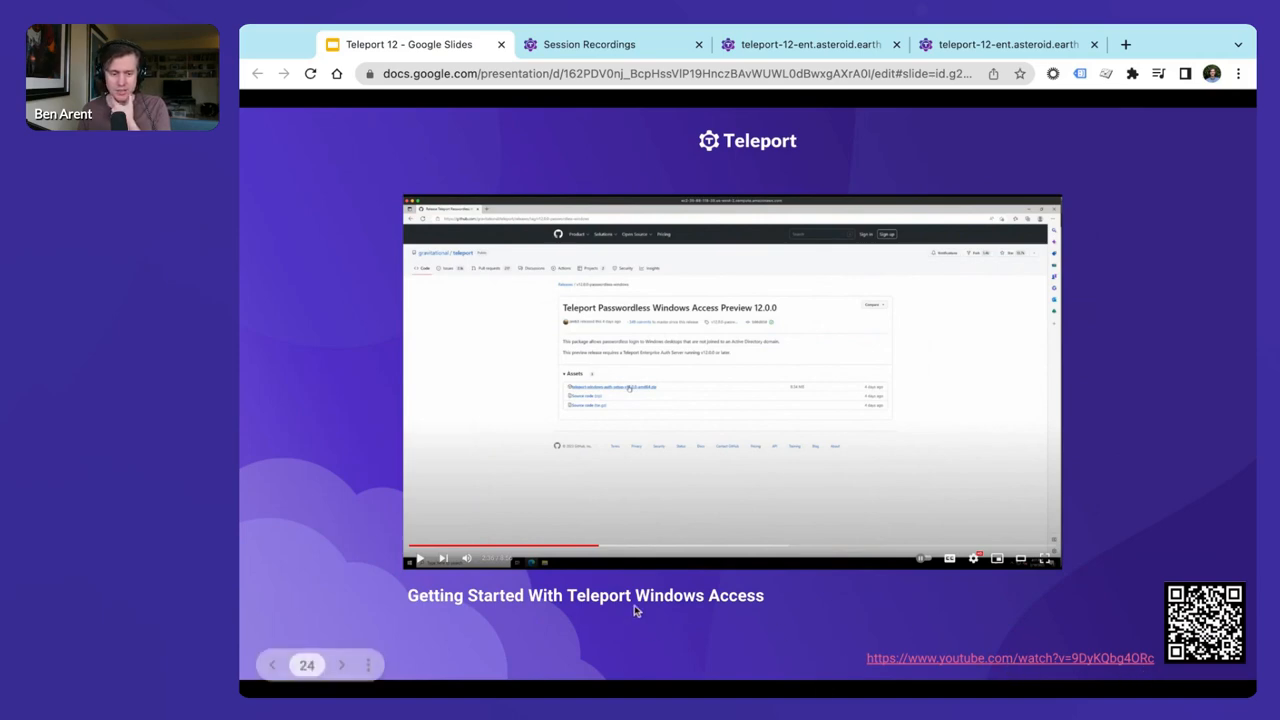
mouse_move(742, 612)
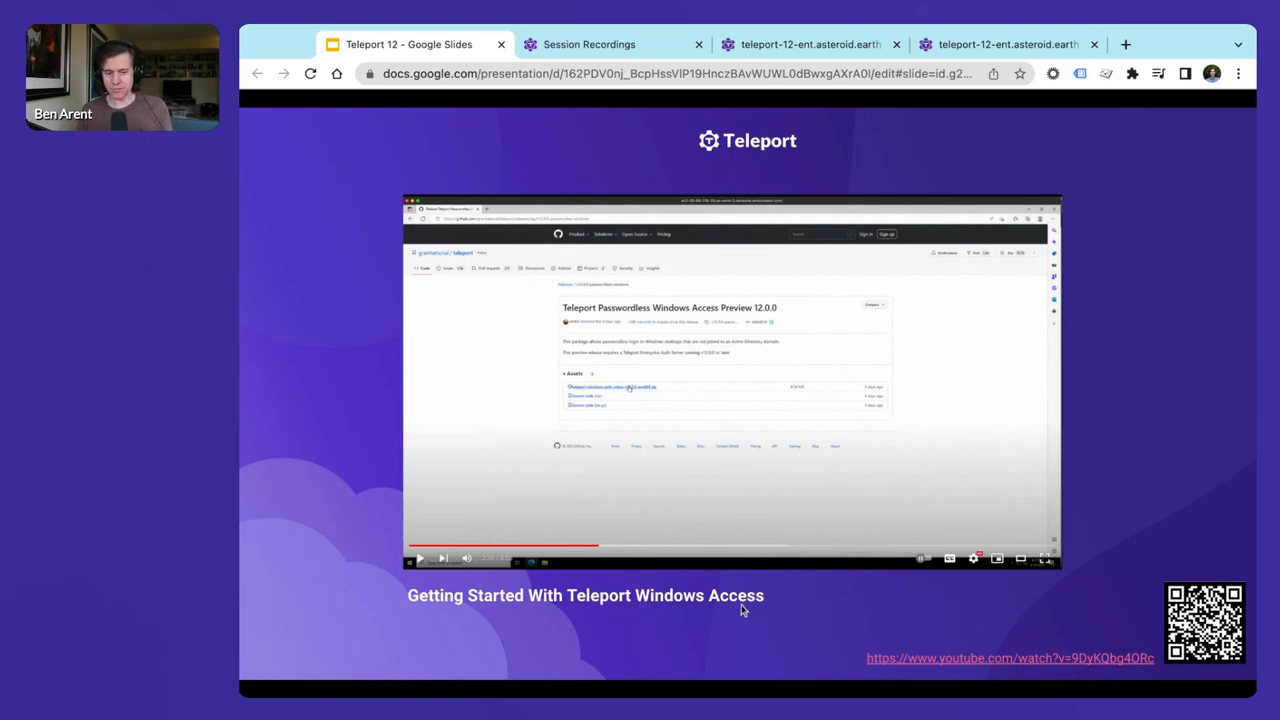
mouse_move(892, 544)
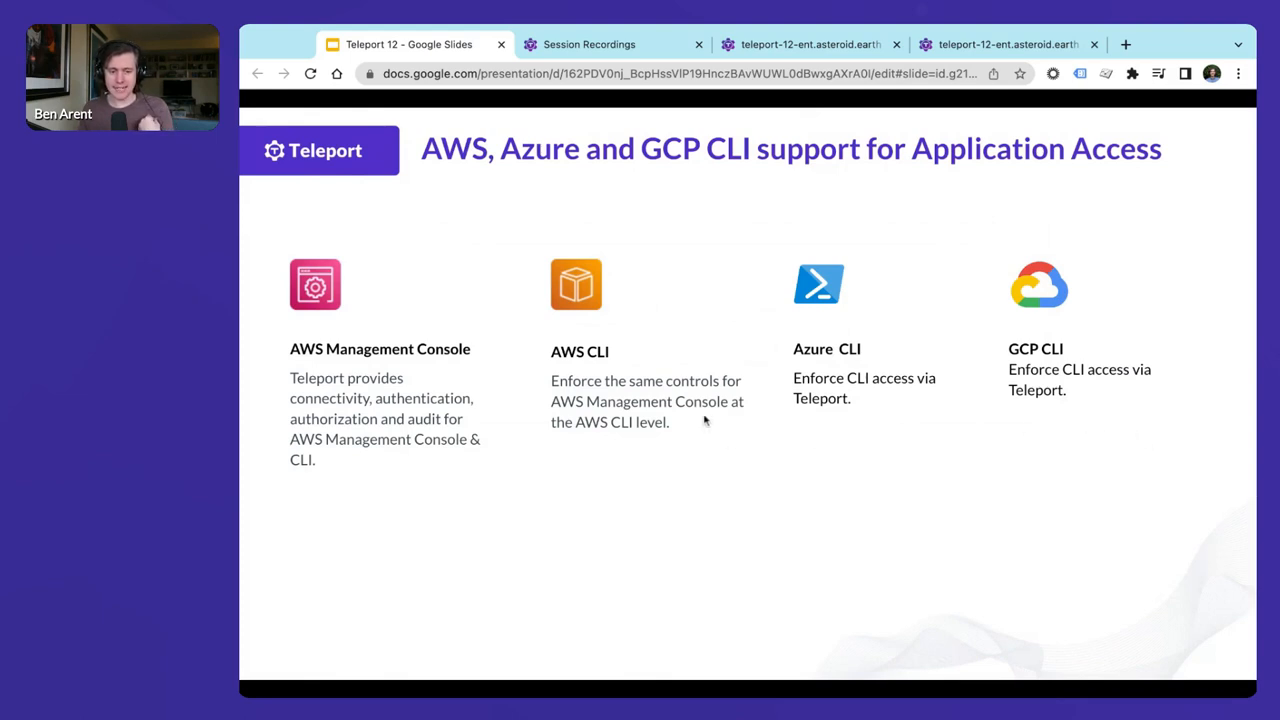
mouse_move(414, 376)
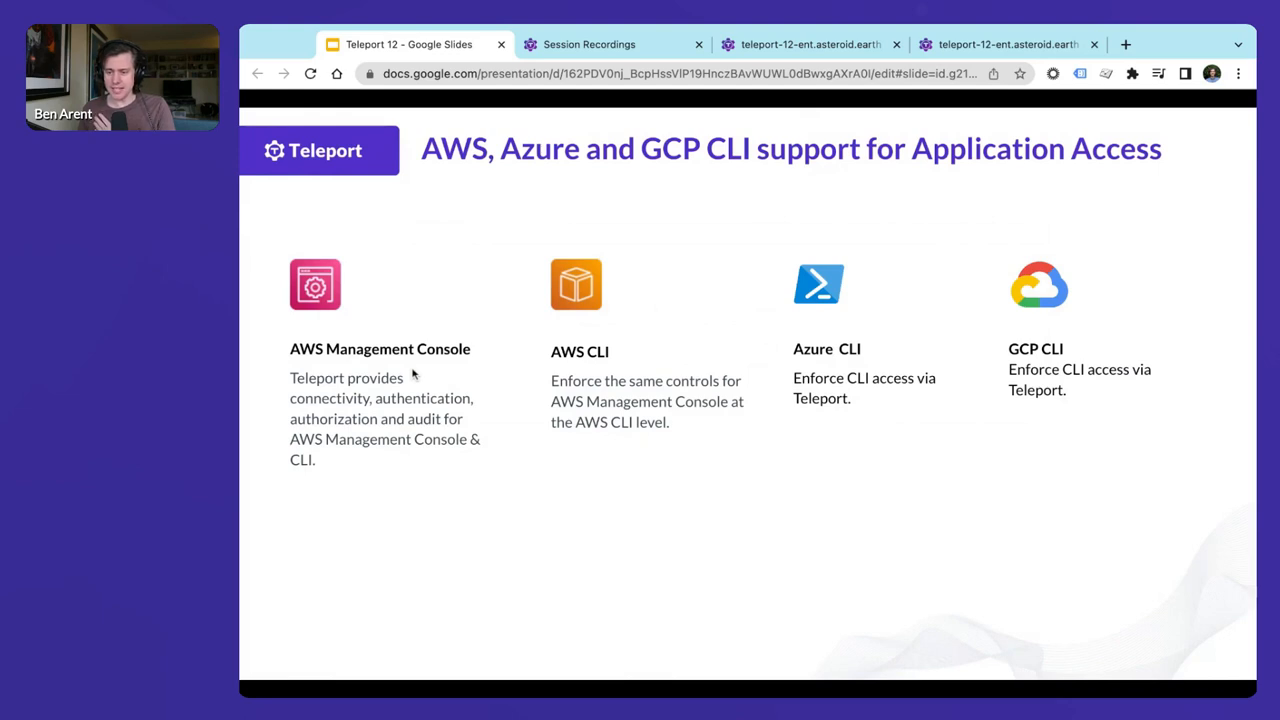
Return from the slides to the Teleport web console.
click(586, 44)
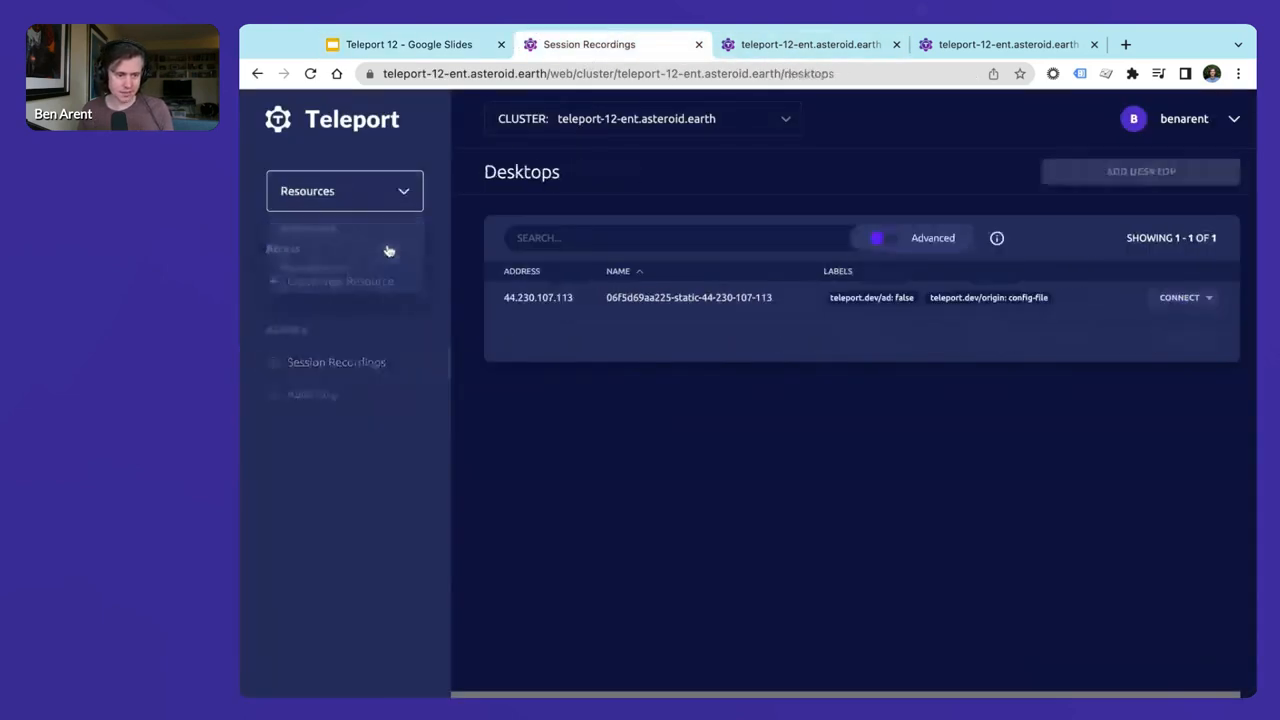
Launch the dev-rel-dev AWS app from Applications with the gui_teleport_cloudwatch_full IAM role.
click(334, 300)
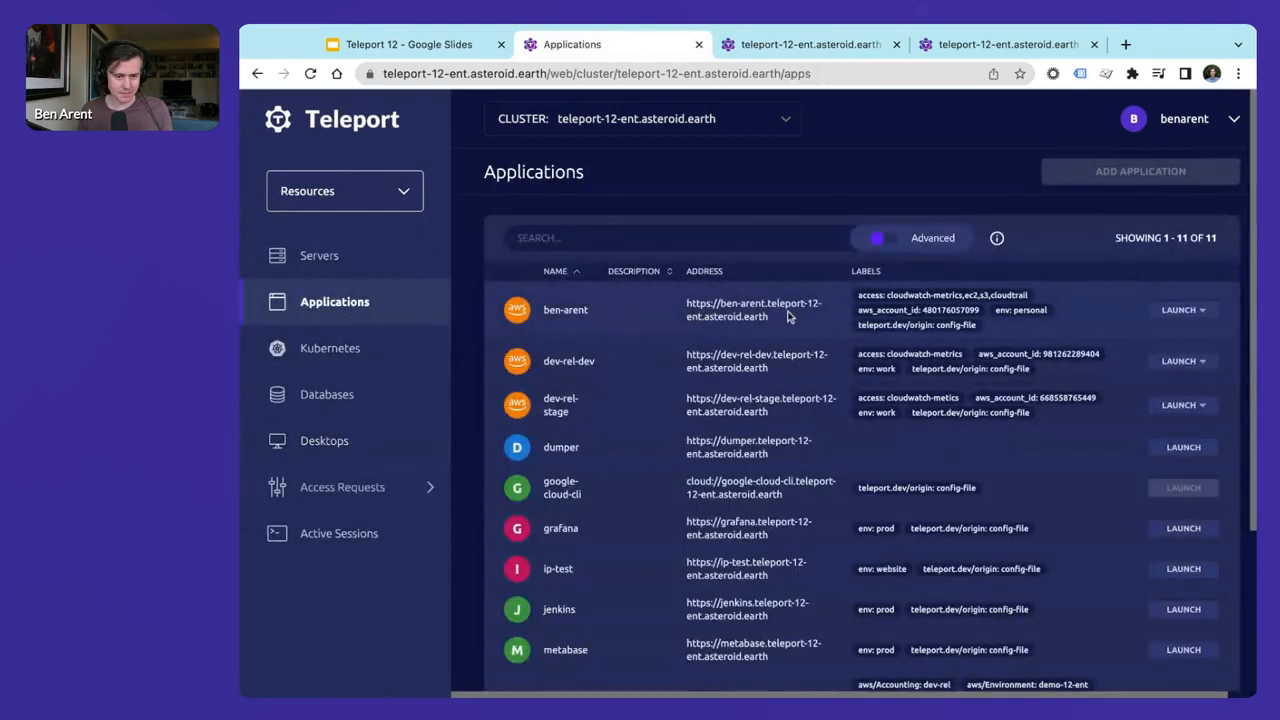
click(1180, 362)
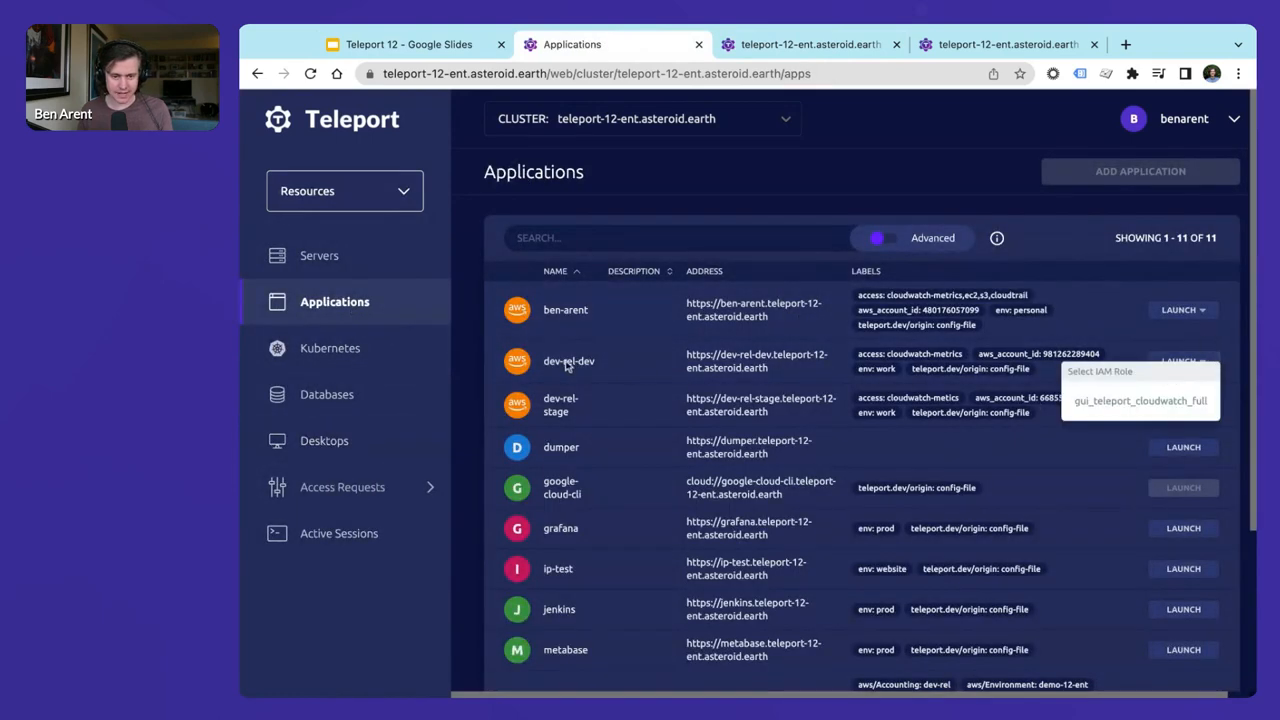
click(1140, 400)
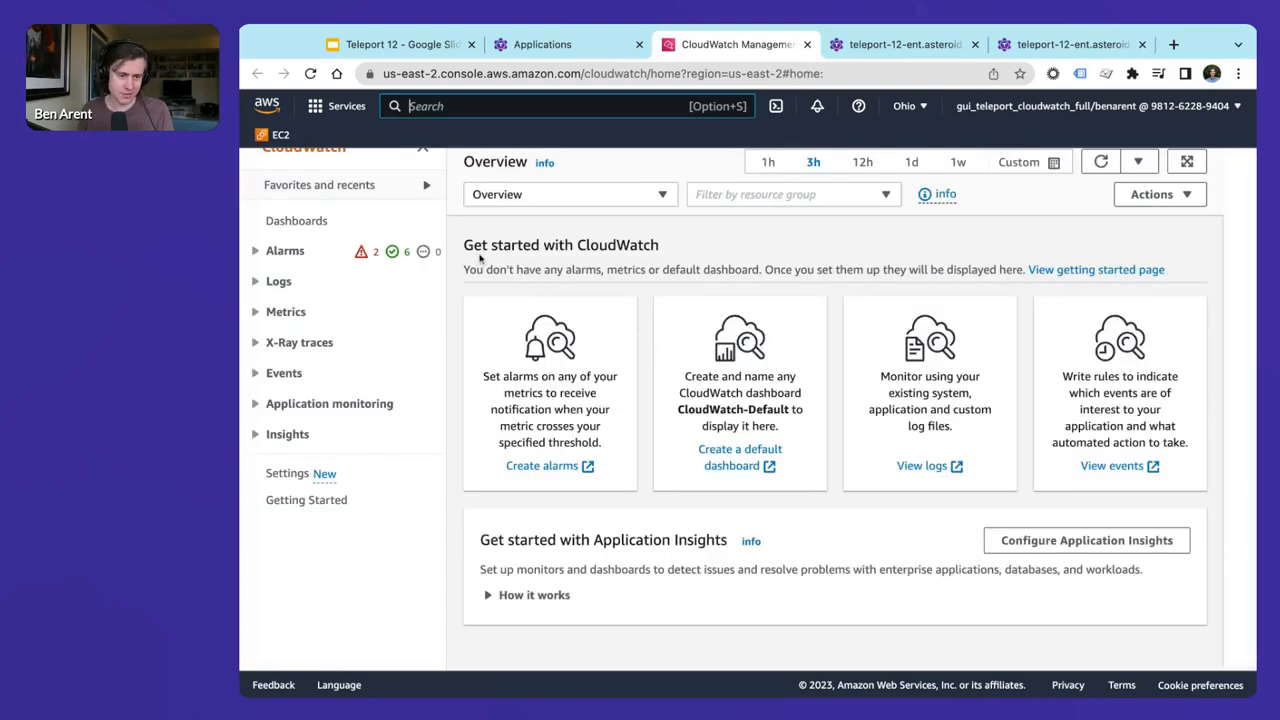
List CloudWatch alarms in the In alarm state, then go back to the presentation slides.
click(284, 252)
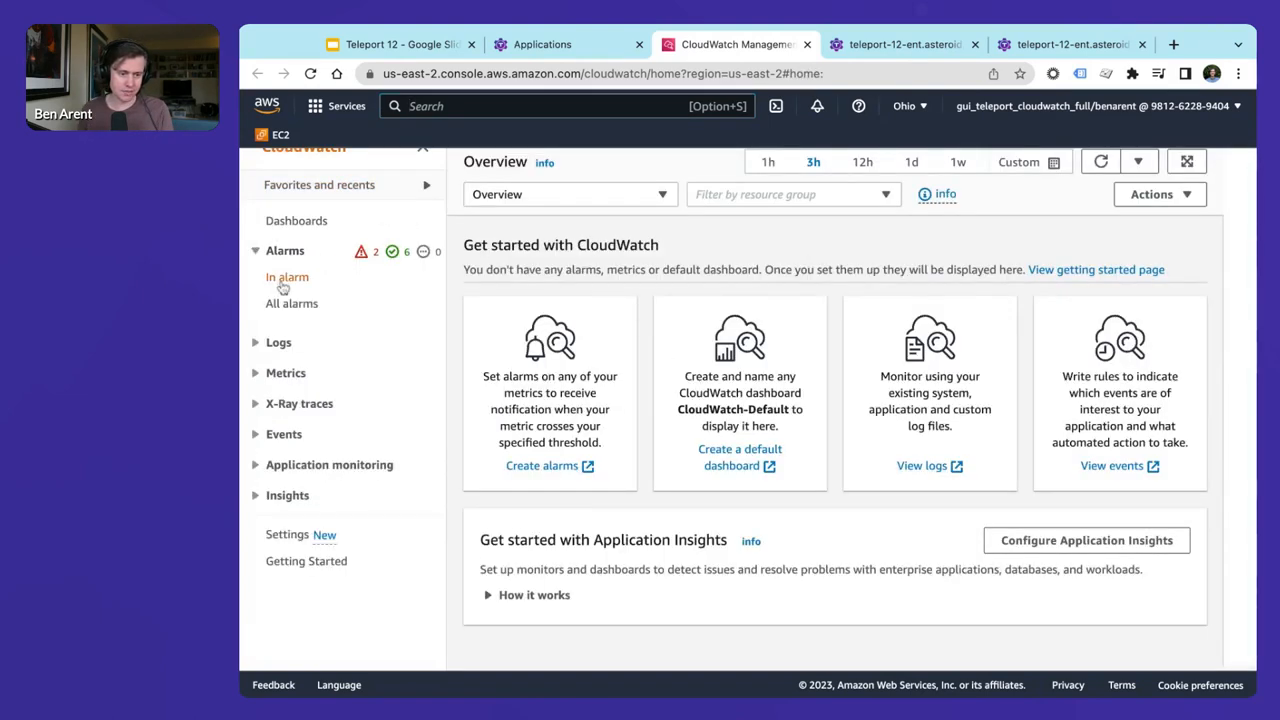
click(288, 276)
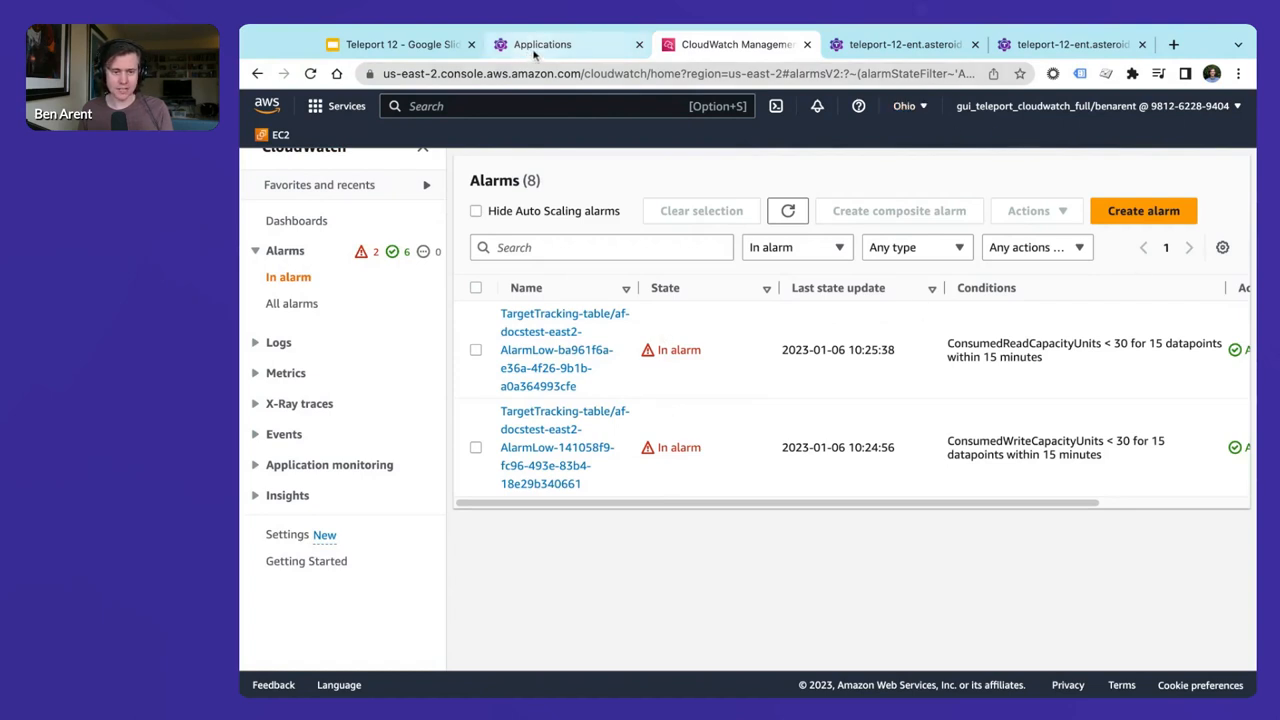
click(538, 44)
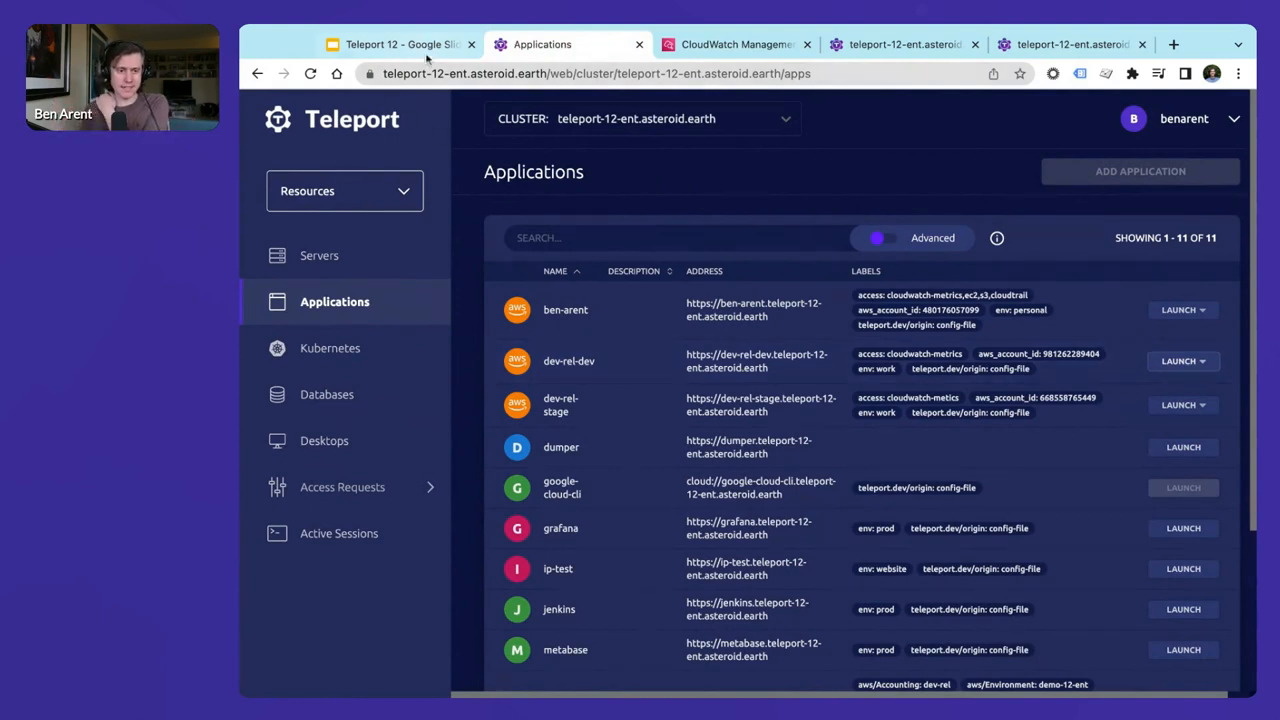
click(400, 44)
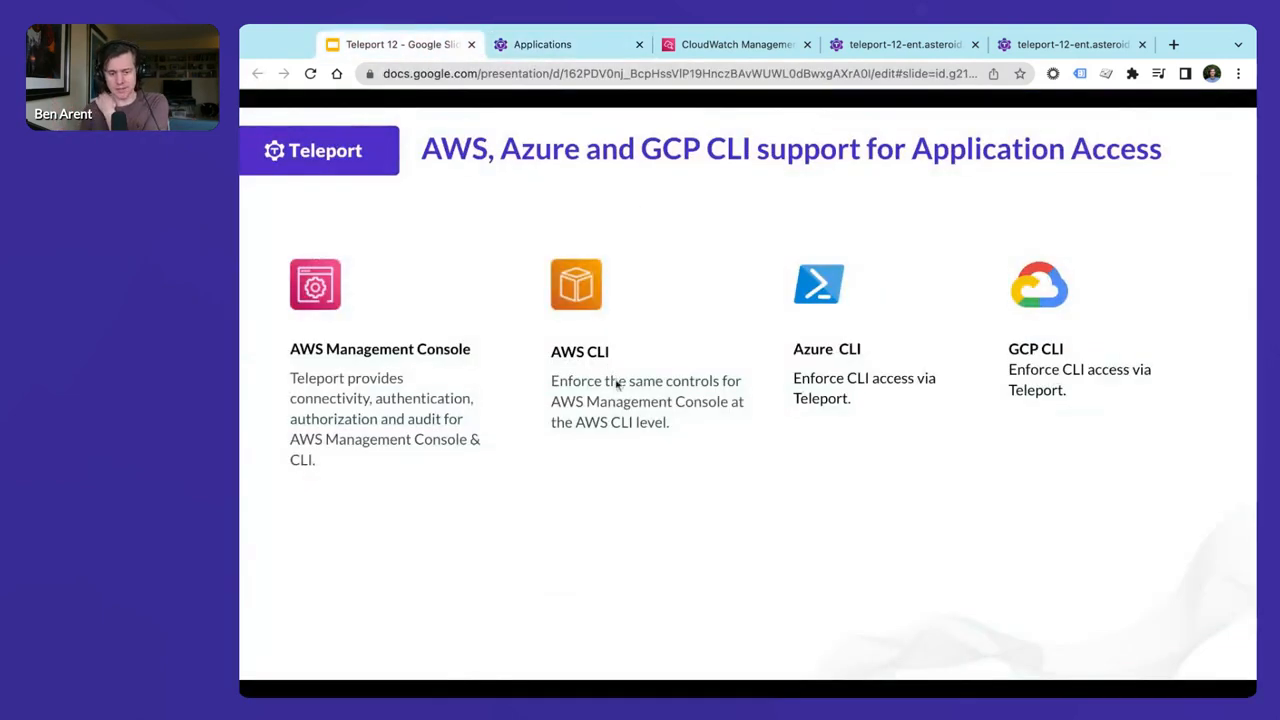
mouse_move(954, 390)
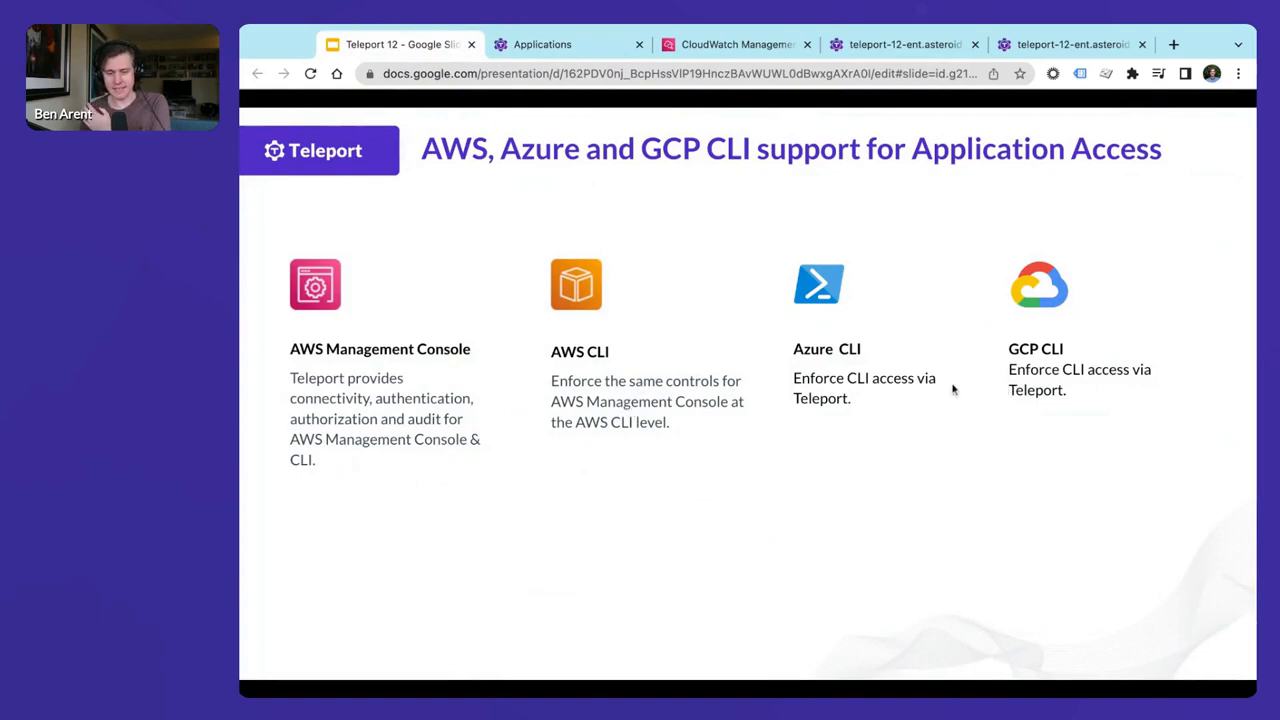
mouse_move(1092, 380)
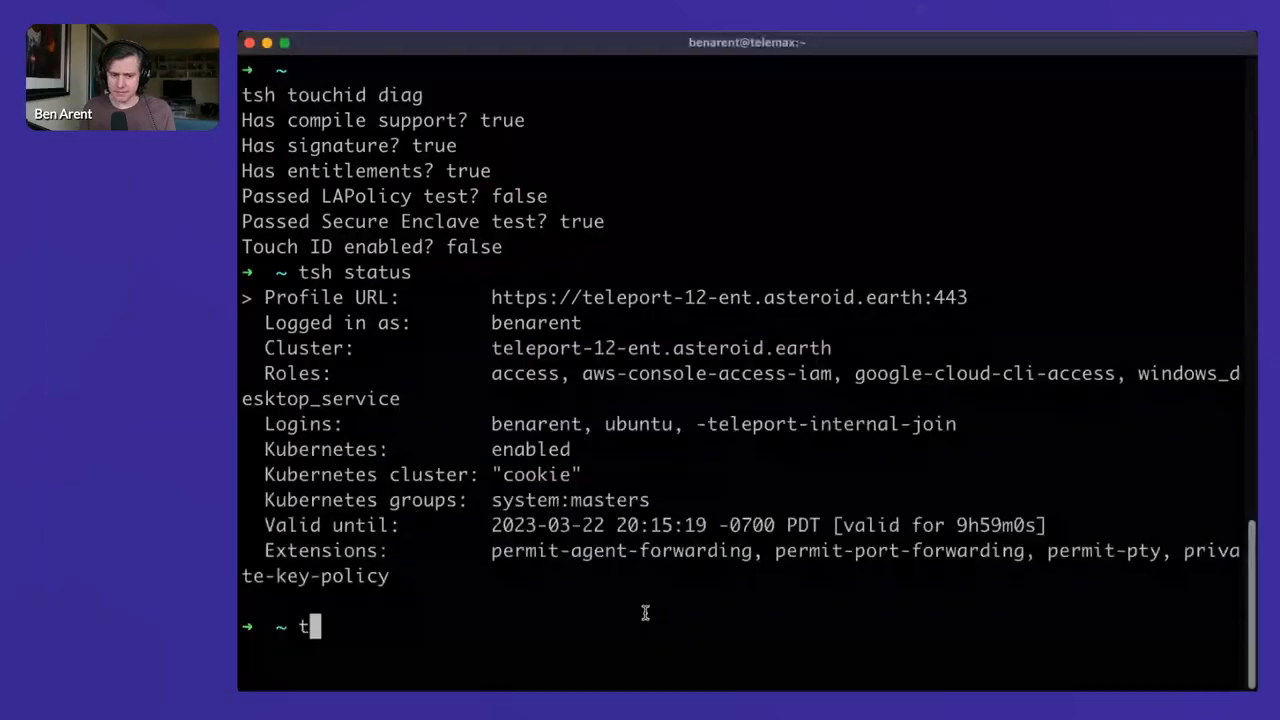
List Teleport apps and log in to the google-cloud-cli app with tsh app login.
key(Backspace)
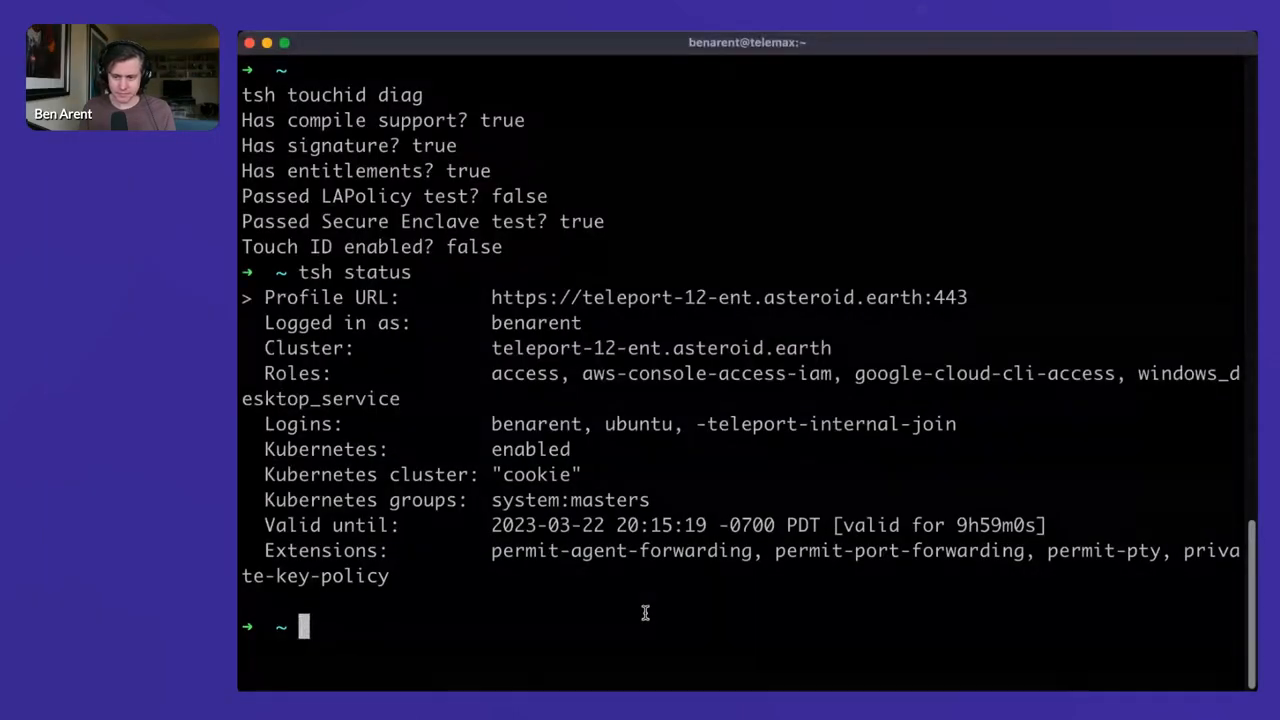
text(tsh apps ls)
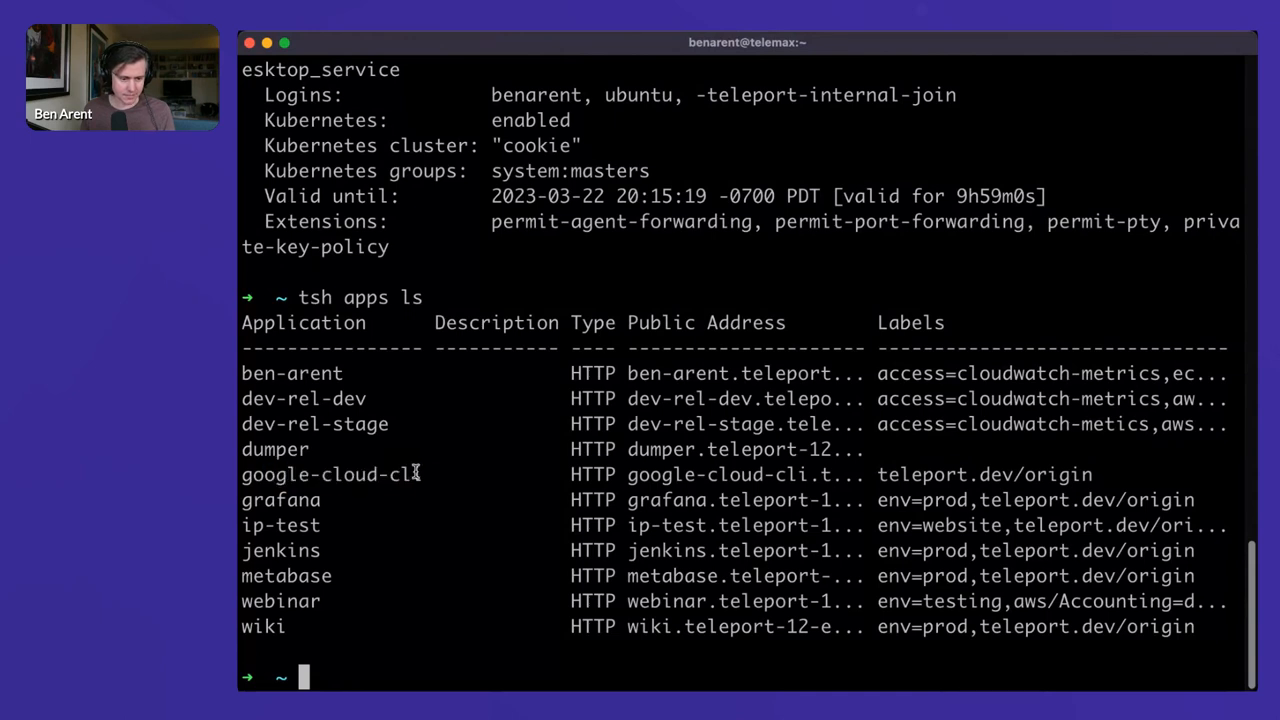
text(tsh)
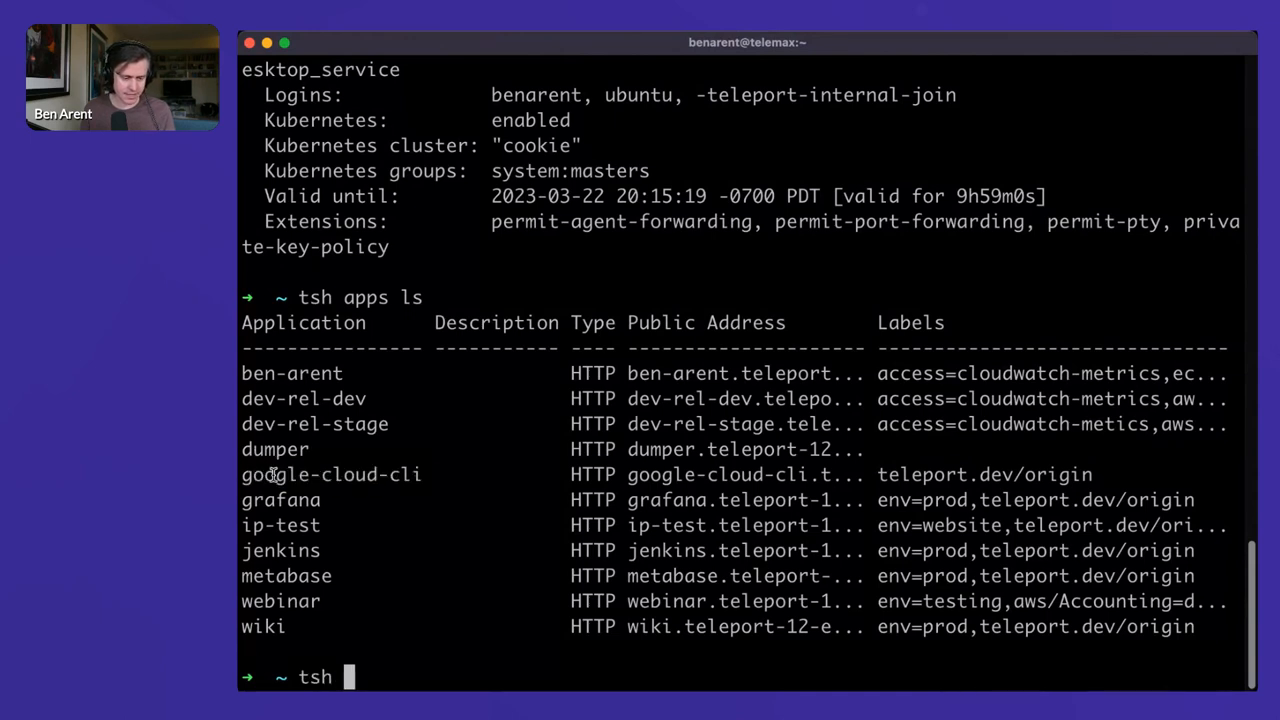
text(app login)
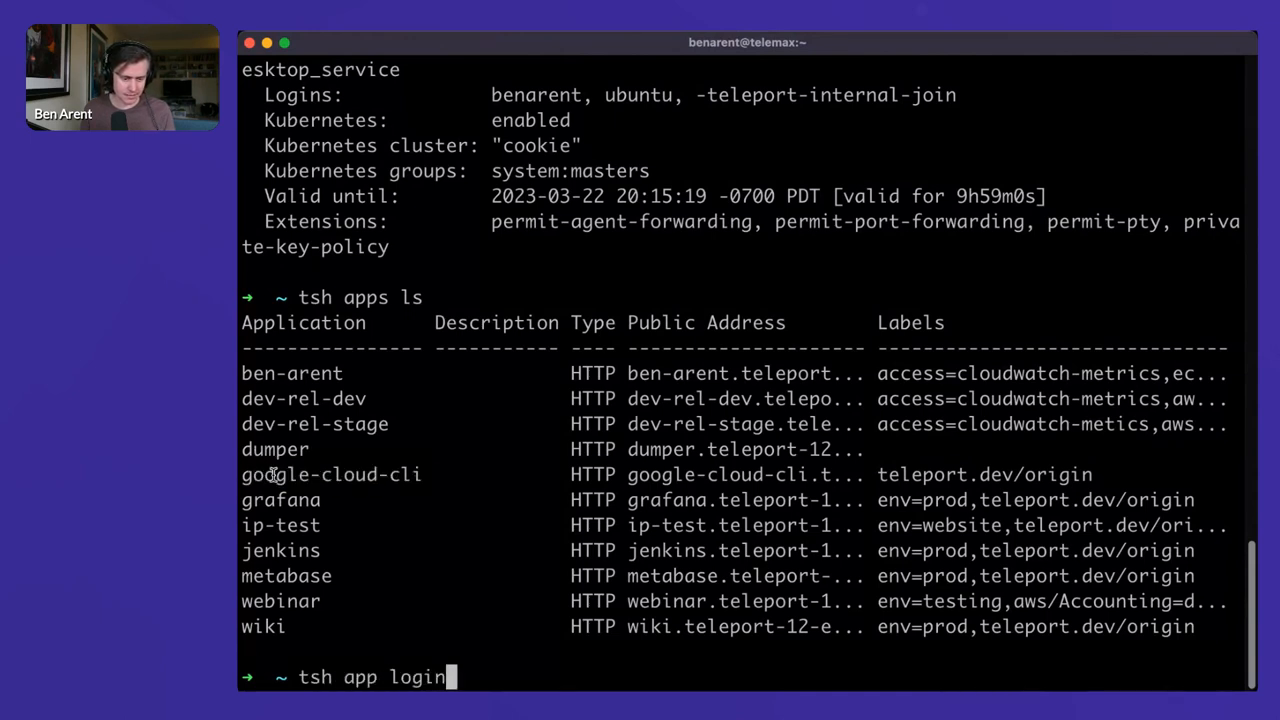
text(google-cloud-cli)
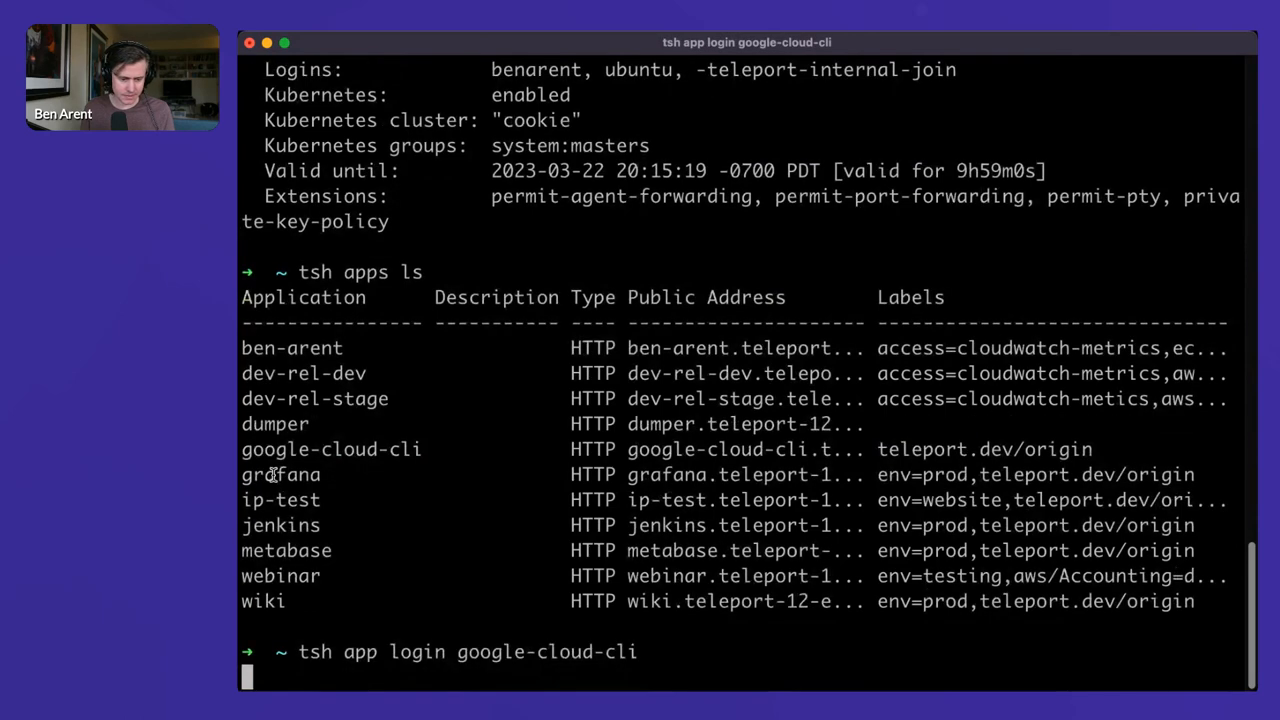
key(Return)
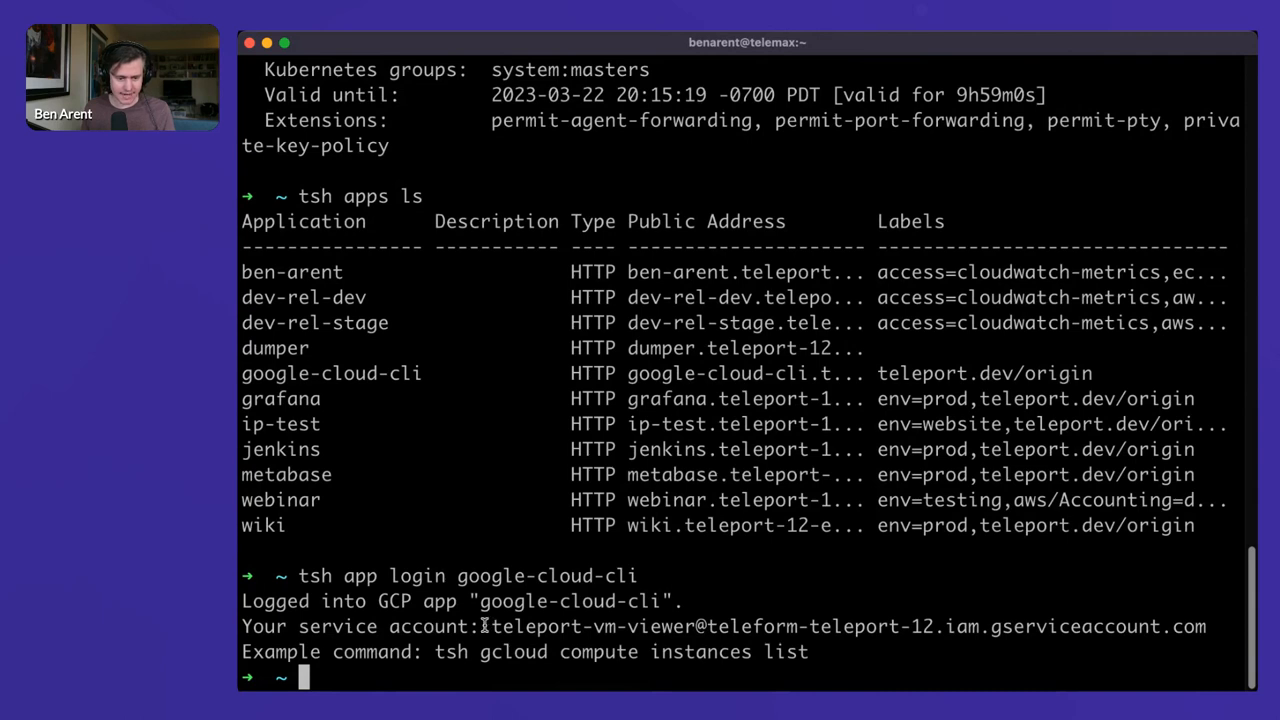
Run the suggested tsh gcloud compute instances list command from the login output.
drag(484, 626, 1206, 626)
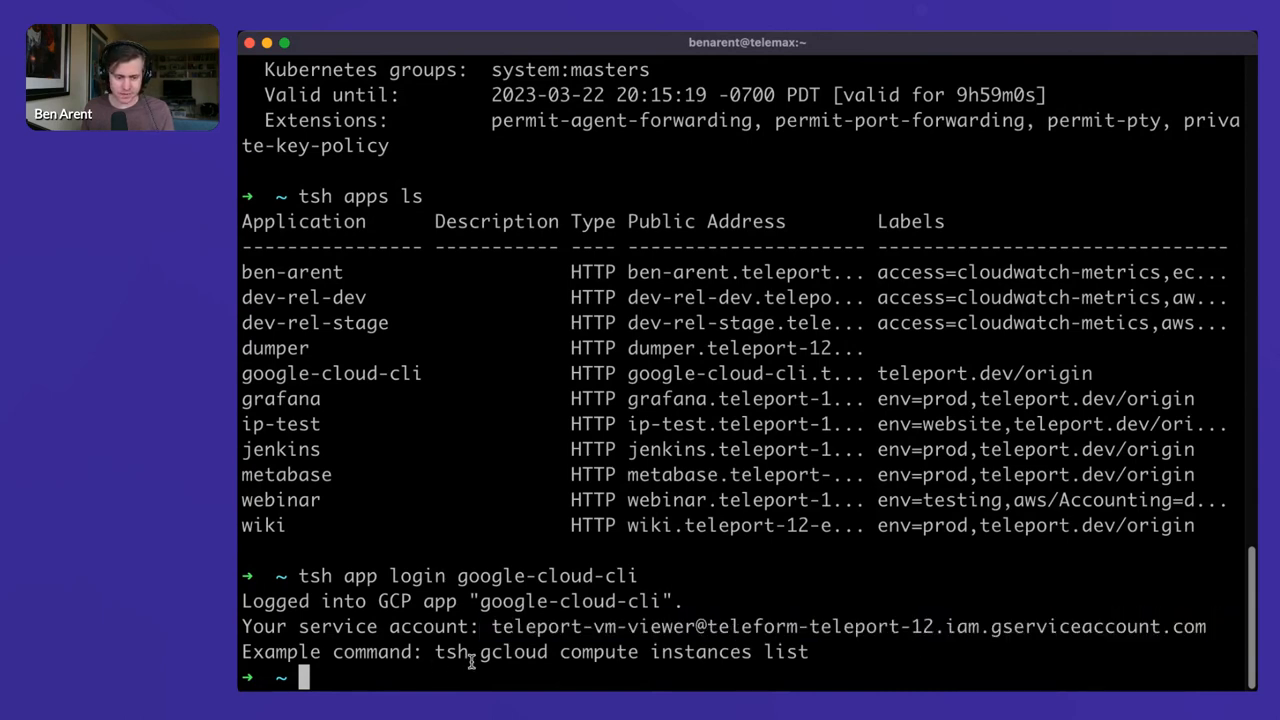
double_click(512, 652)
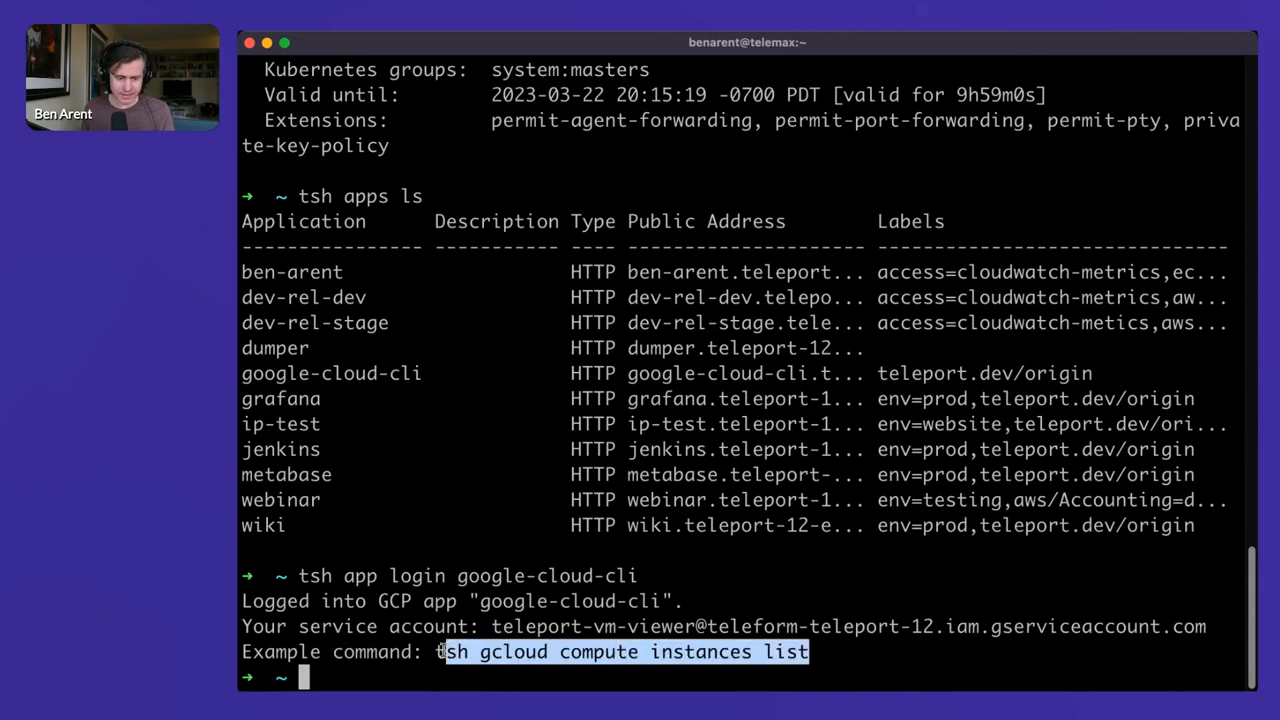
key(Return)
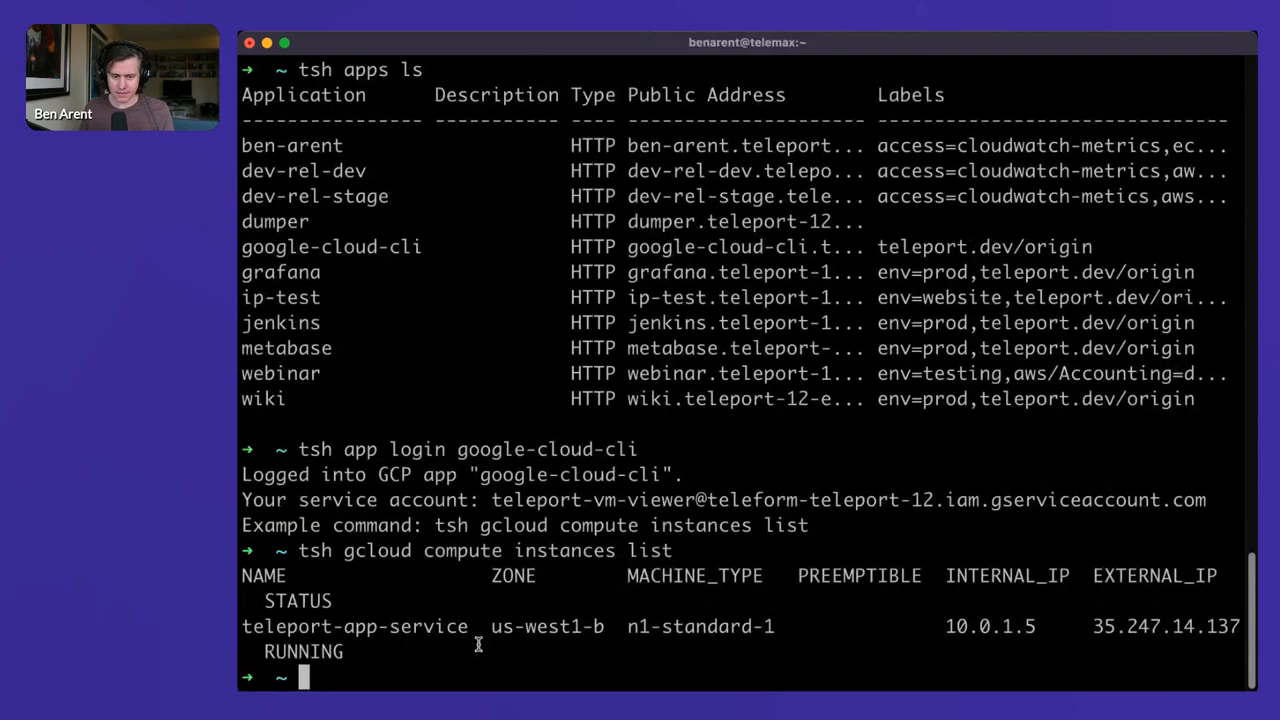
mouse_move(434, 632)
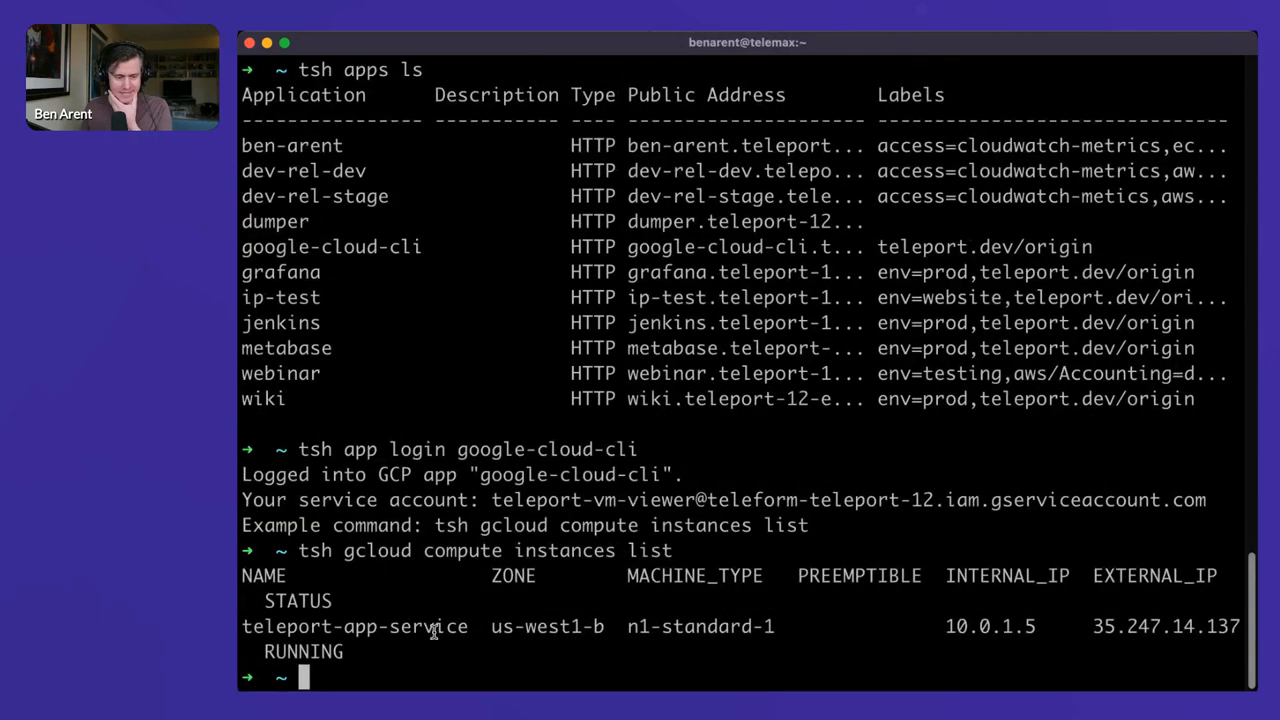
double_click(356, 628)
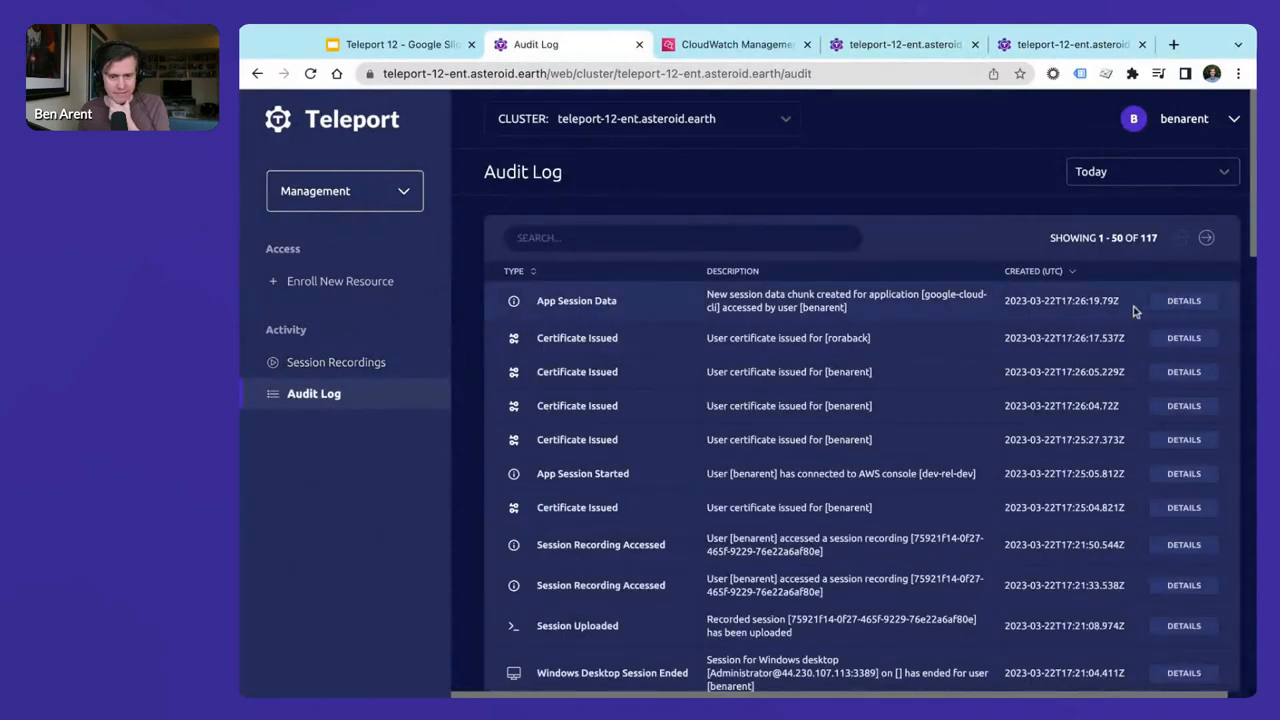
click(1184, 300)
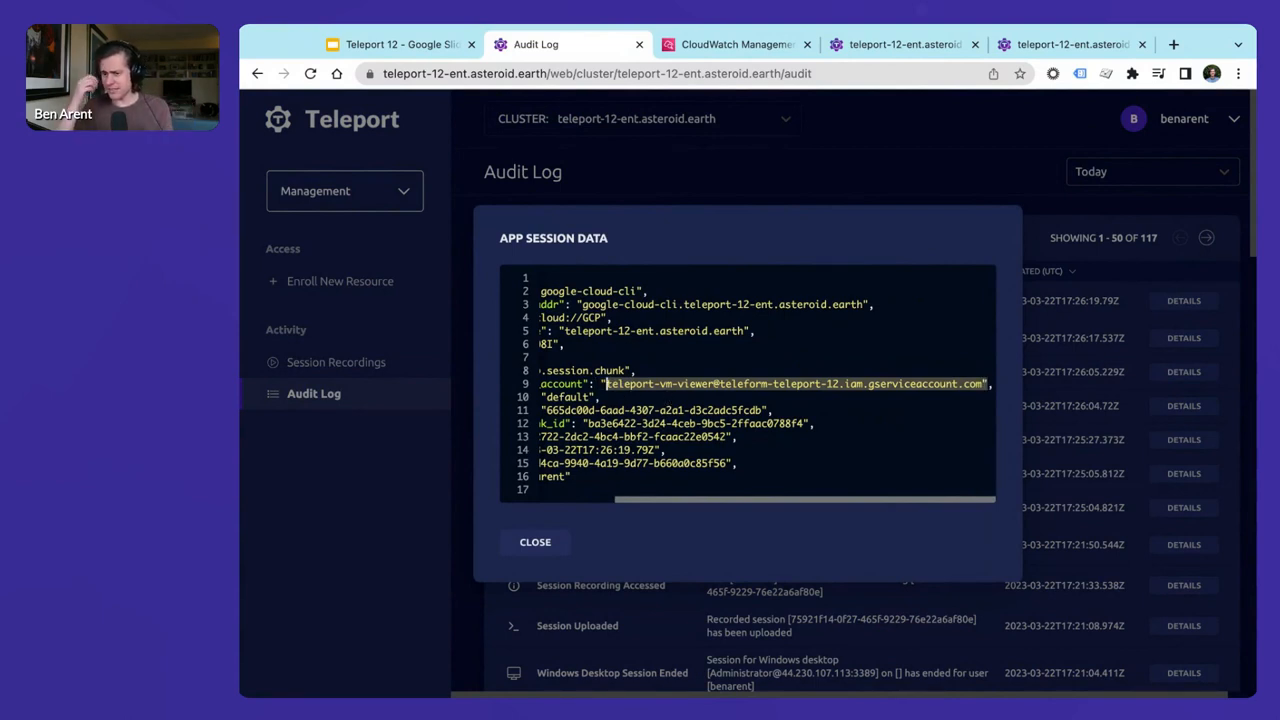
mouse_move(684, 508)
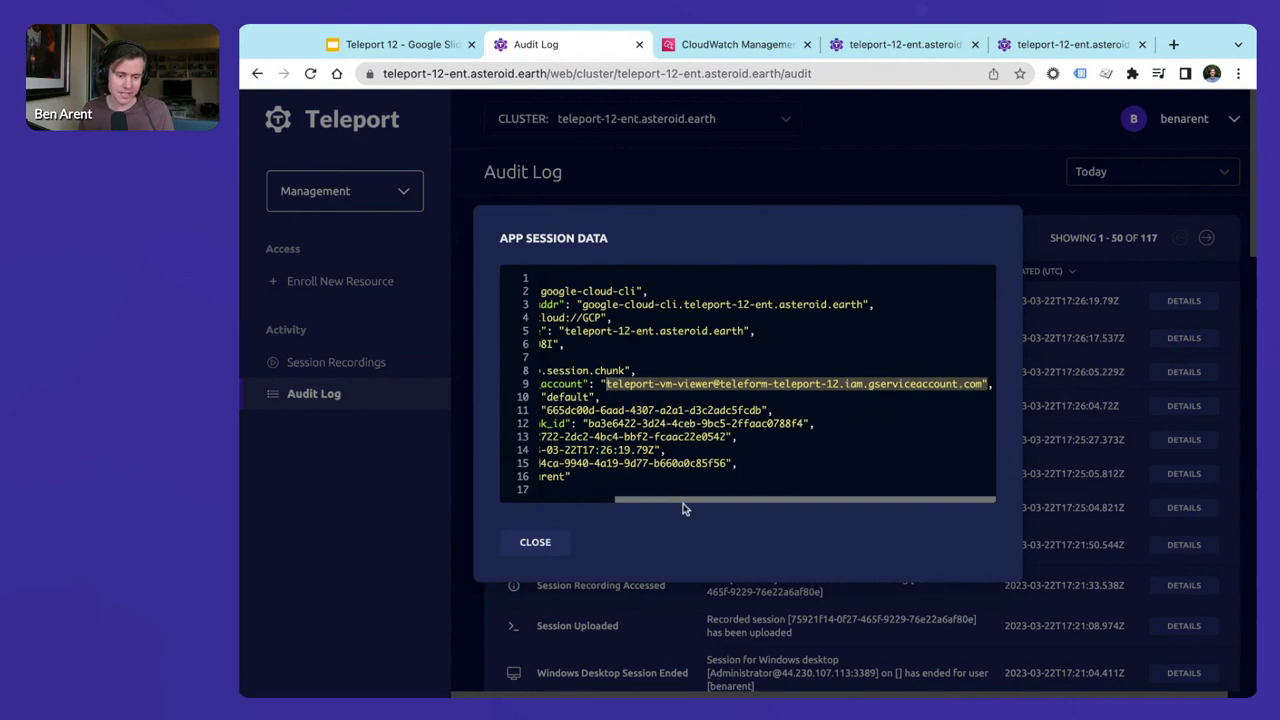
click(536, 542)
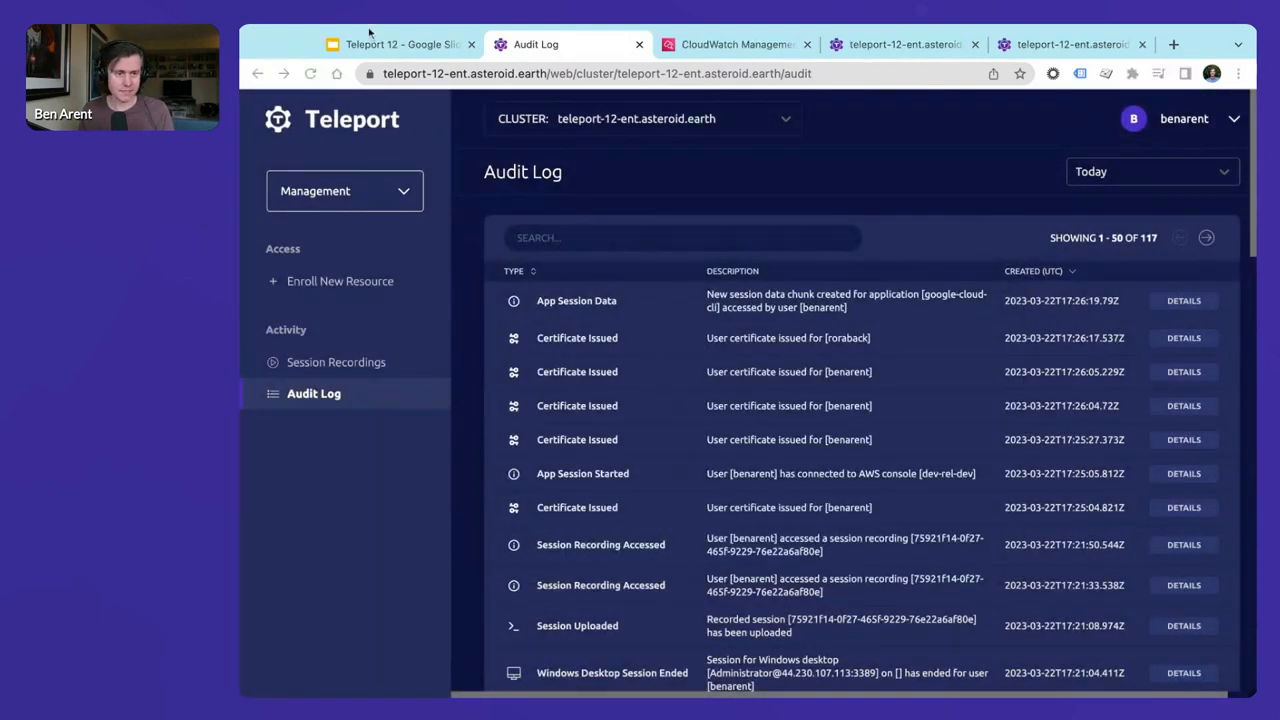
click(400, 44)
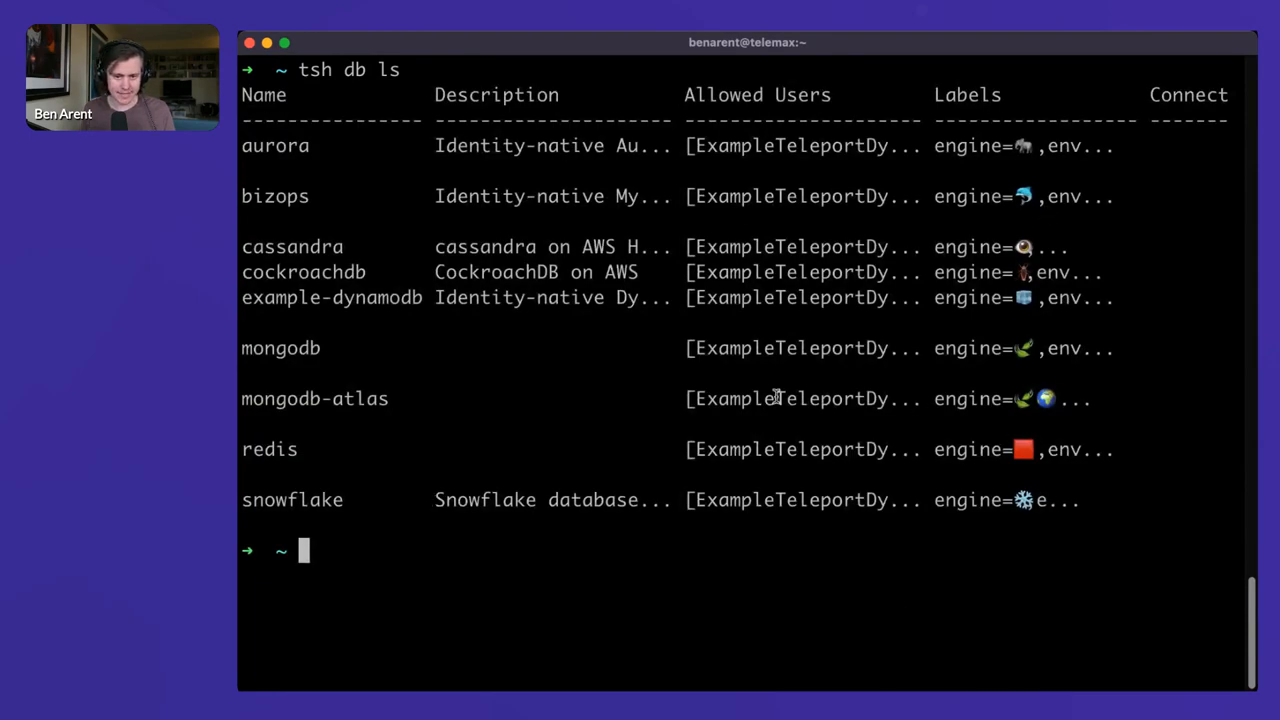
mouse_move(1012, 448)
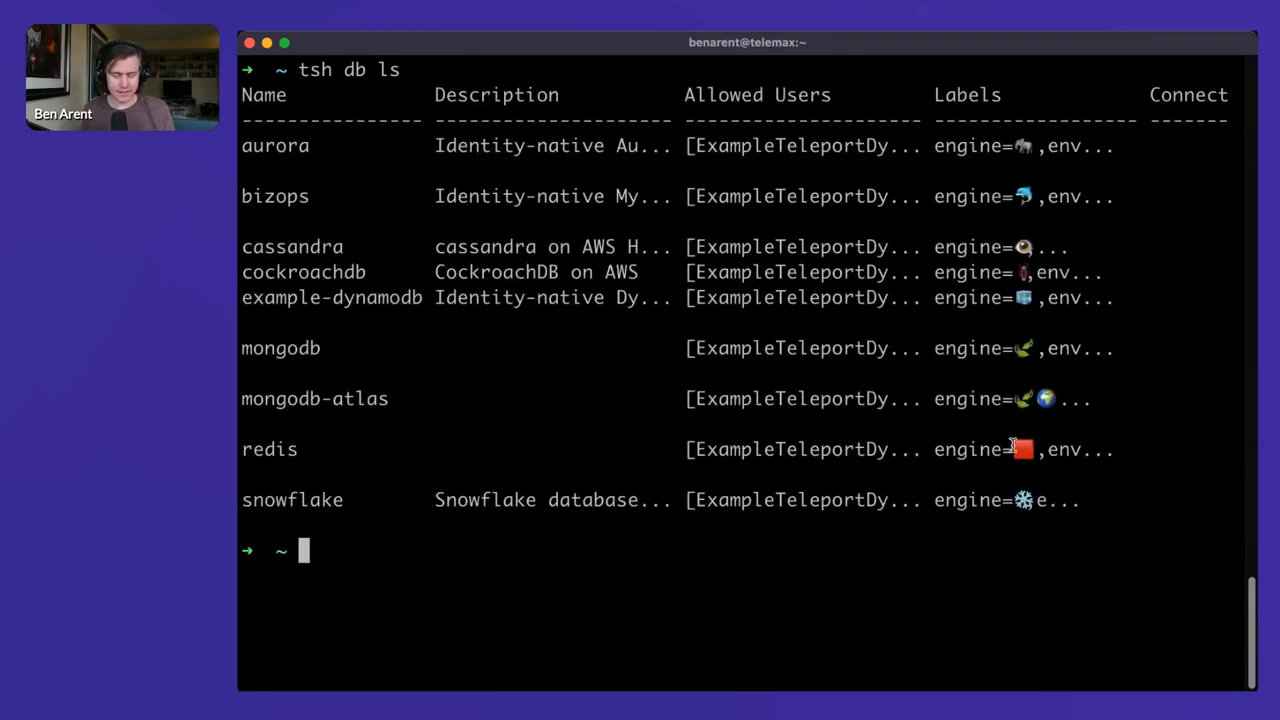
List registered databases with tsh db ls and log in to example-dynamodb.
double_click(990, 450)
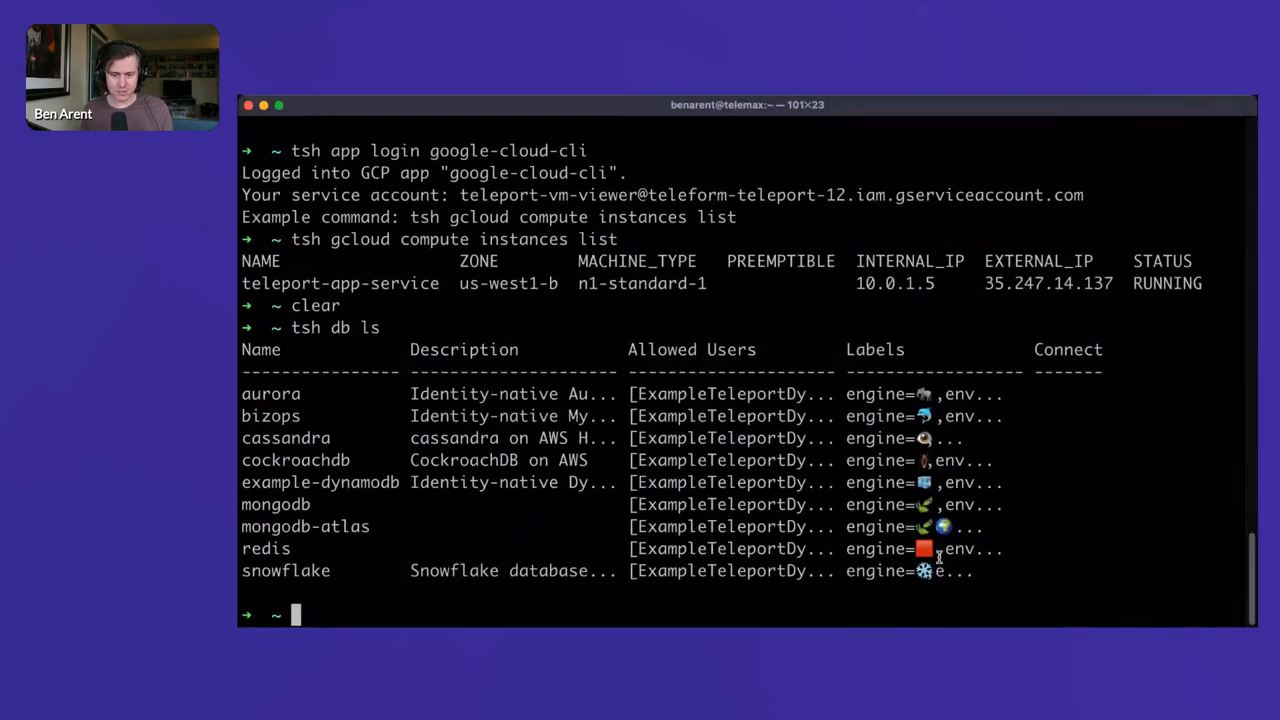
text(tsh db)
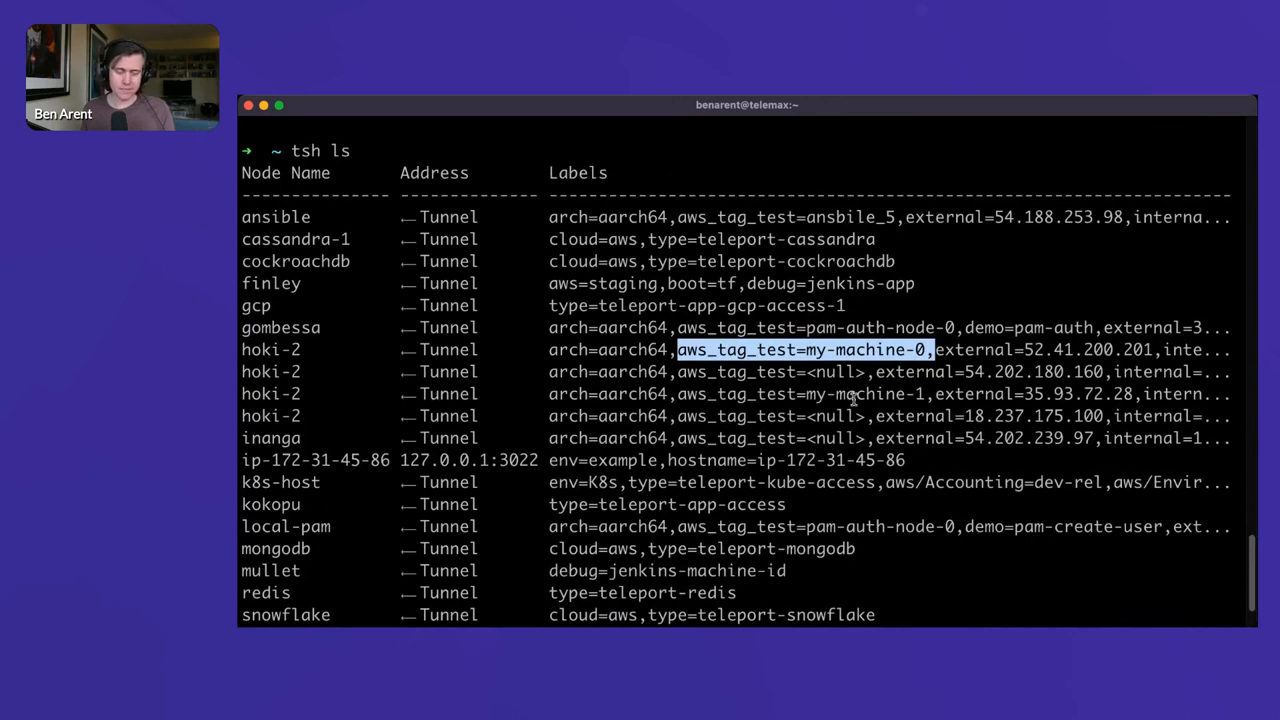
scroll(down, 3)
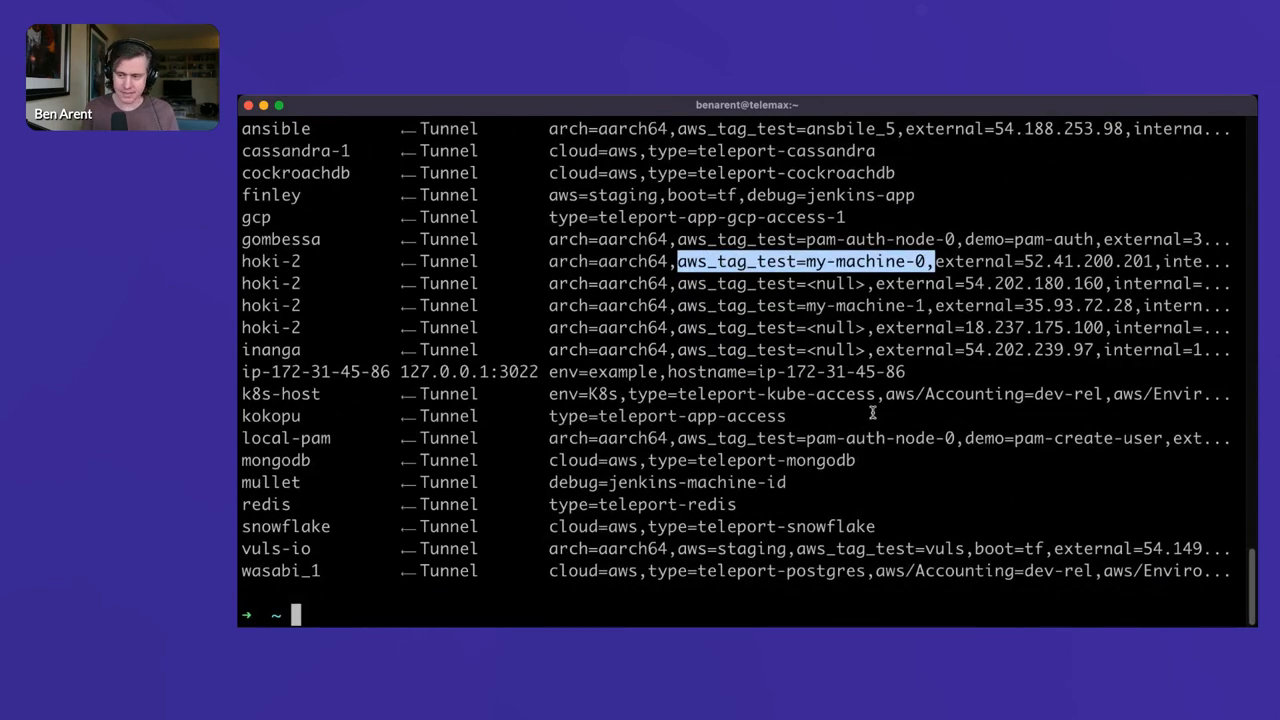
text(tsh db ls)
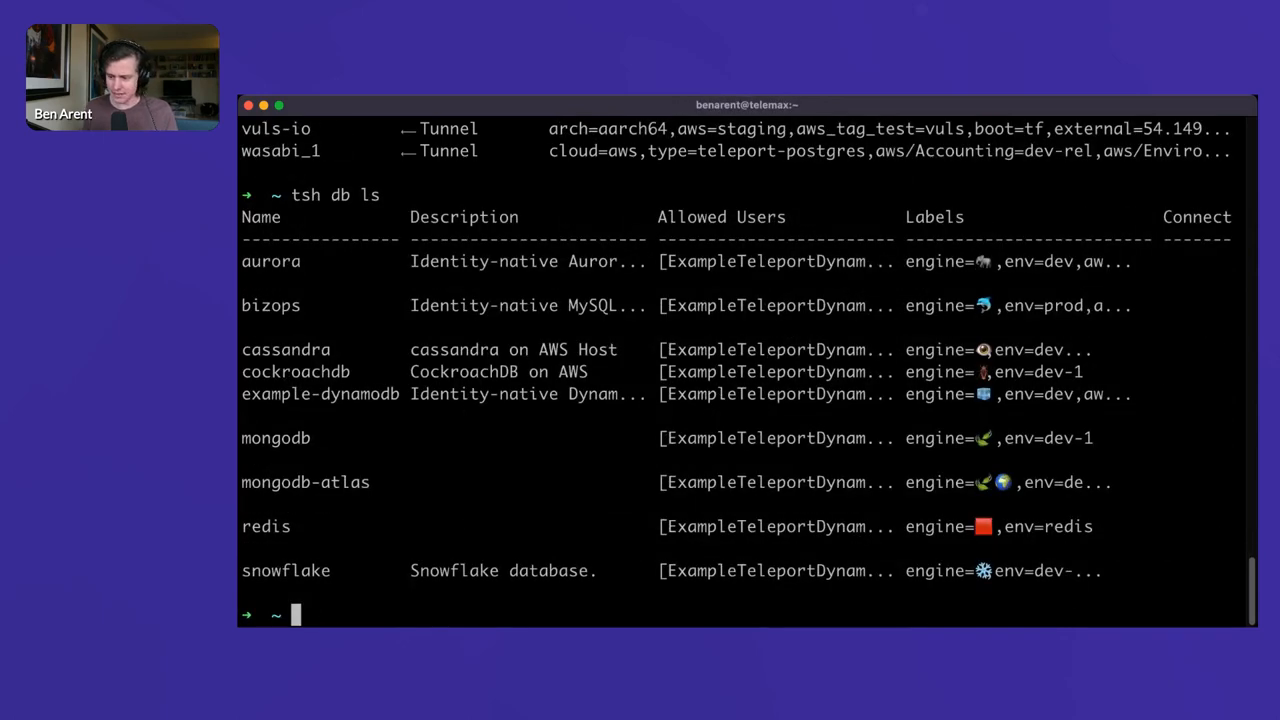
text(tsh db login example-dynamodb)
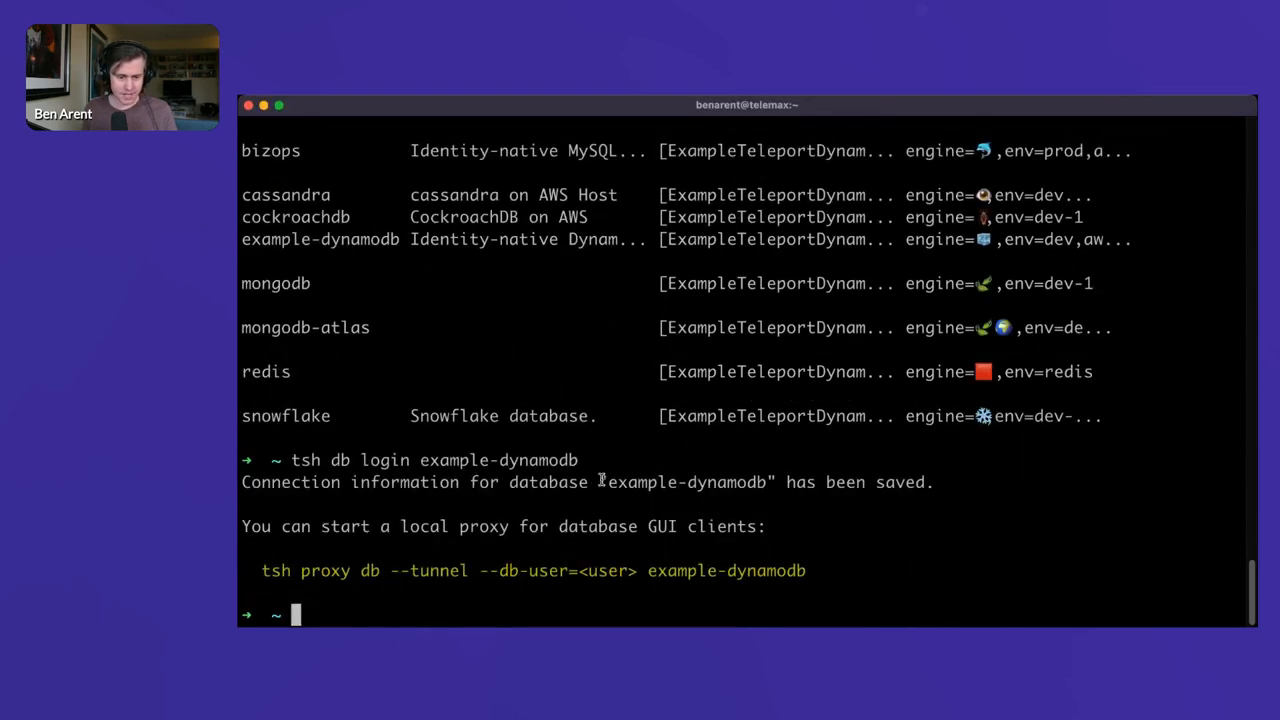
mouse_move(564, 520)
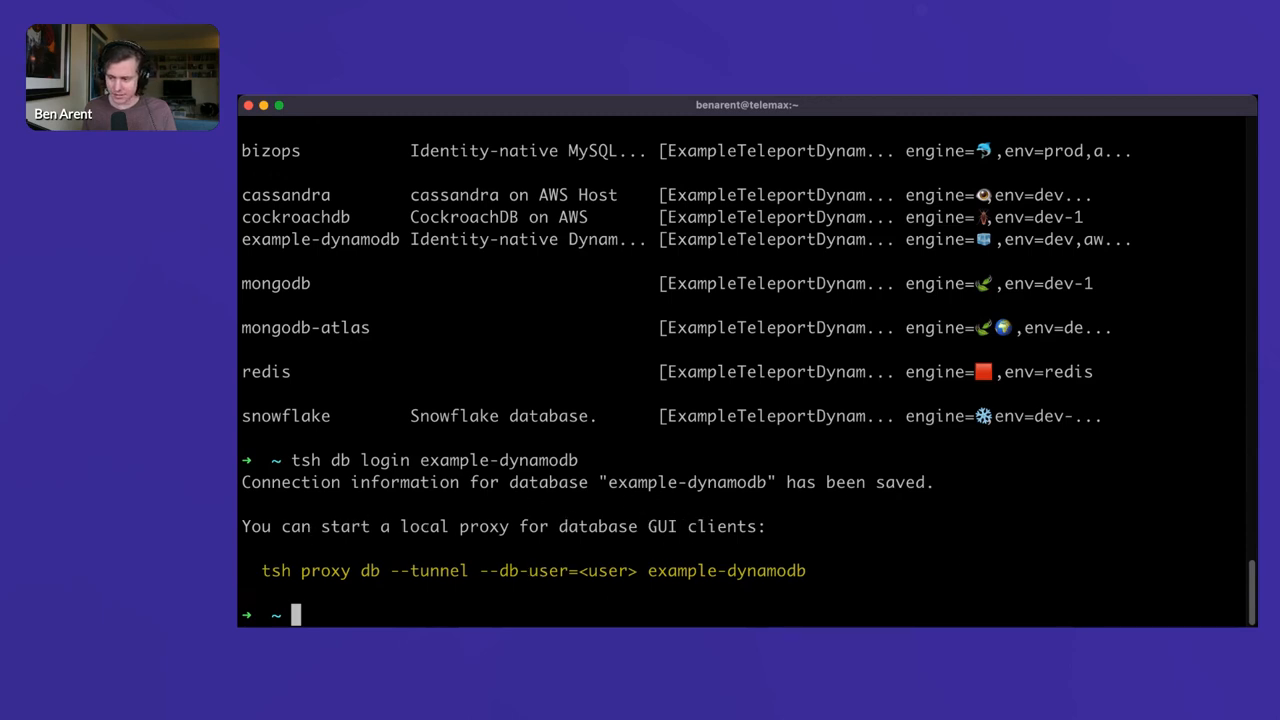
Start a tsh proxy db tunnel to example-dyanmodb as db-user ExampleTeleportDynamoDBRole.
text(tsh proxy db --tunnel --db-user=ExampleTeleportDynamoDBRole example-dyanmodb0)
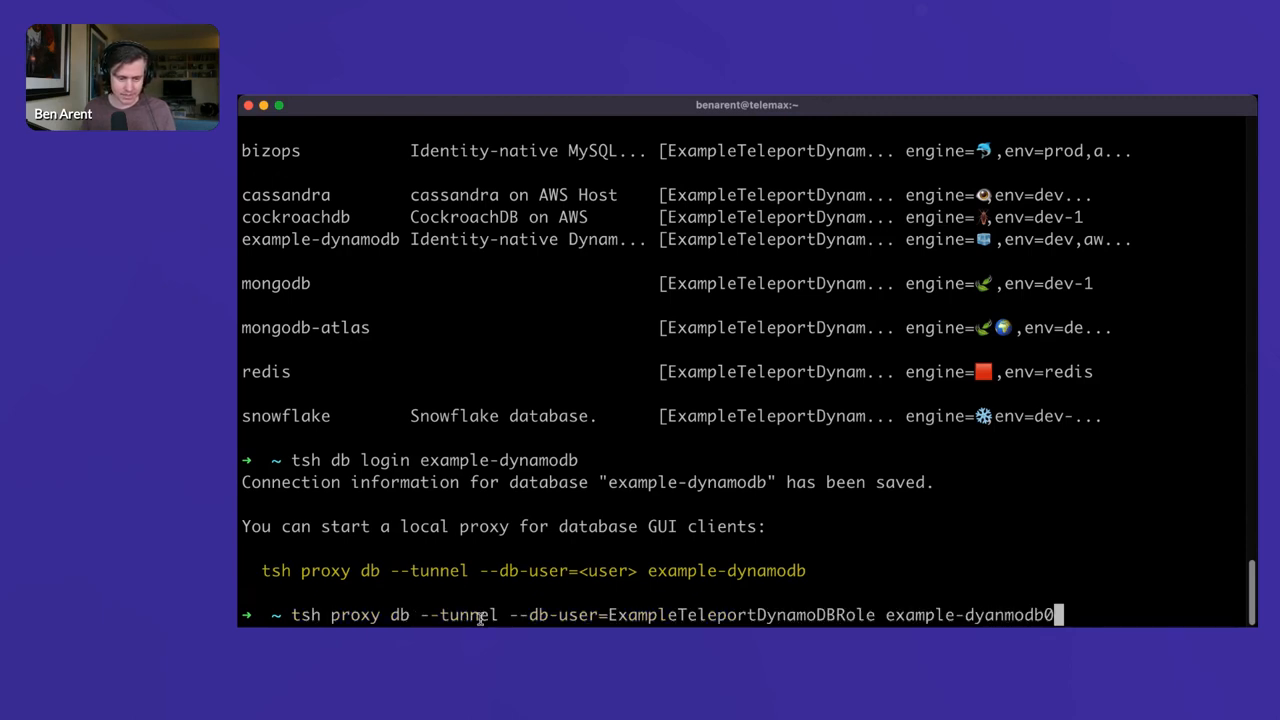
double_click(740, 614)
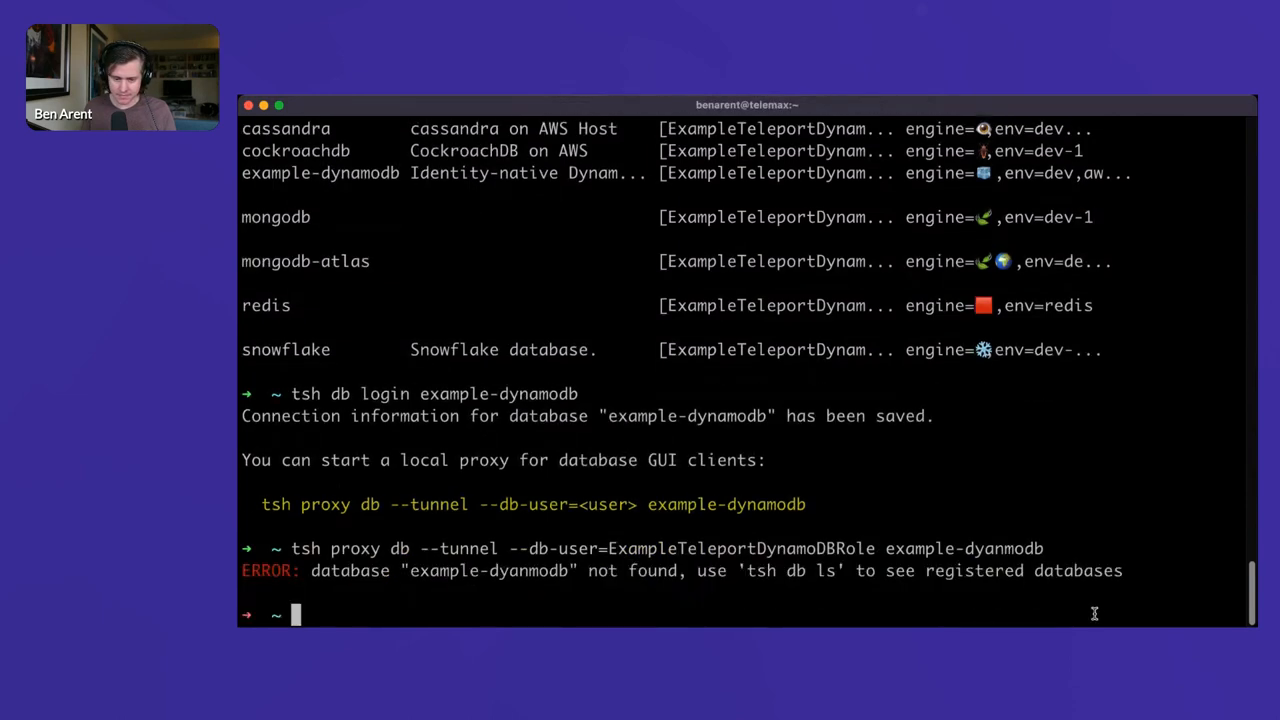
text(tsh proxy db --tunnel --db-user=ExampleTeleportDynamoDBRole example-dyanmodb)
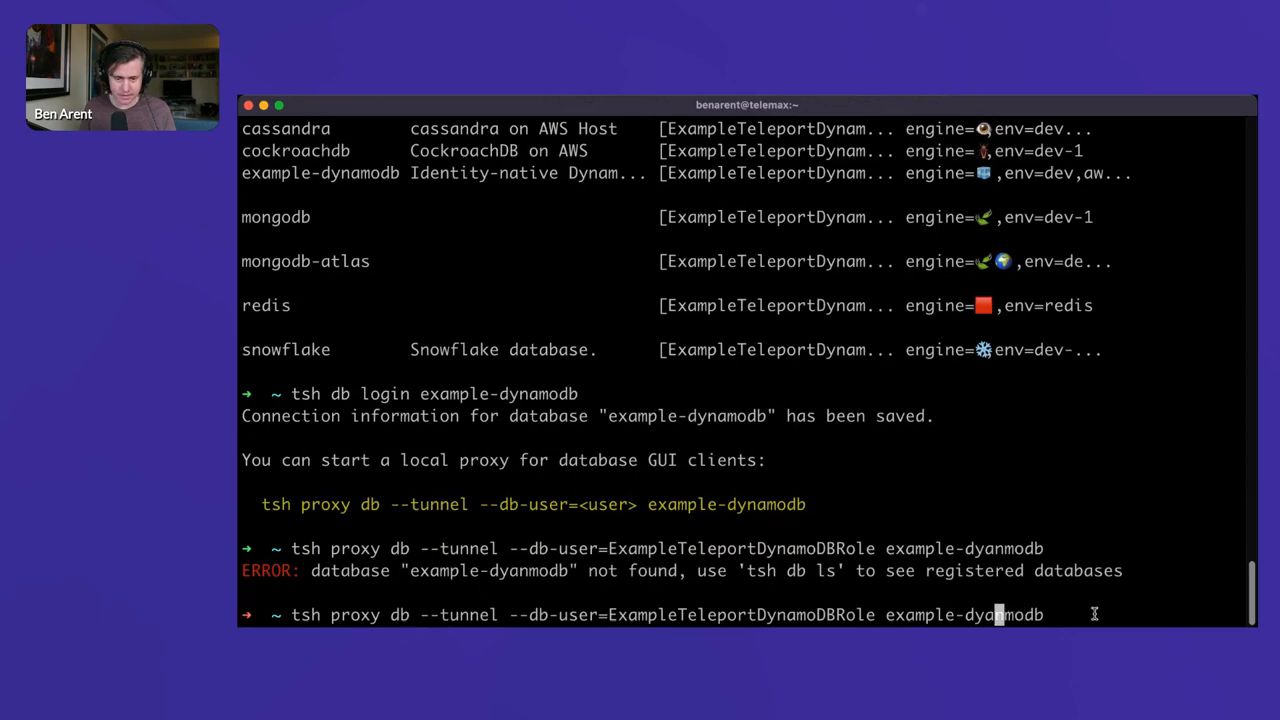
key(Return)
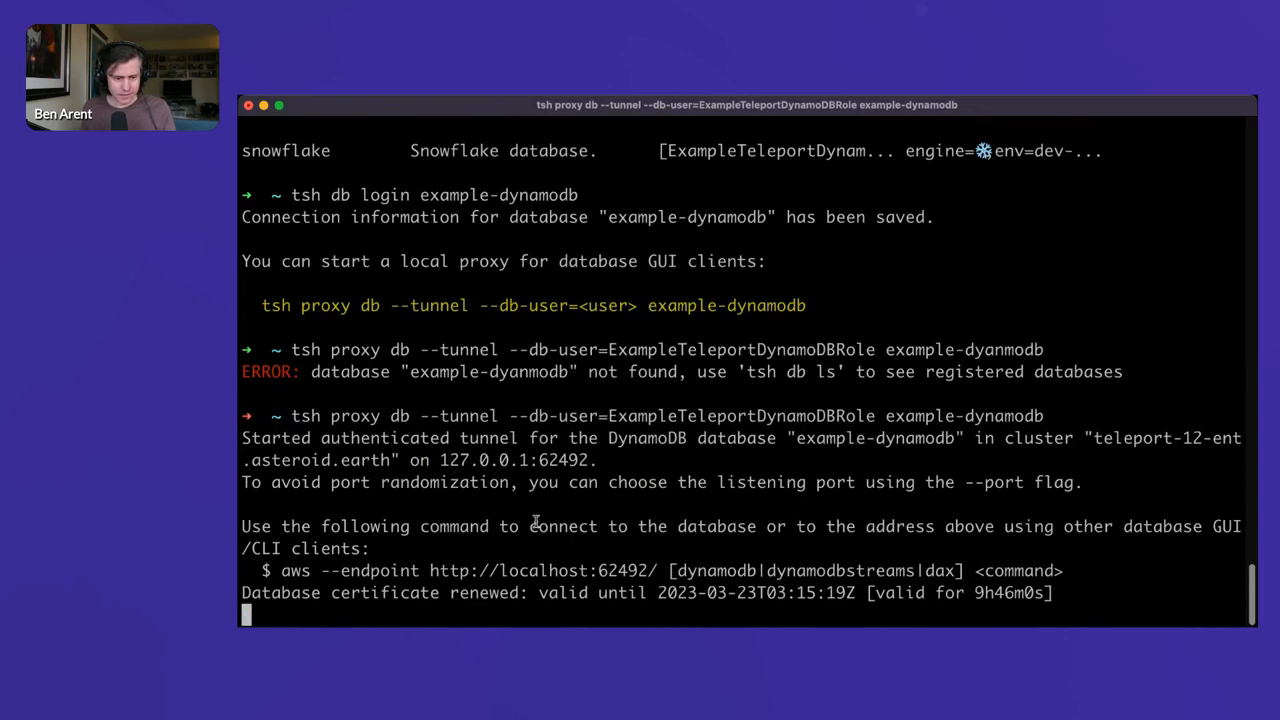
Select the suggested aws --endpoint localhost command from the tunnel output to copy.
double_click(992, 482)
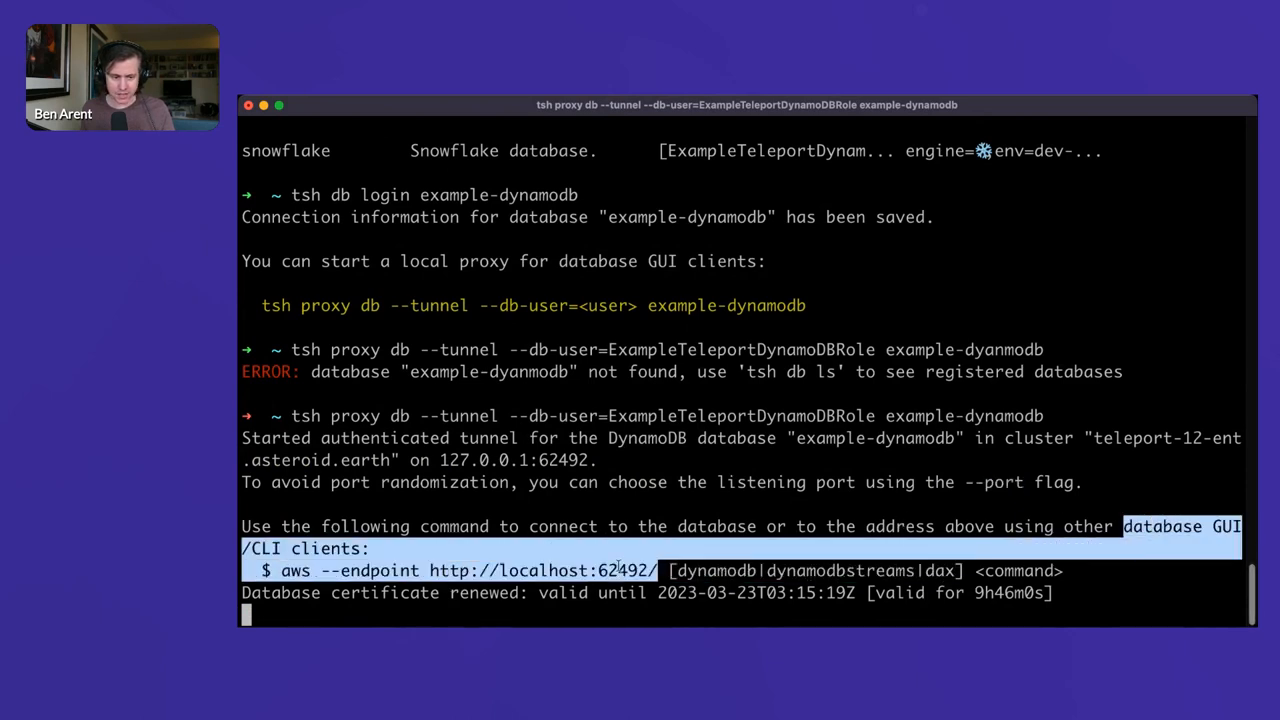
double_click(290, 570)
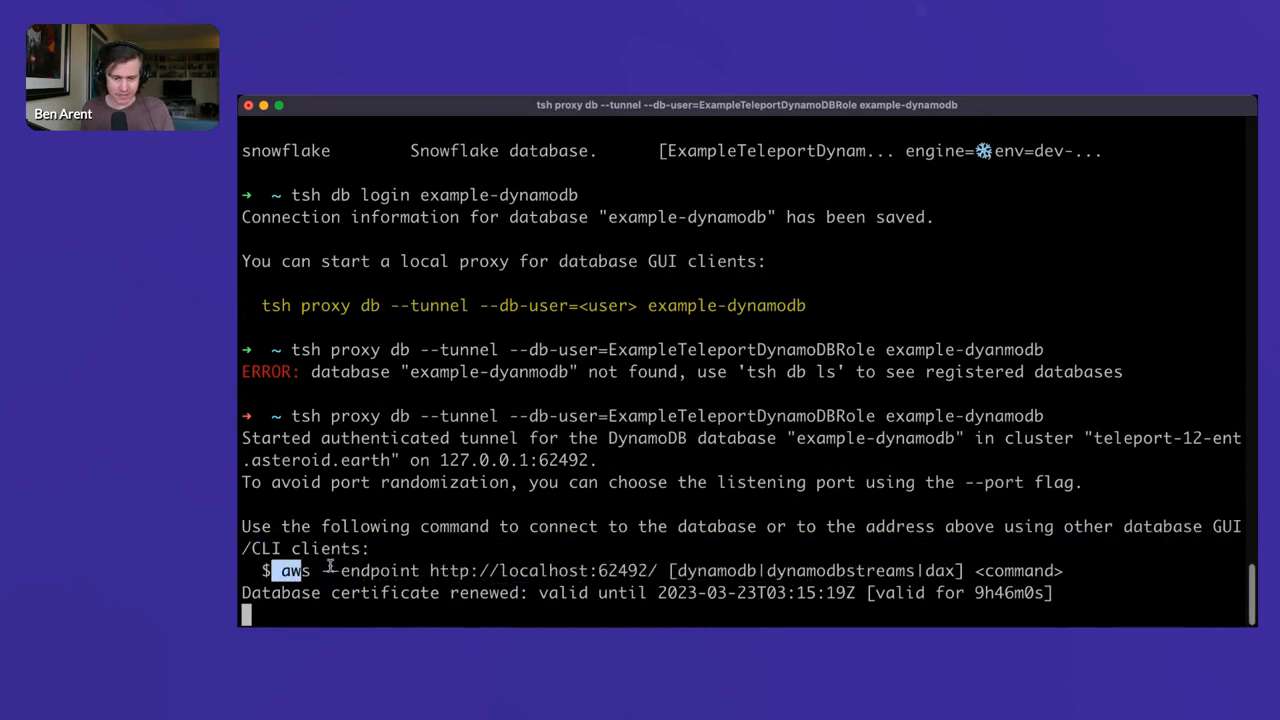
drag(284, 570, 658, 570)
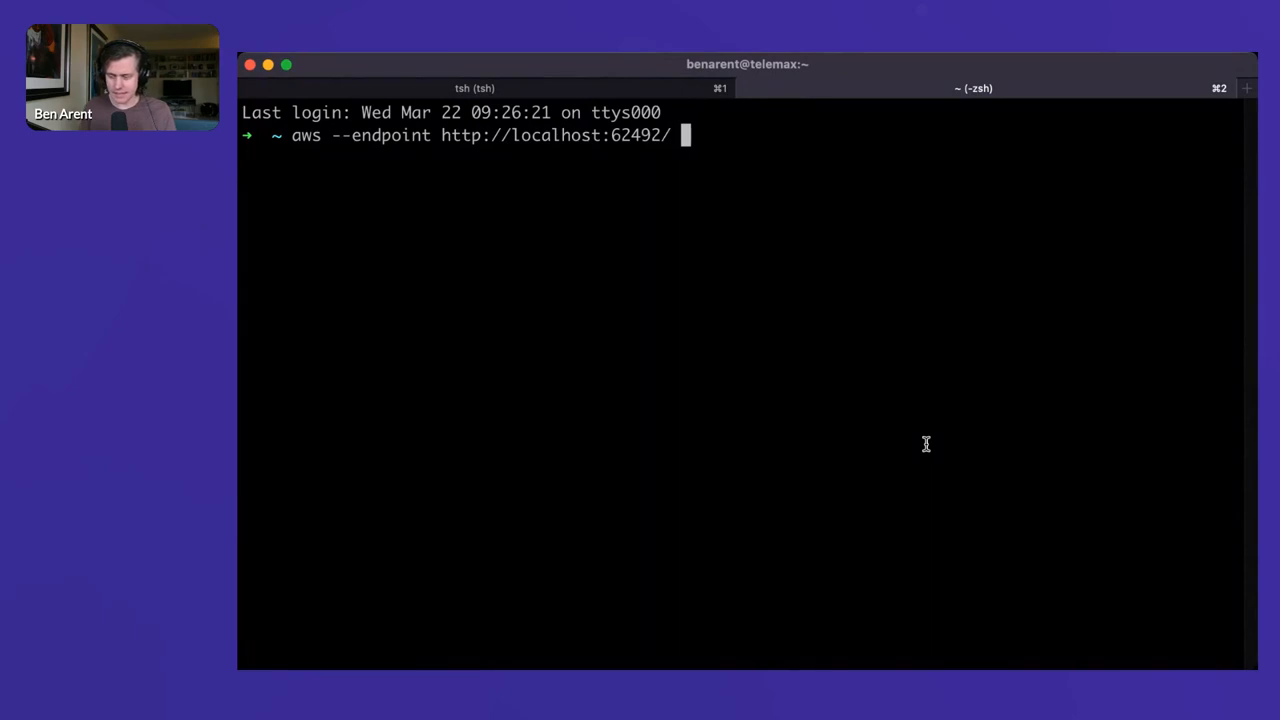
Run aws dynamodb describe-endpoints against the local tunnel endpoint in a second shell.
text(dynamodb)
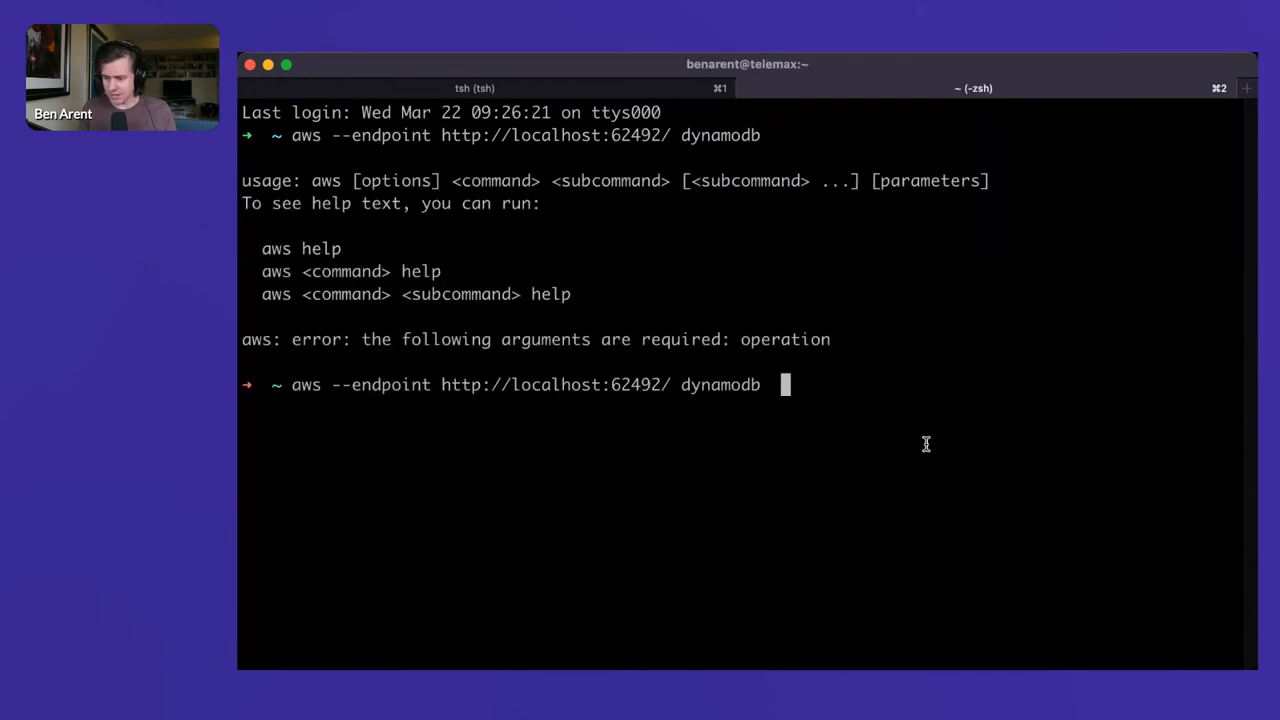
text(descrivbe)
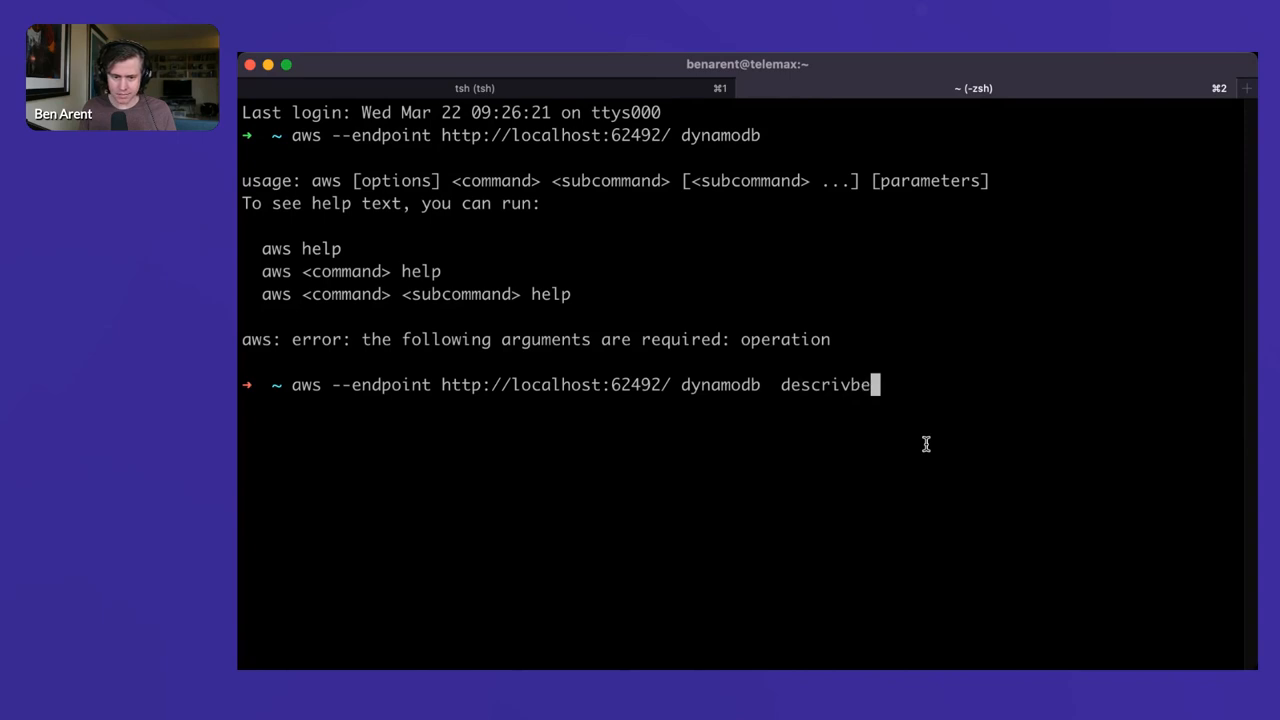
text(describe-endpoints)
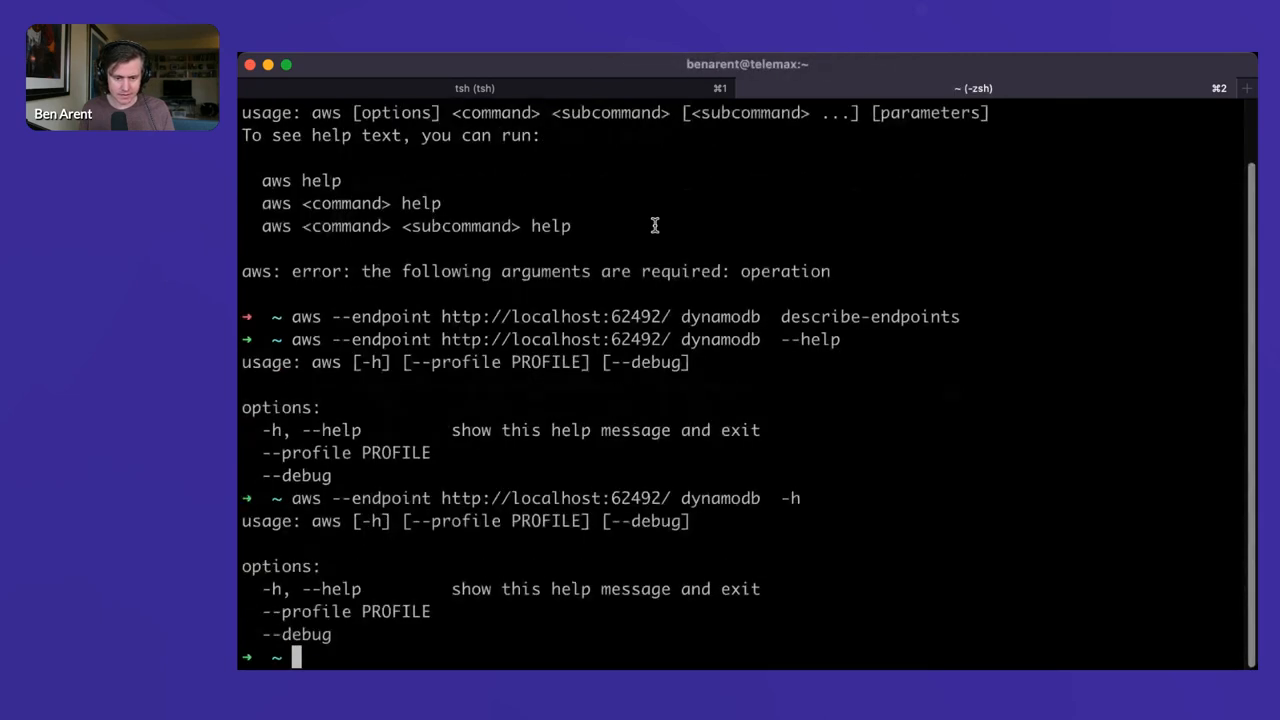
mouse_move(448, 612)
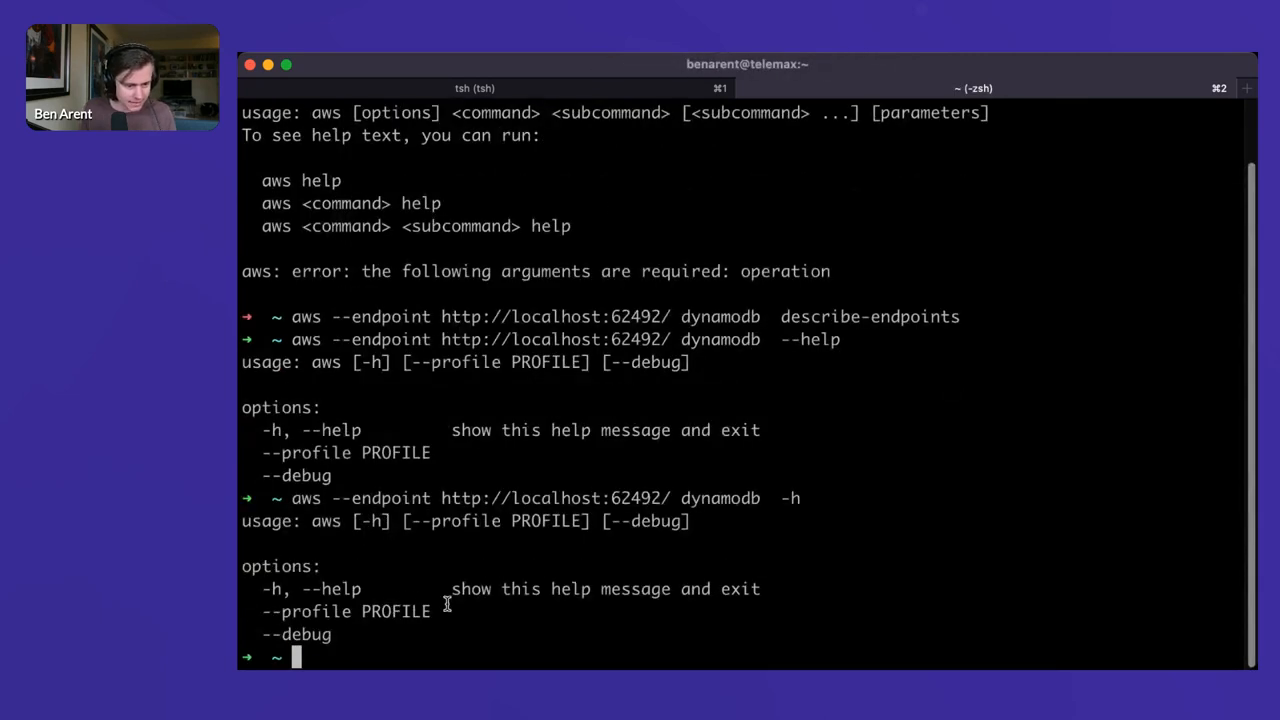
mouse_move(744, 514)
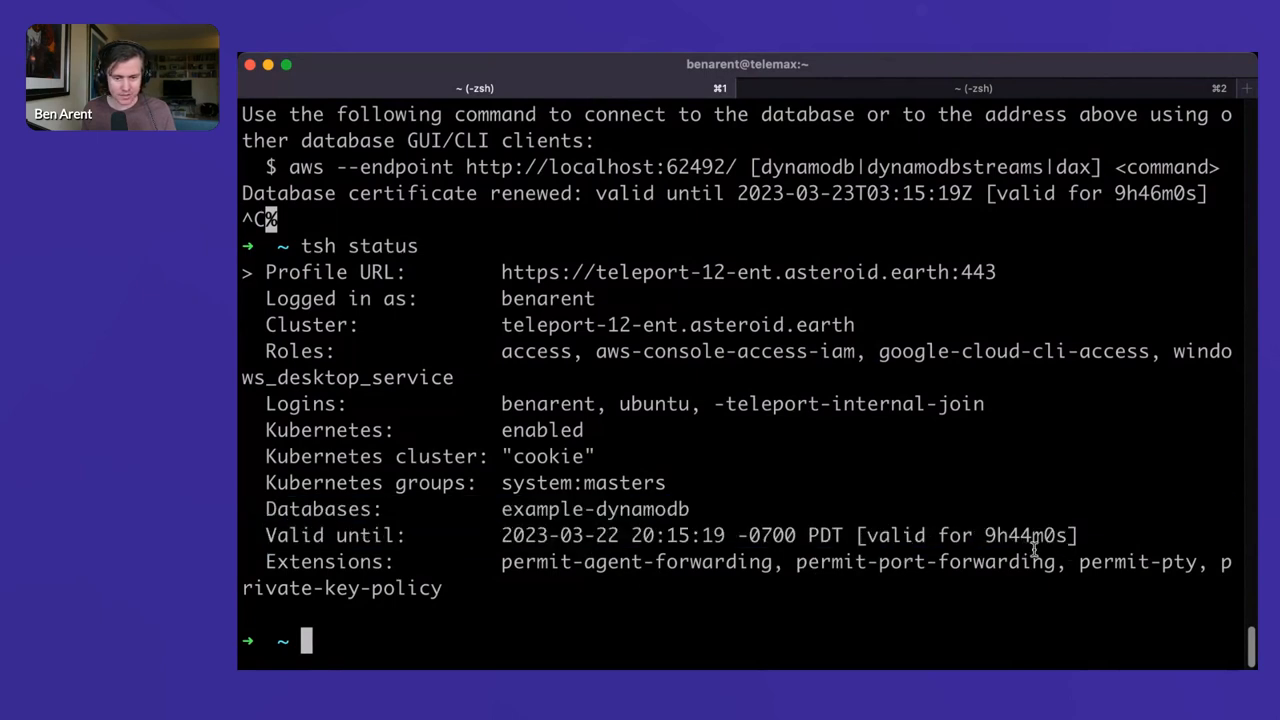
Stop the DynamoDB tunnel and check tsh status for roles, Kubernetes cluster and databases.
double_click(1024, 536)
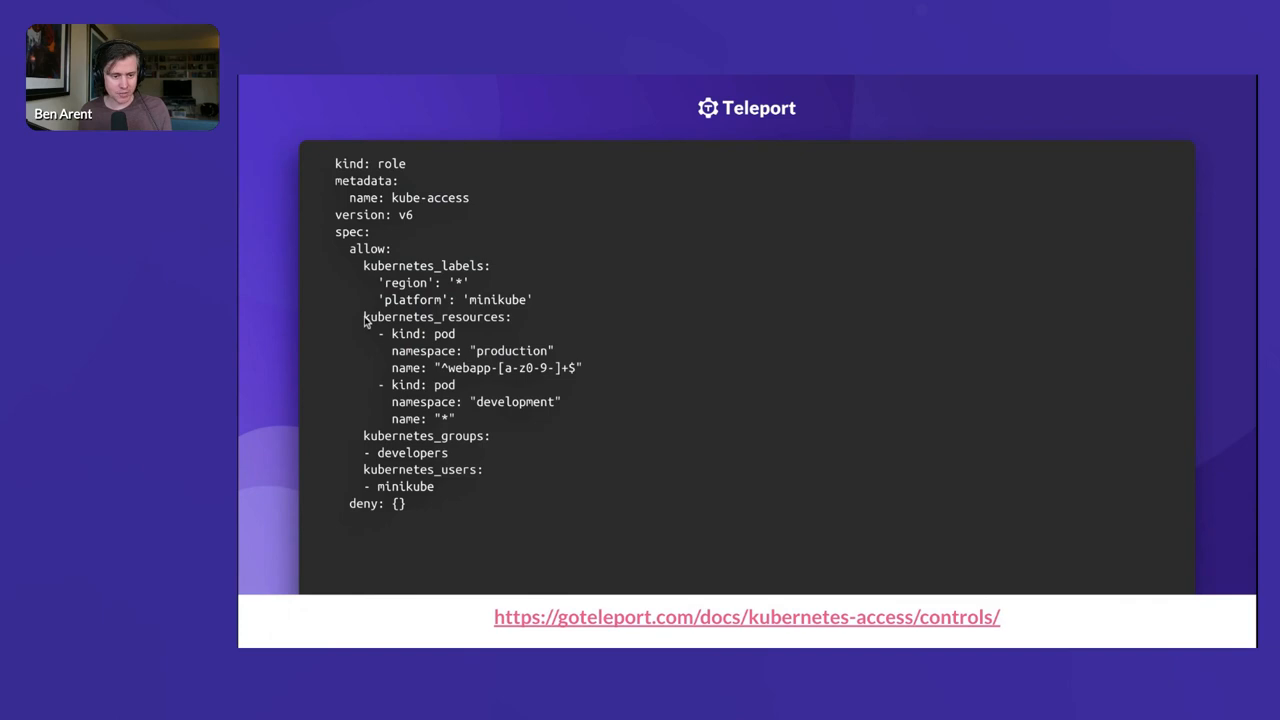
mouse_move(552, 348)
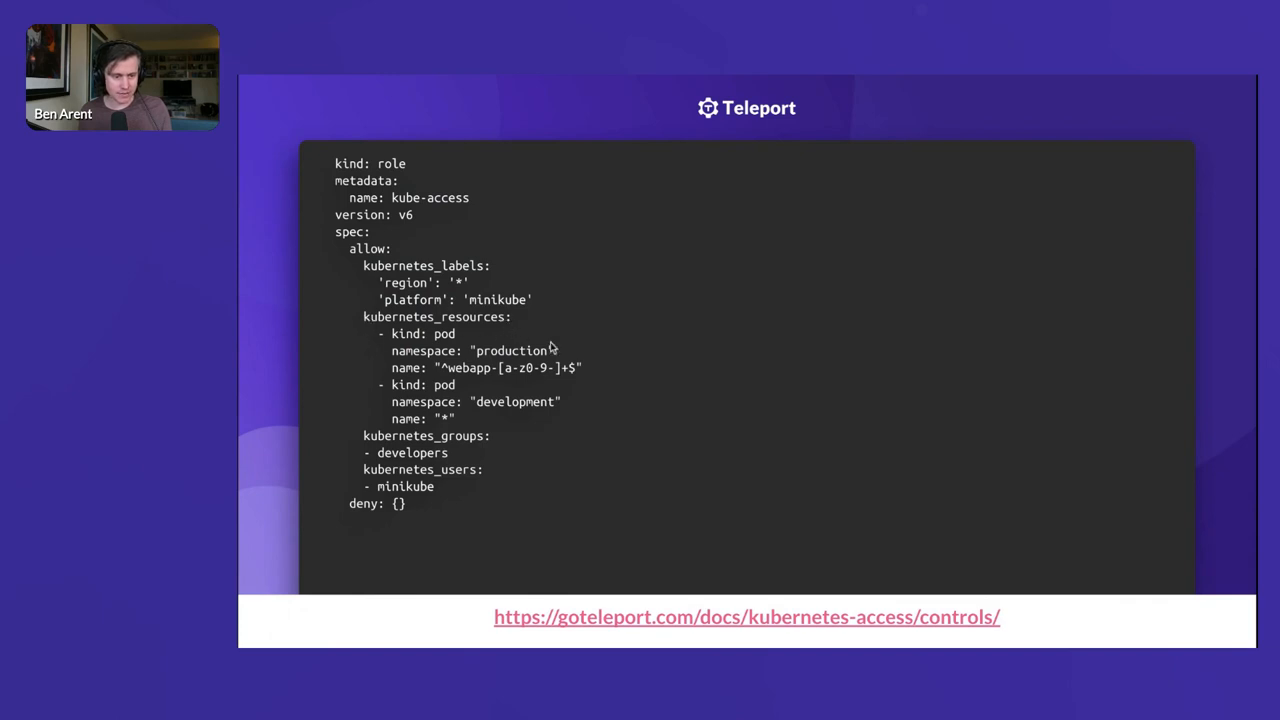
mouse_move(458, 352)
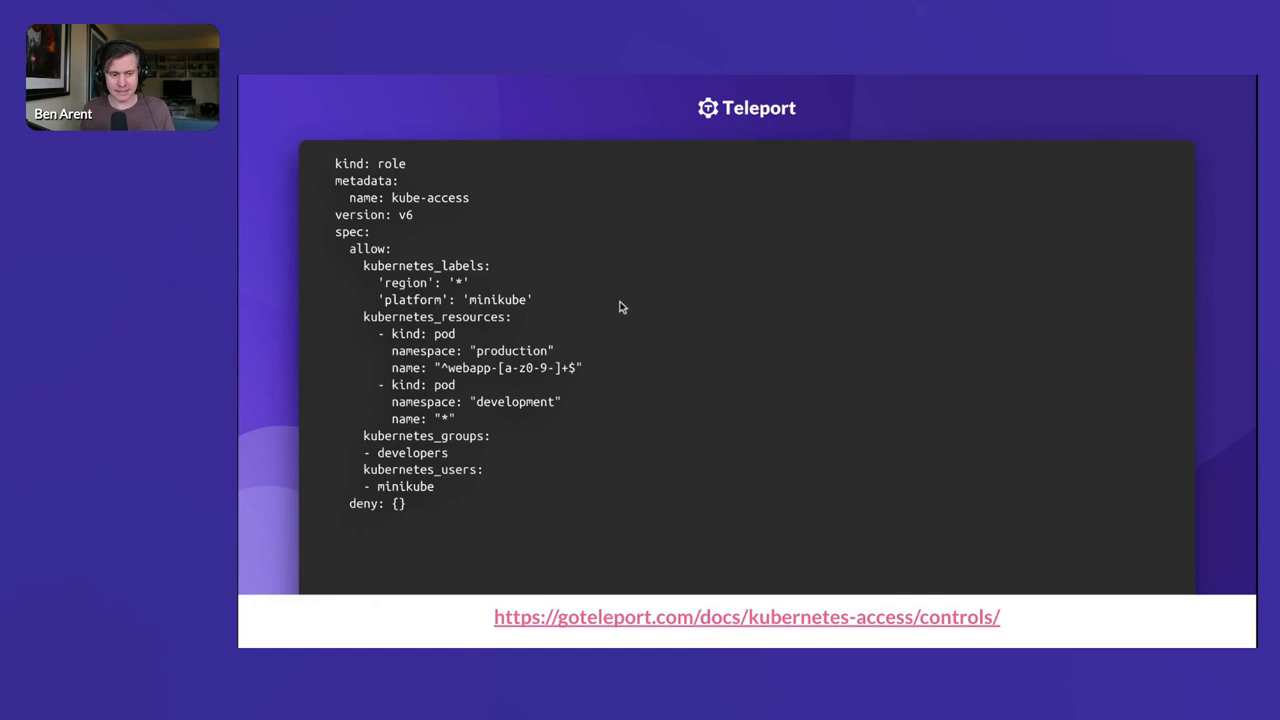
mouse_move(756, 316)
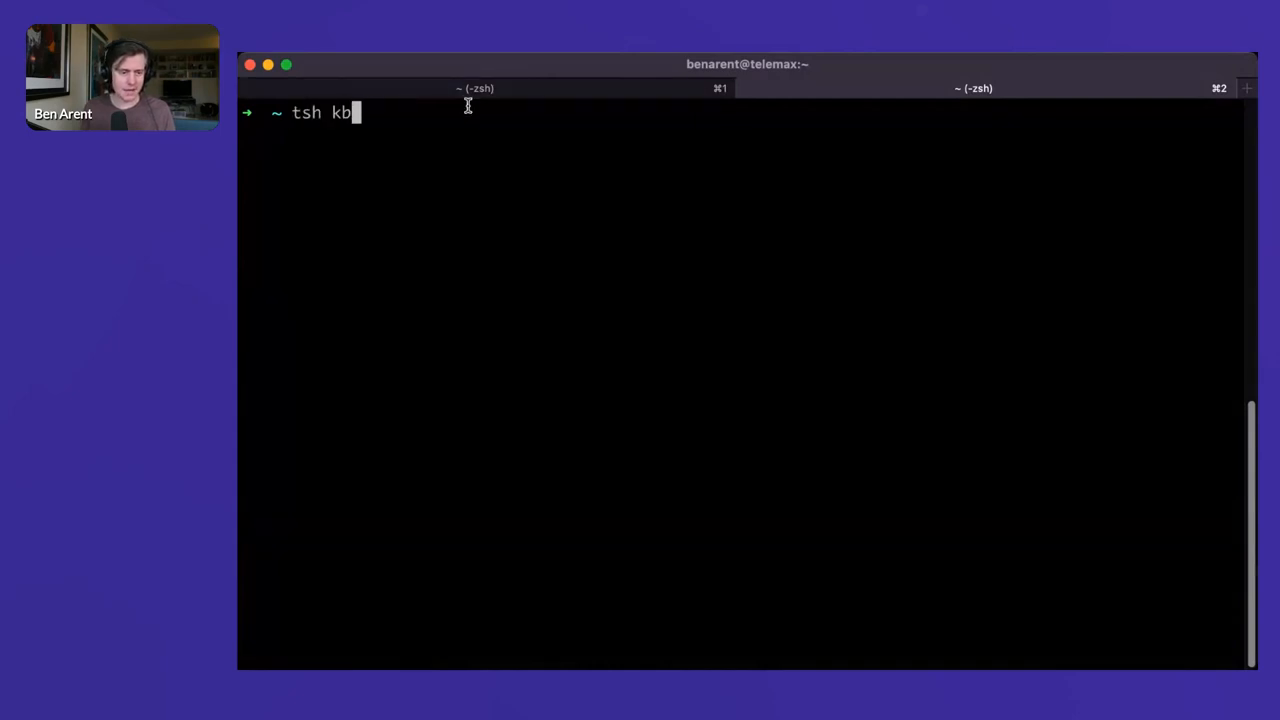
List Kubernetes clusters with 'tsh kube ls' and log into the cookie cluster.
text(ube login)
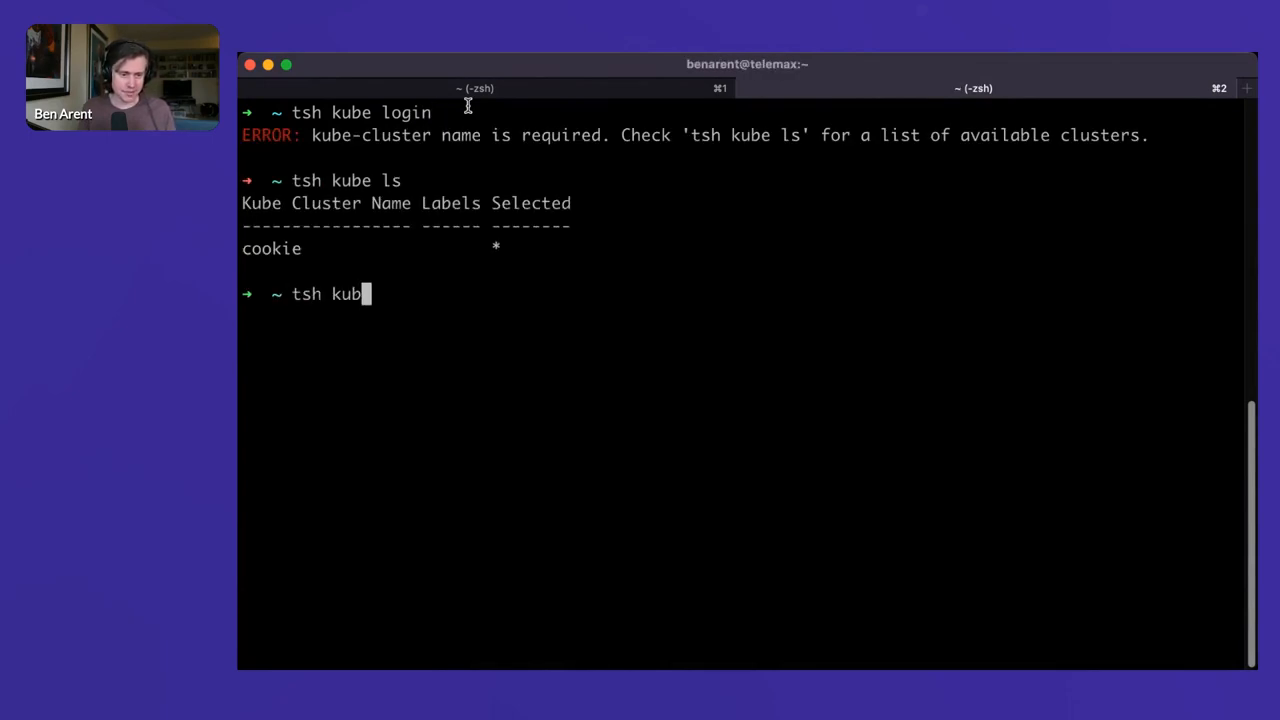
text(e login cookie)
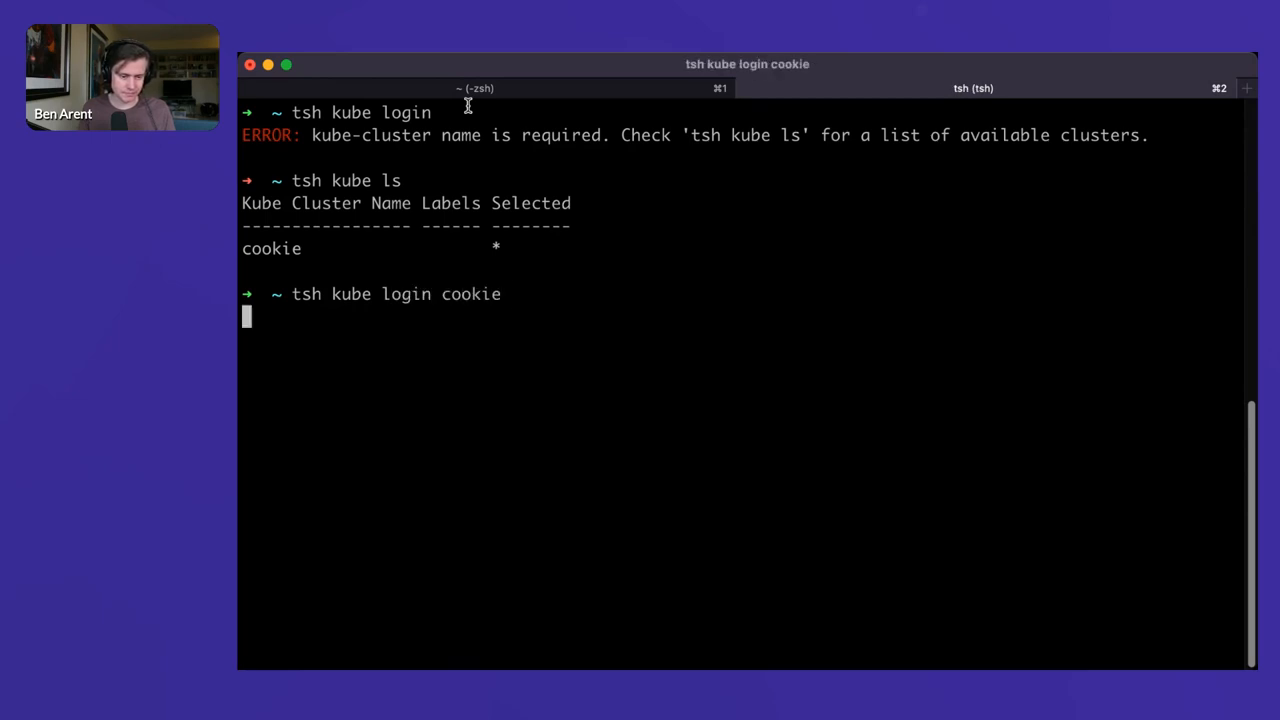
key(Return)
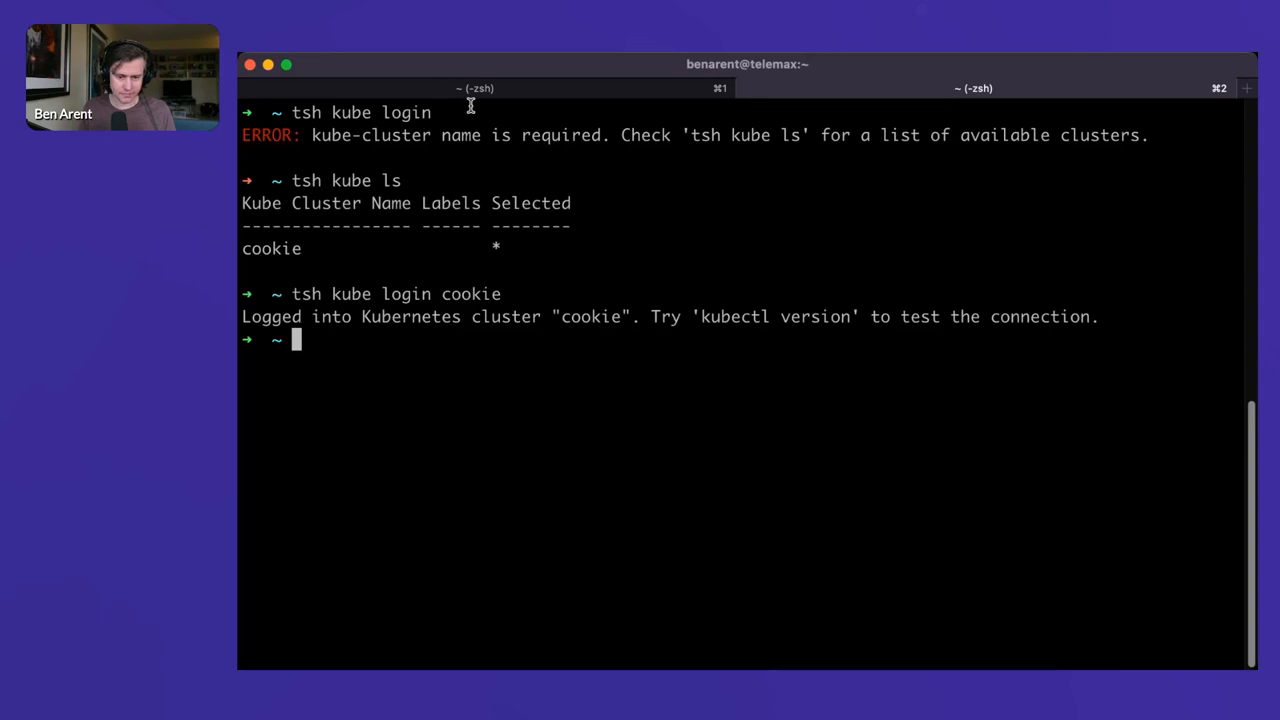
mouse_move(840, 344)
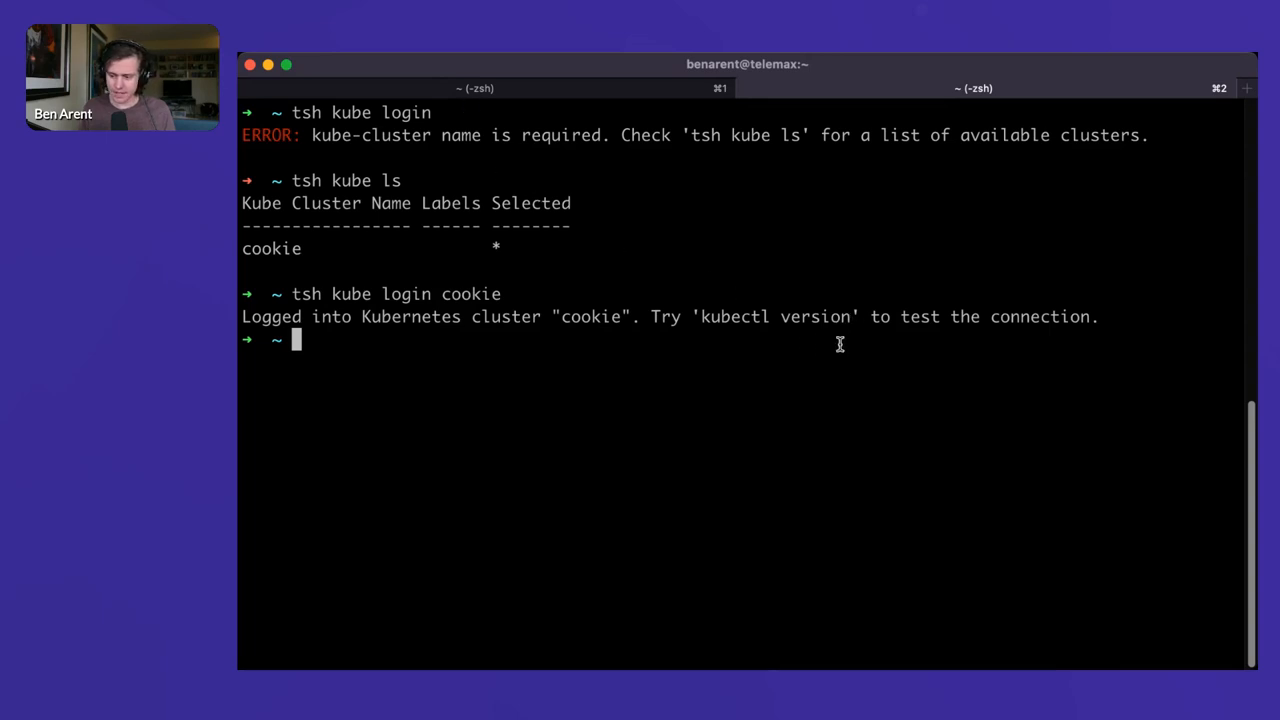
Exec a bash shell in shell-demo via kubectl, cat docker-entrypoint.sh, then exit.
text(kubectl version)
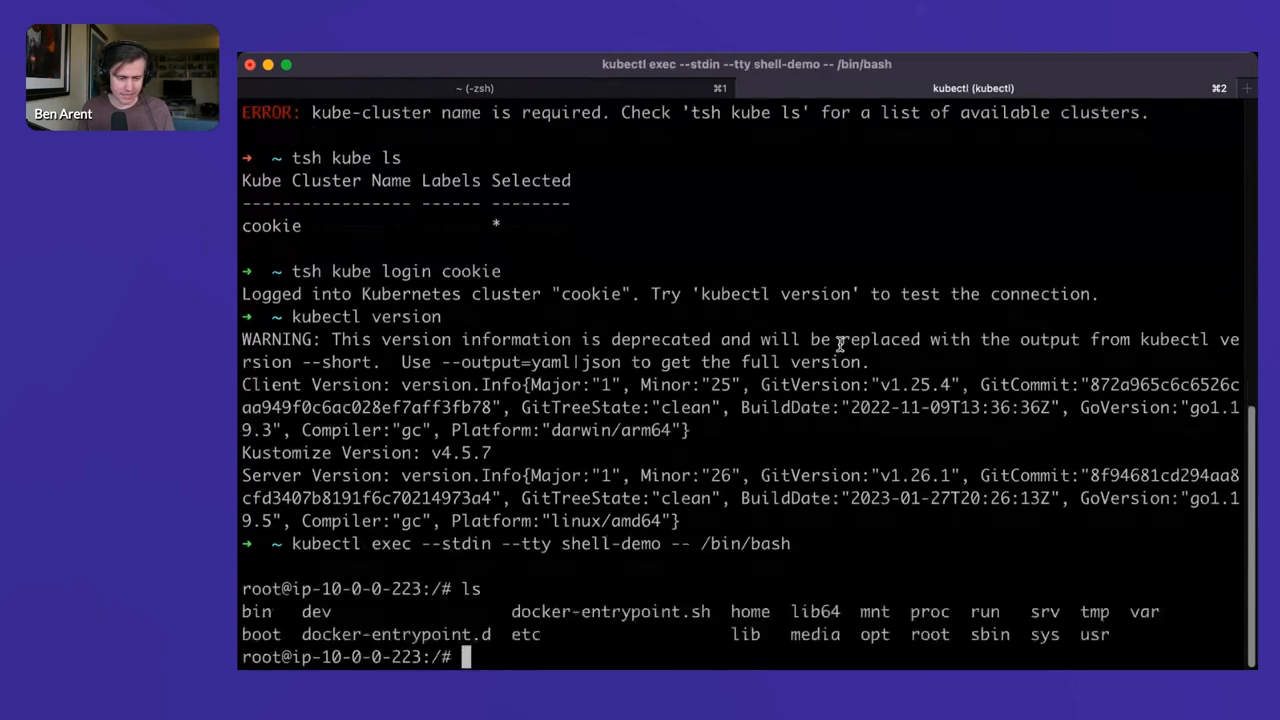
text(cat docker-entrypoint.)
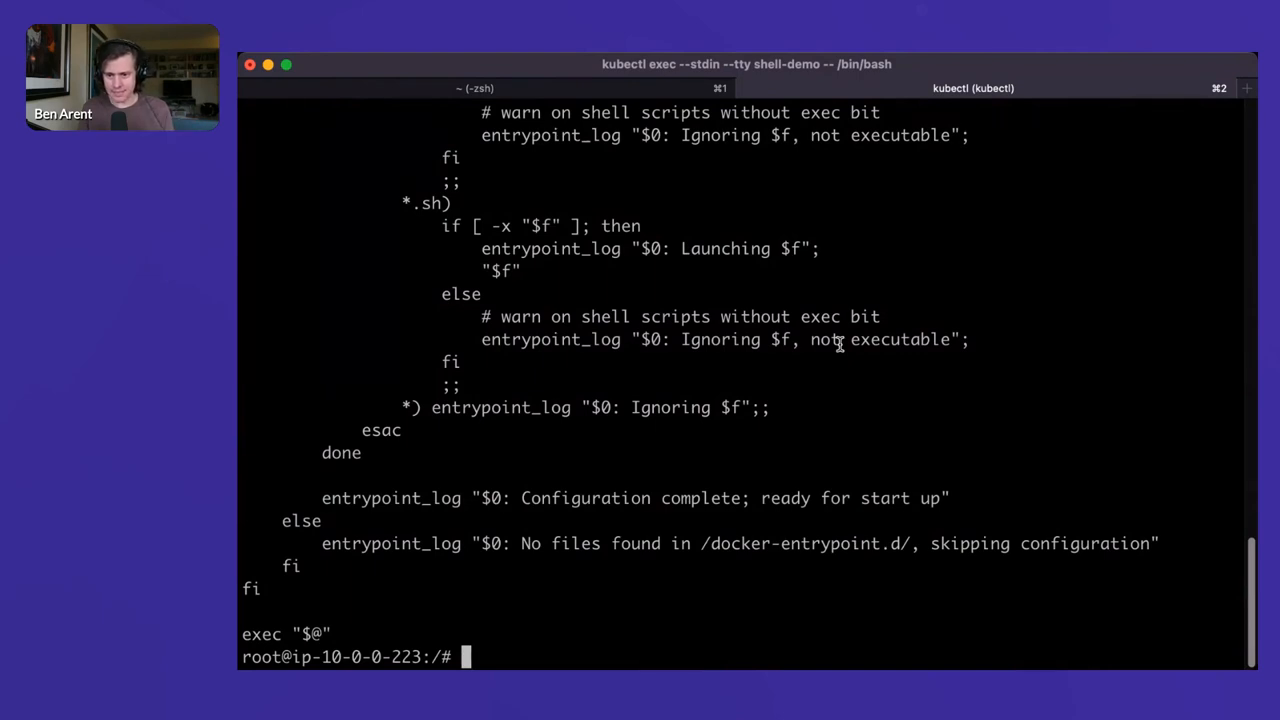
text(exit)
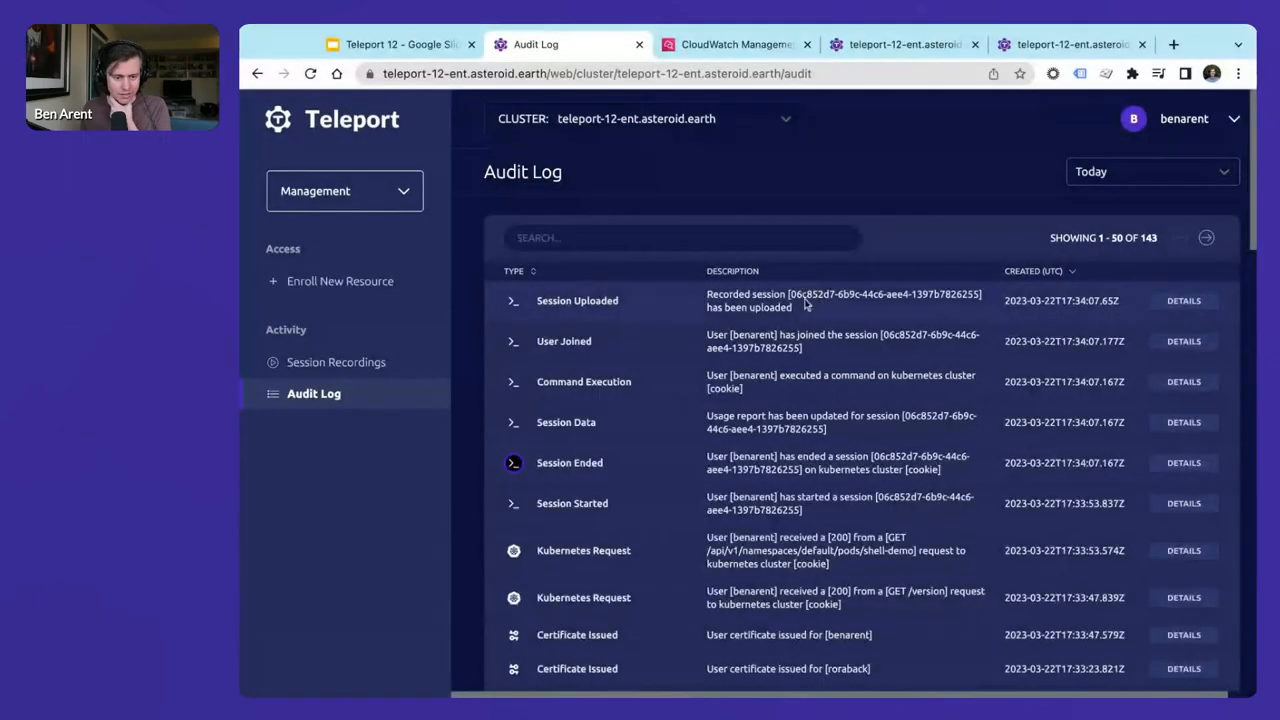
mouse_move(626, 600)
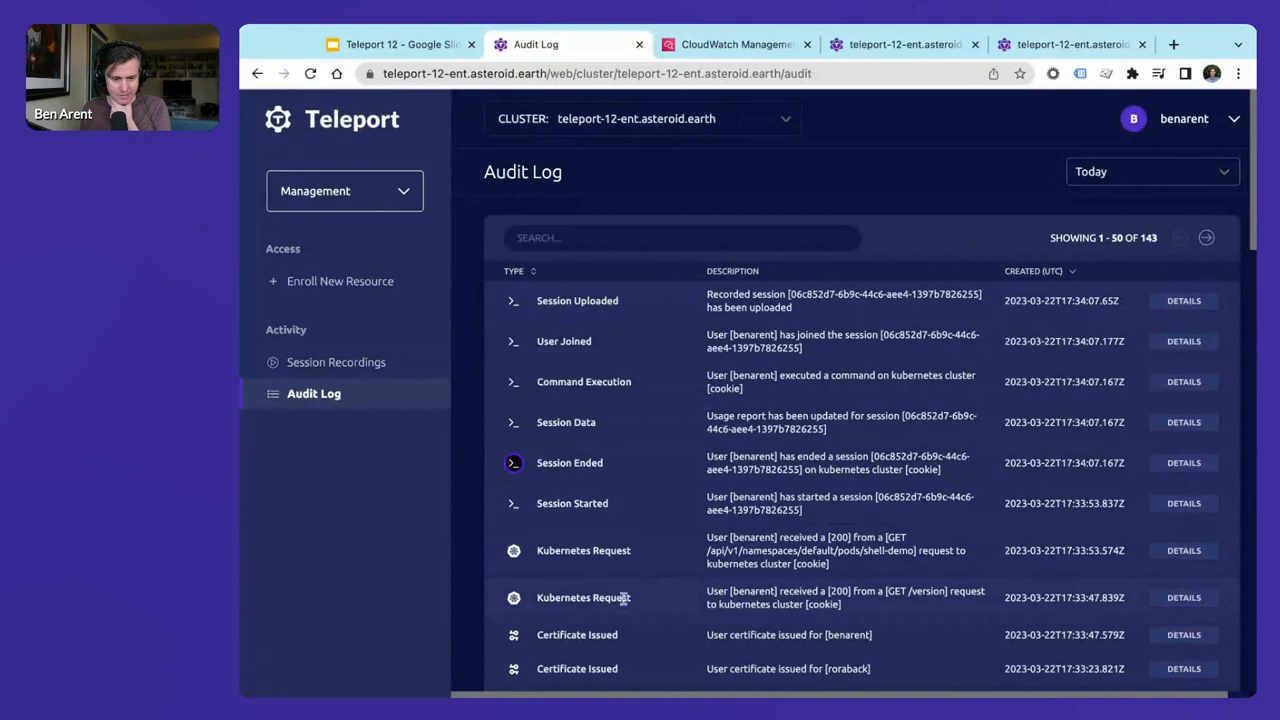
Highlight the shell-demo pod request path in the Audit Log and move to Session Recordings.
triple_click(836, 550)
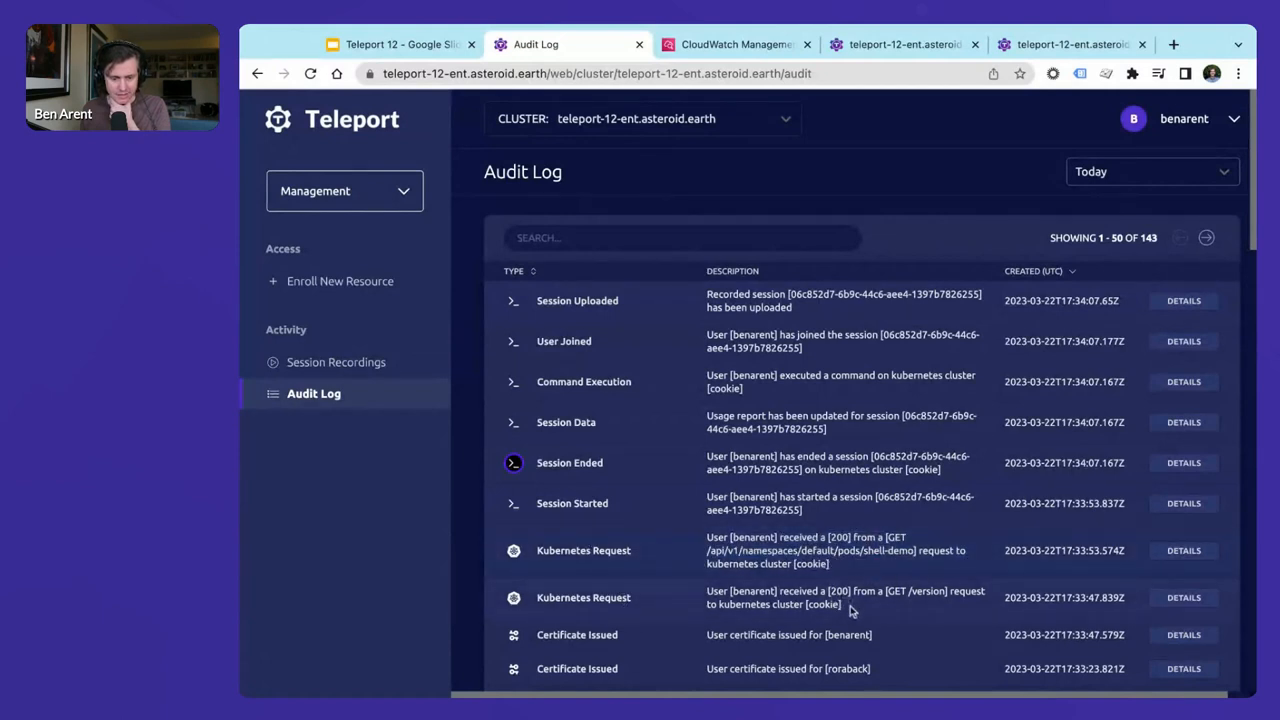
scroll(down, 3)
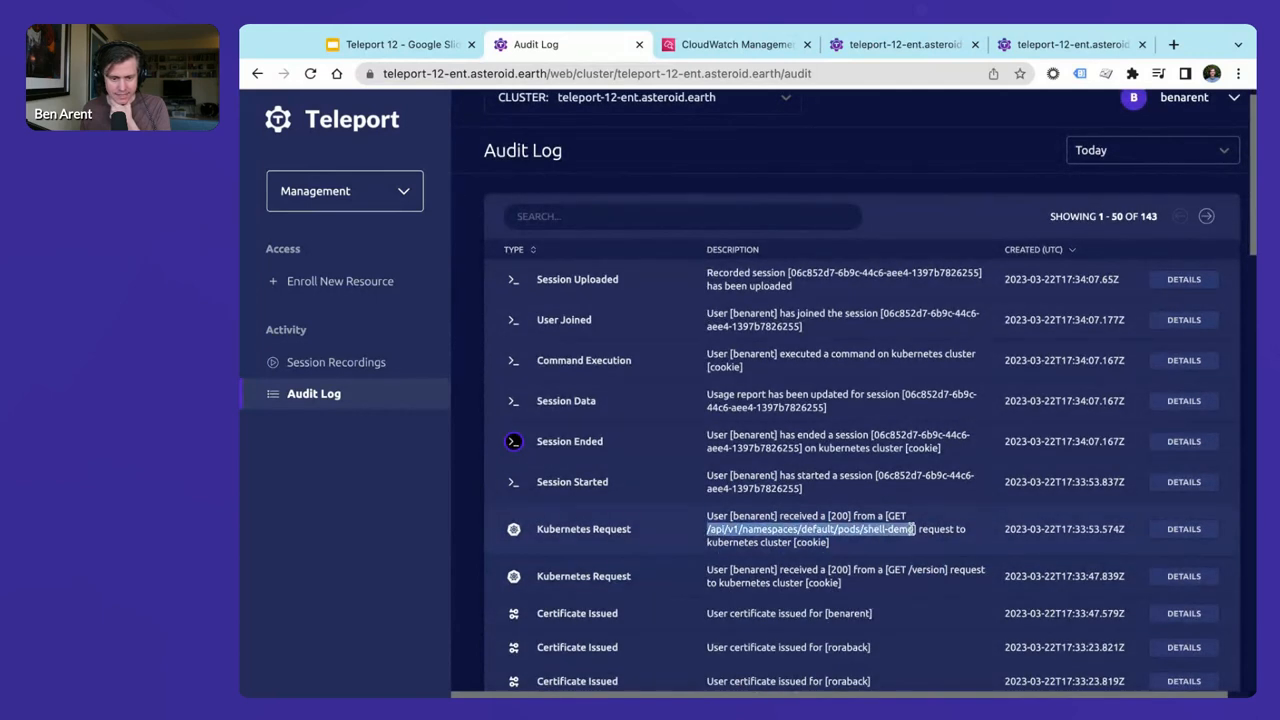
click(336, 362)
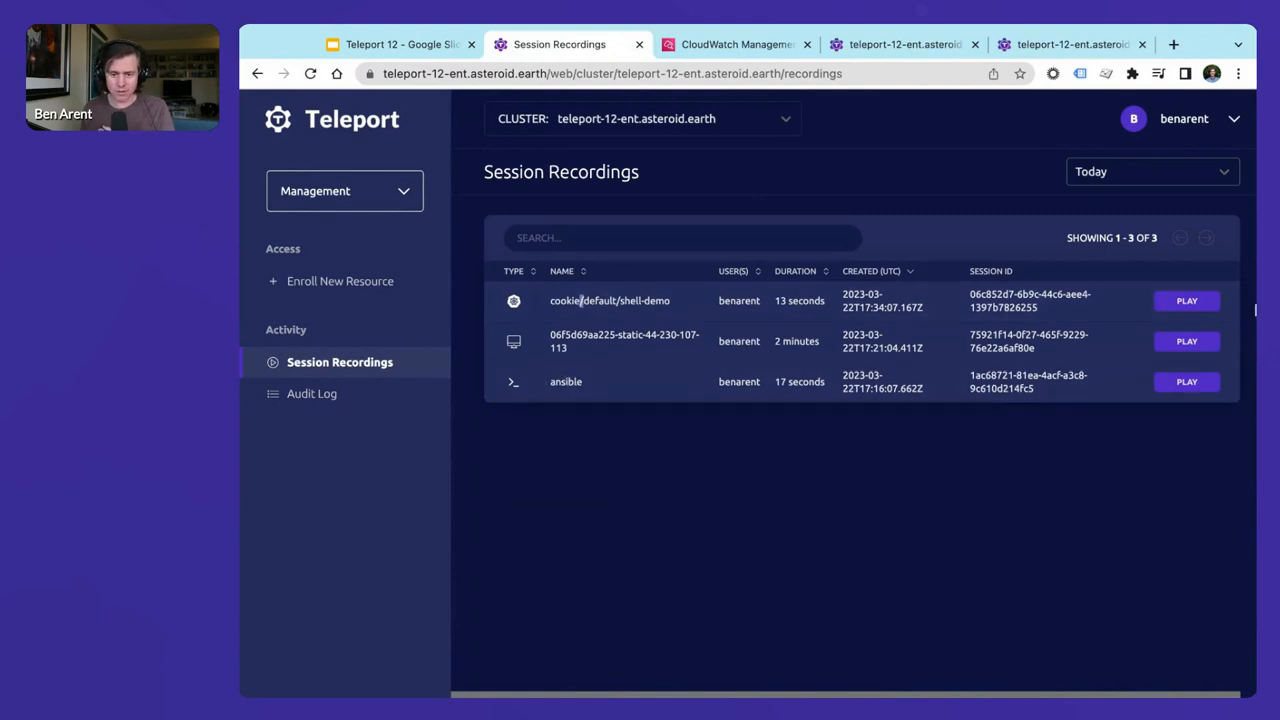
Play back the cookie/default/shell-demo recording, then return to the recordings list and presentation.
click(1186, 300)
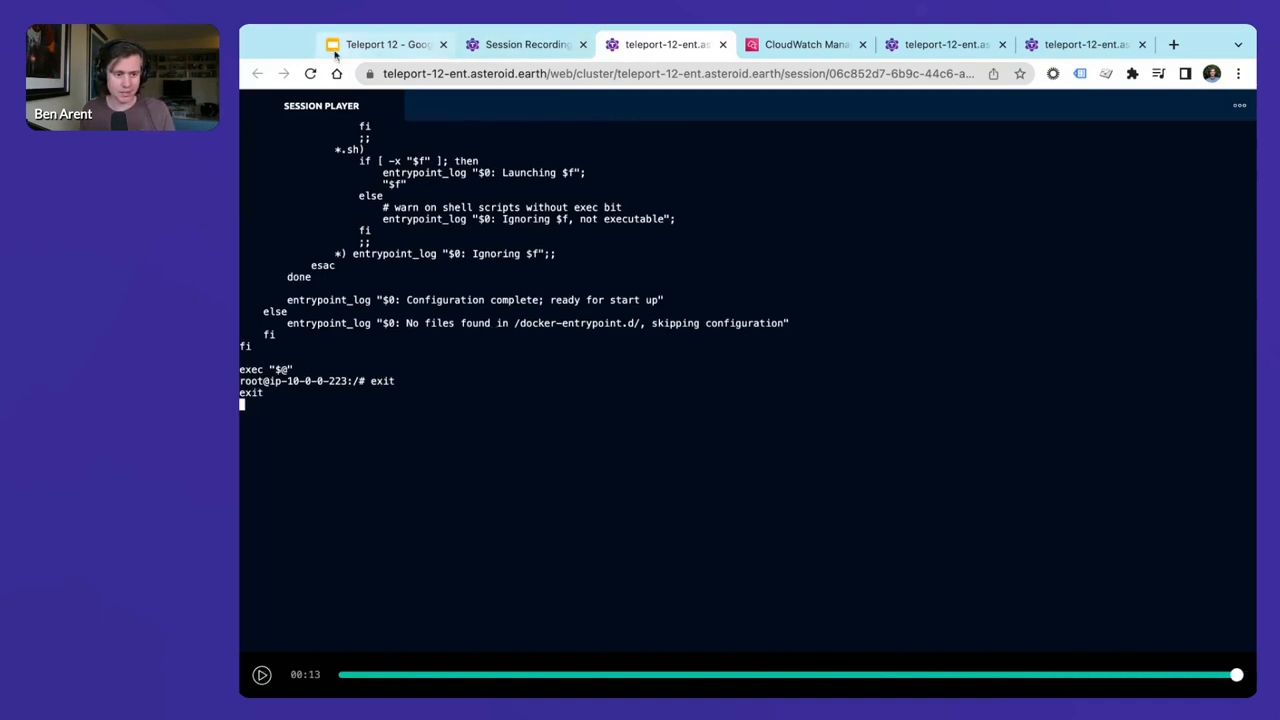
click(524, 44)
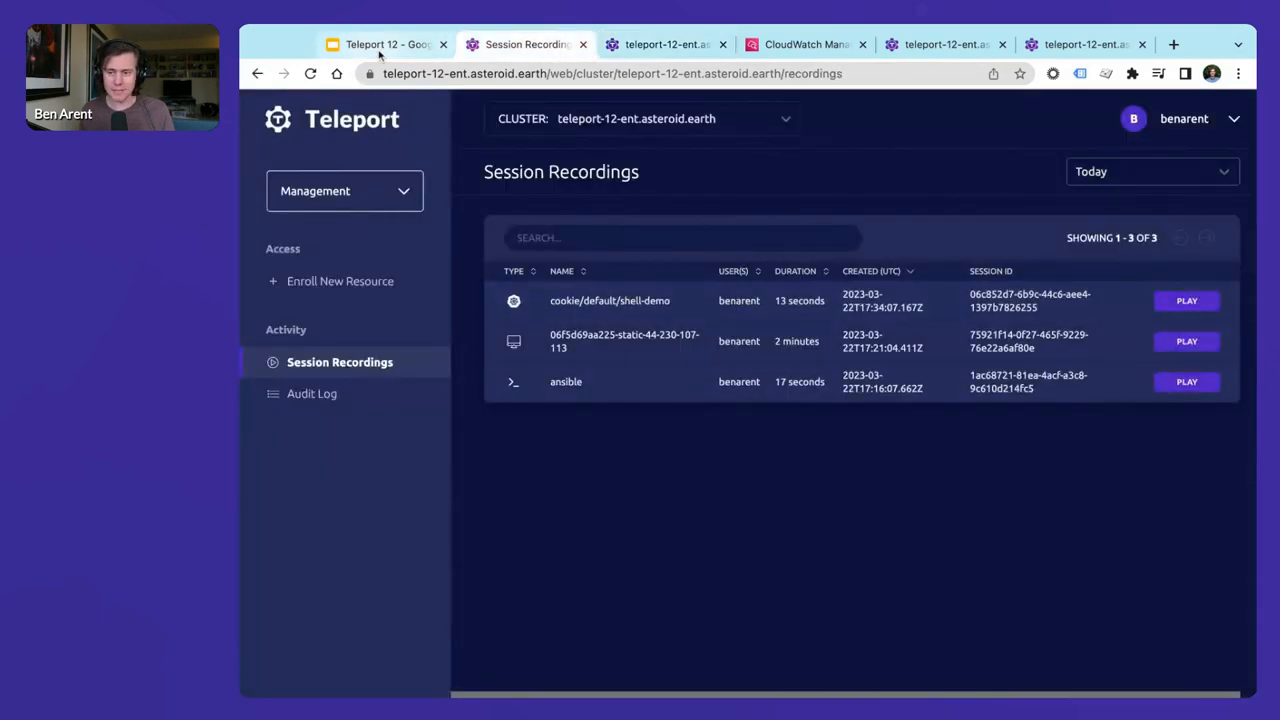
click(380, 44)
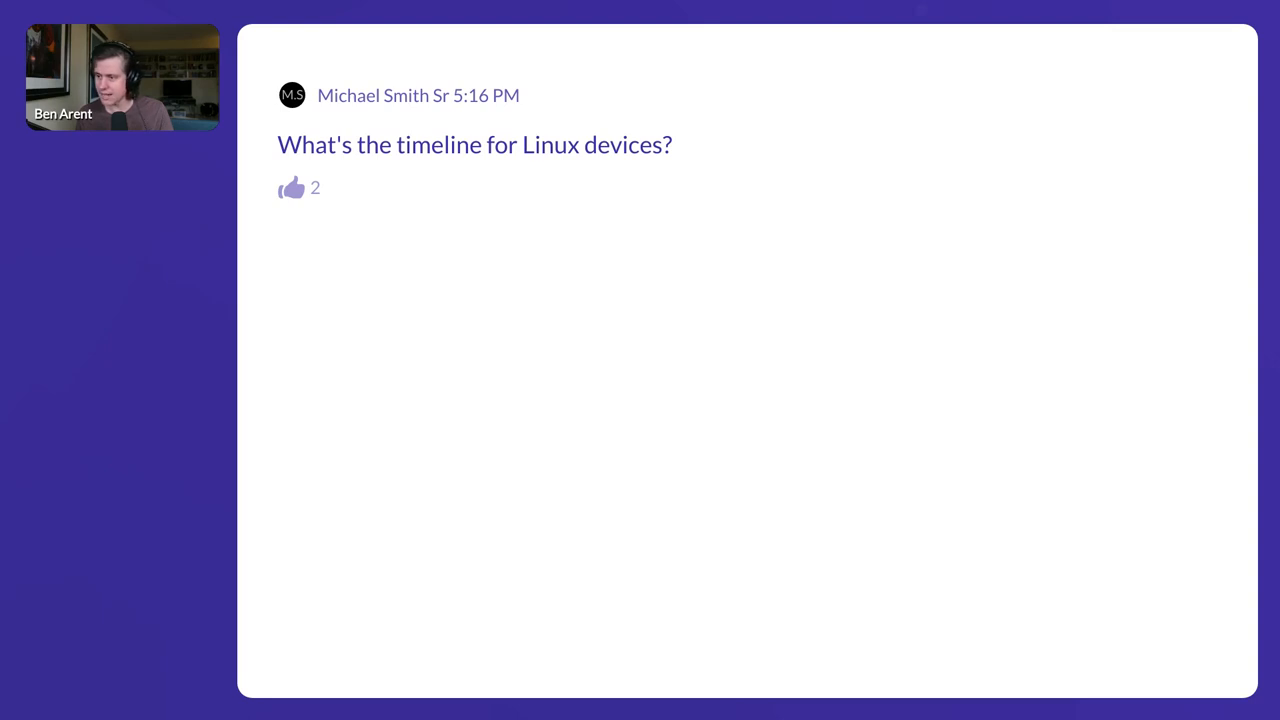
click(292, 188)
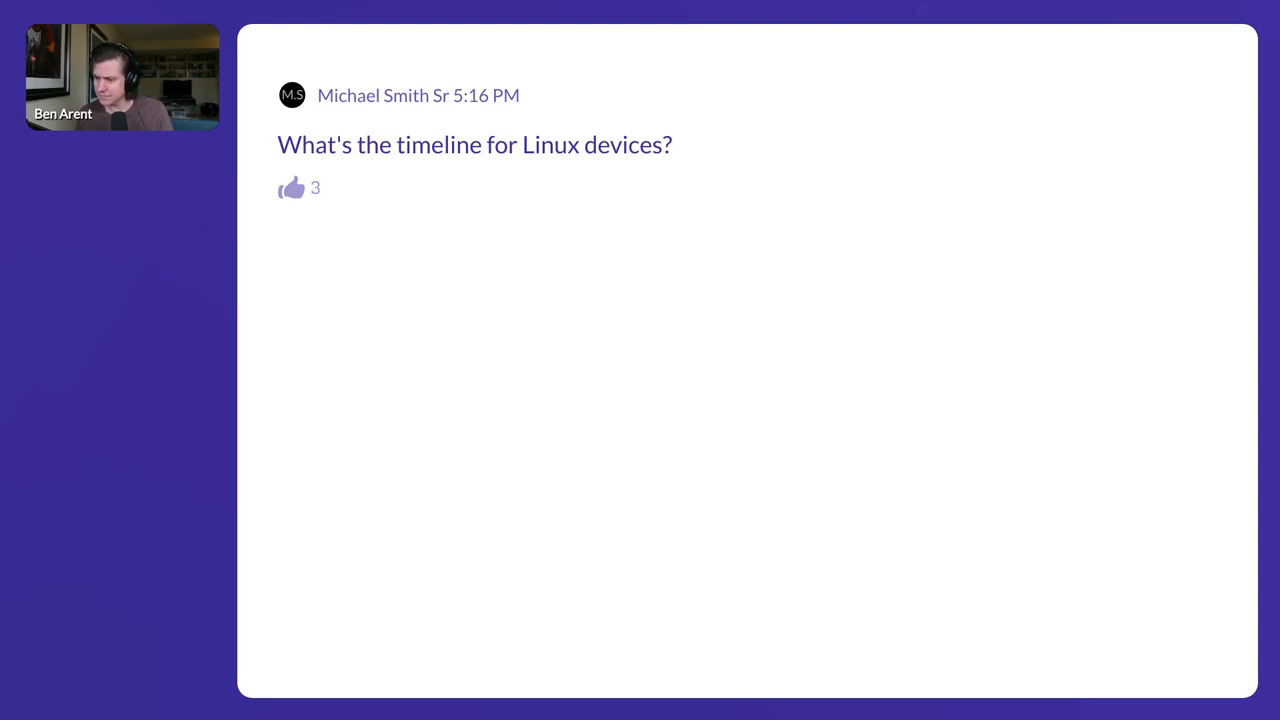